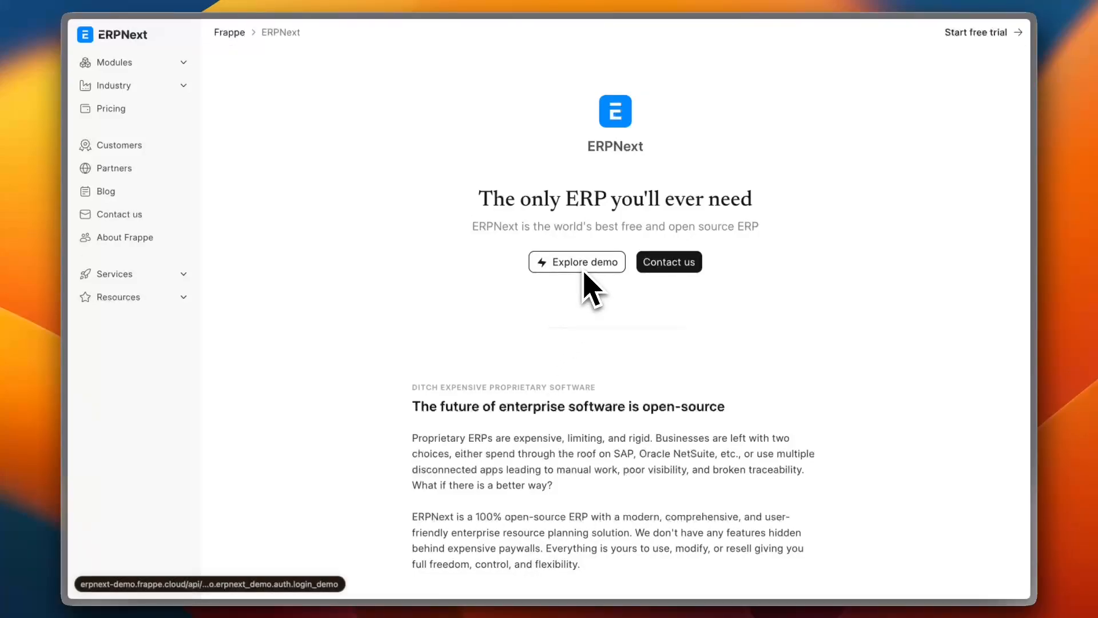
- Scroll through the Frappe Cloud $5/month Small Business and $200/month Enterprise plan cards
{"action": "scroll", "scroll_direction": "down", "scroll_amount": 3}
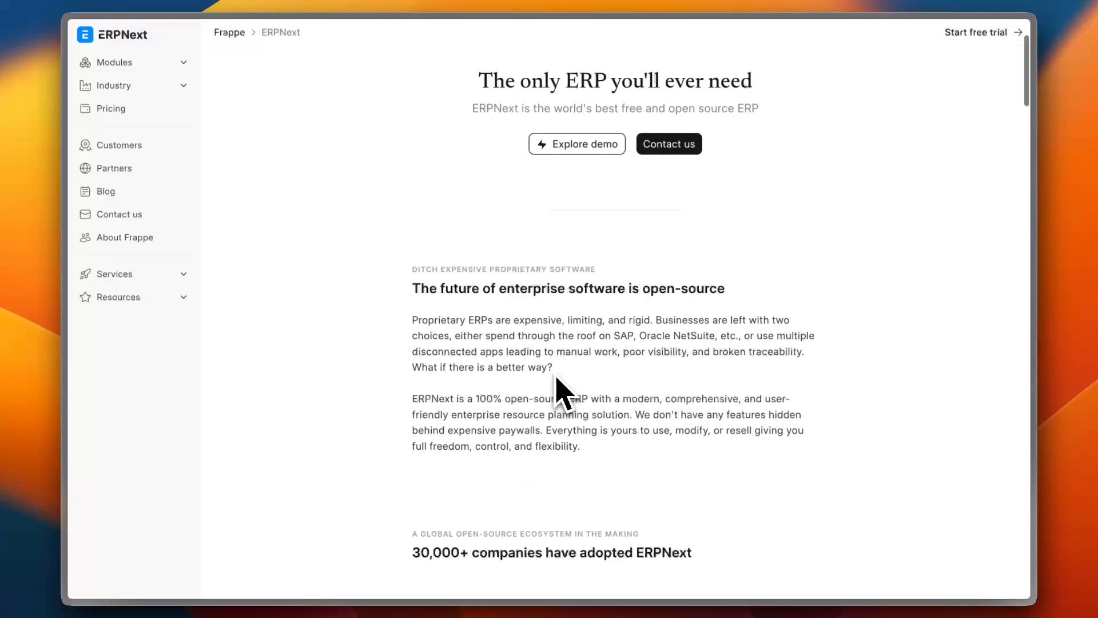
{"action": "scroll", "scroll_direction": "up", "scroll_amount": 3}
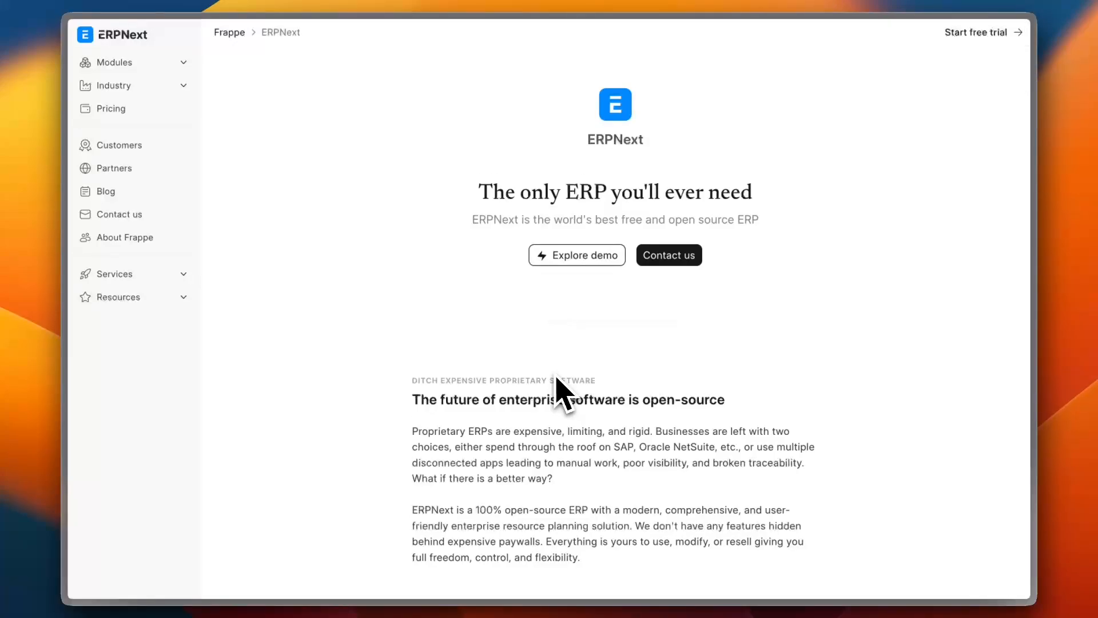
{"action": "scroll", "scroll_direction": "up", "scroll_amount": 3}
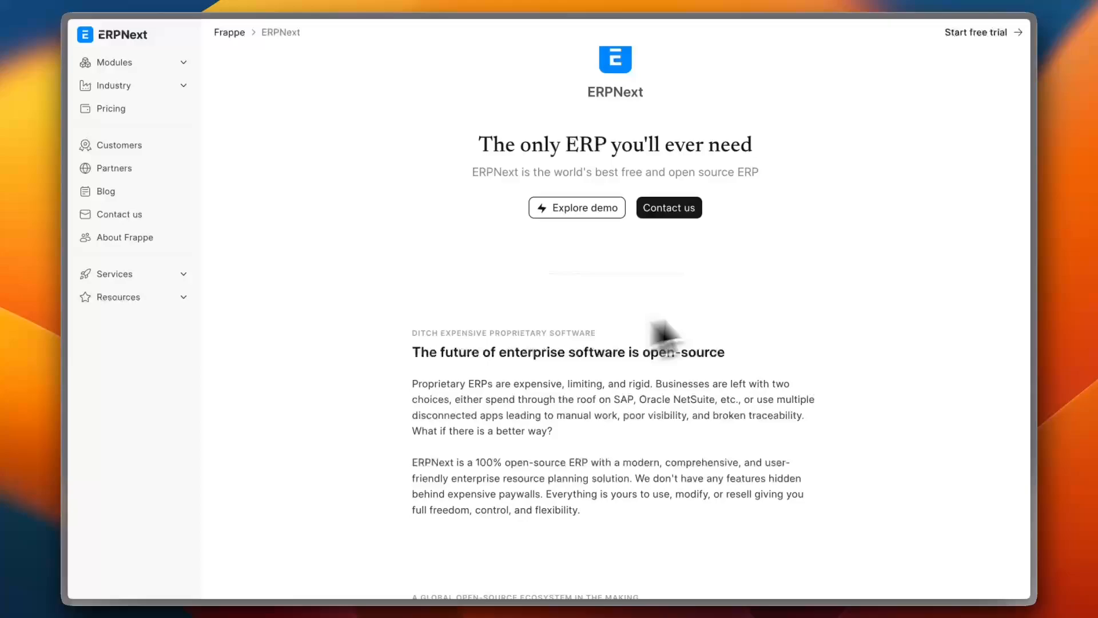
{"action": "mouse_move", "coordinate": [903, 336]}
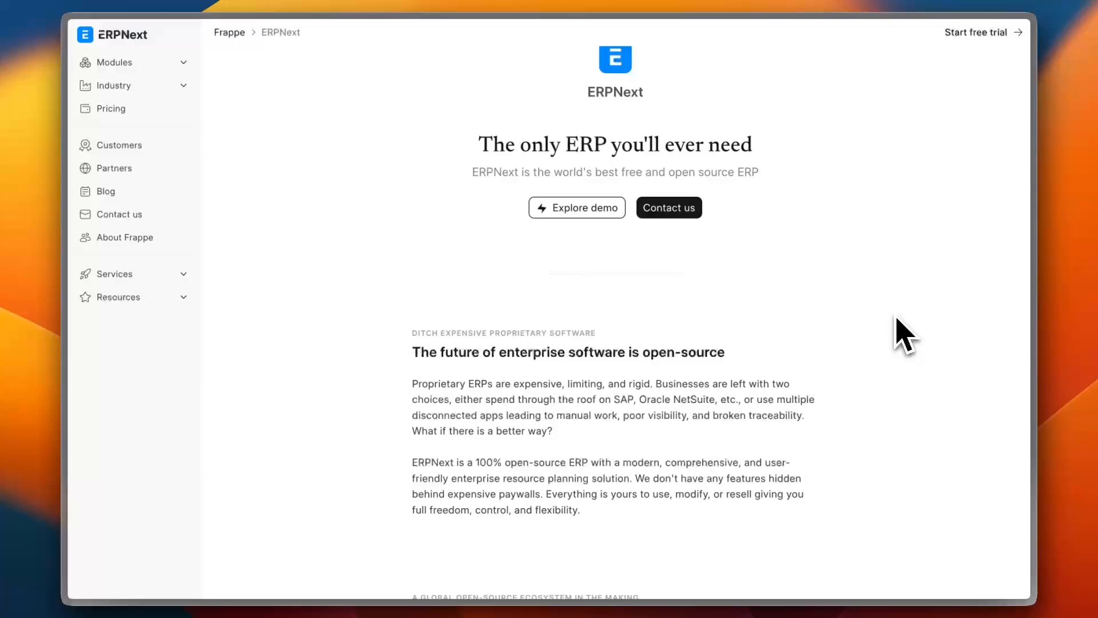
{"action": "mouse_move", "coordinate": [606, 367]}
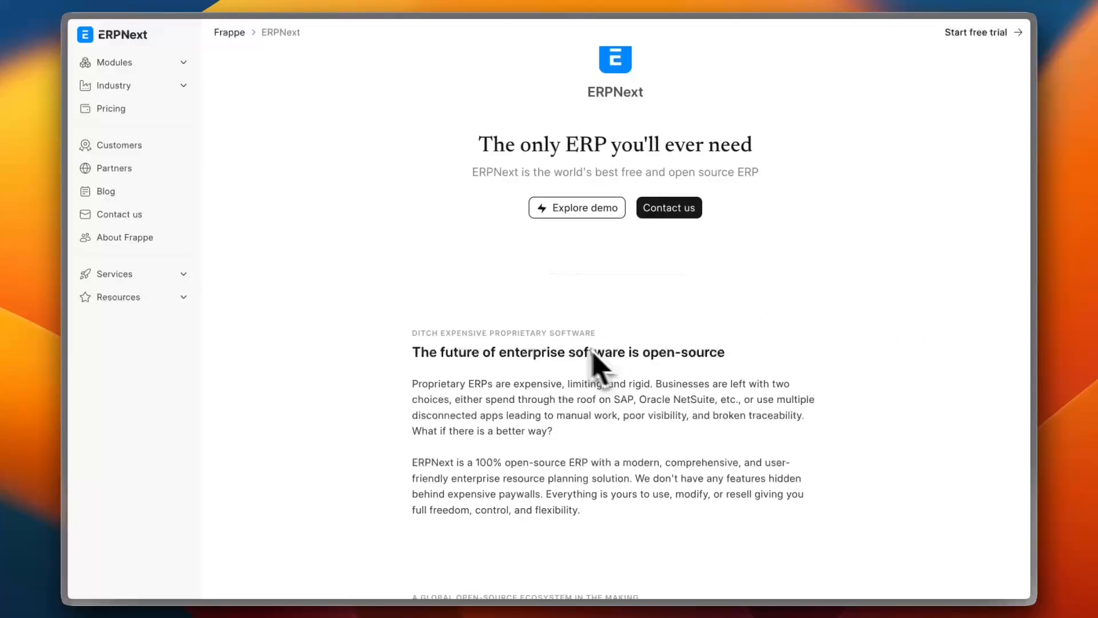
{"action": "mouse_move", "coordinate": [396, 304]}
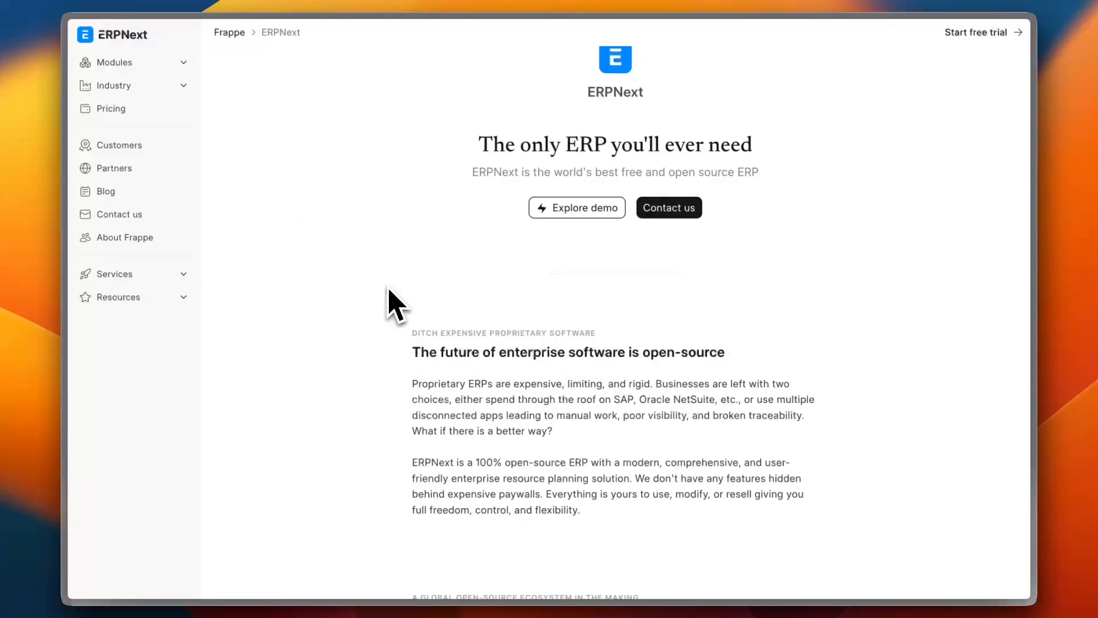
{"action": "scroll", "scroll_direction": "up", "scroll_amount": 3}
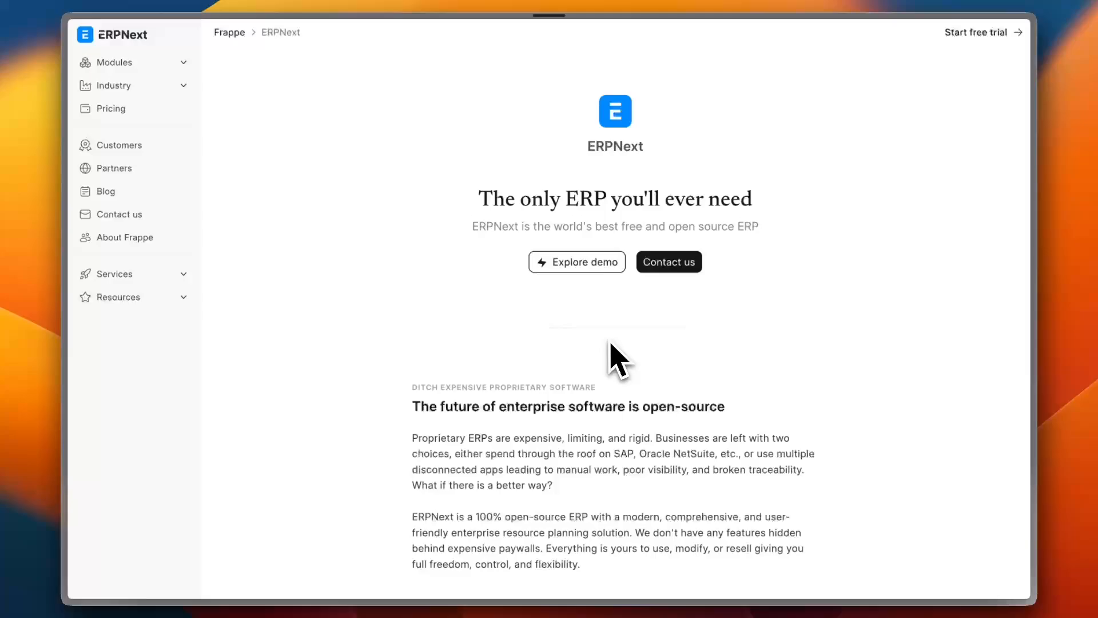
{"action": "mouse_move", "coordinate": [259, 182]}
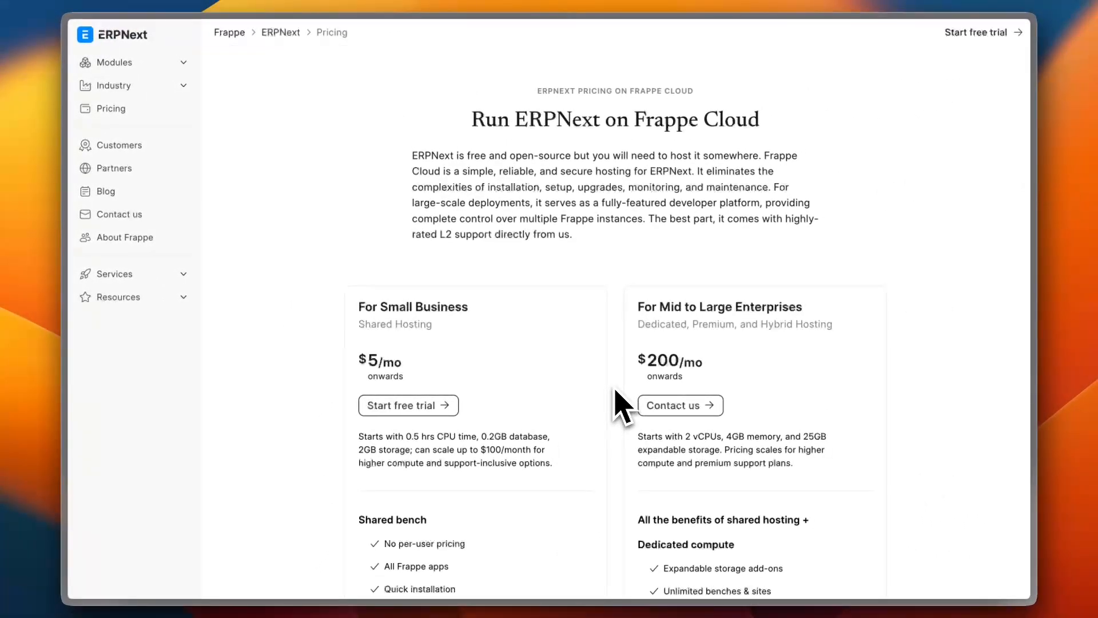
{"action": "mouse_move", "coordinate": [386, 375]}
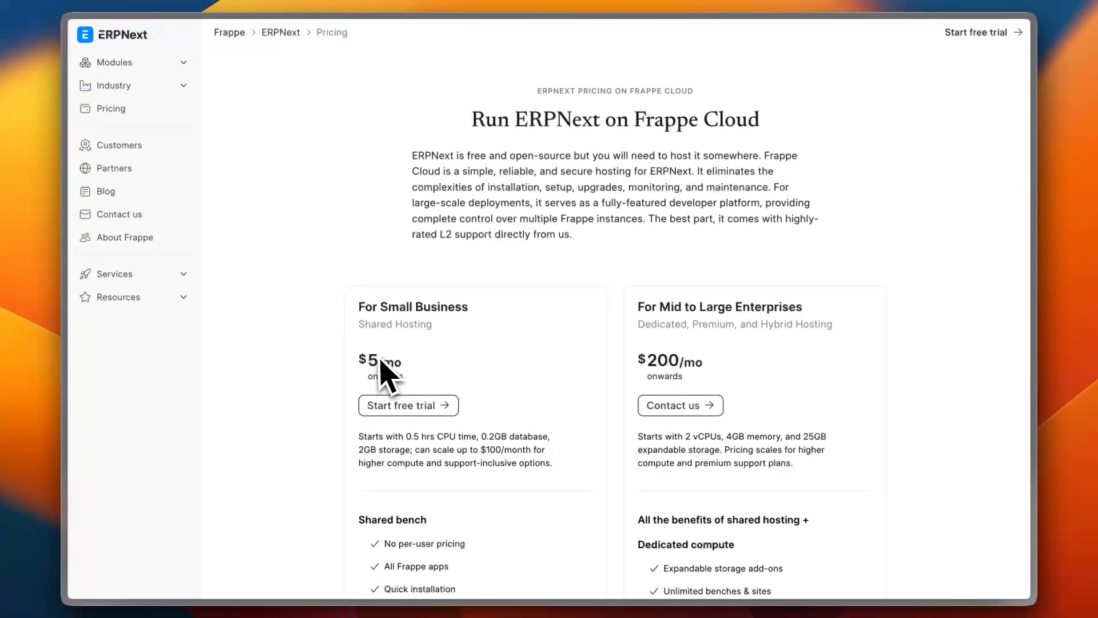
{"action": "mouse_move", "coordinate": [403, 382]}
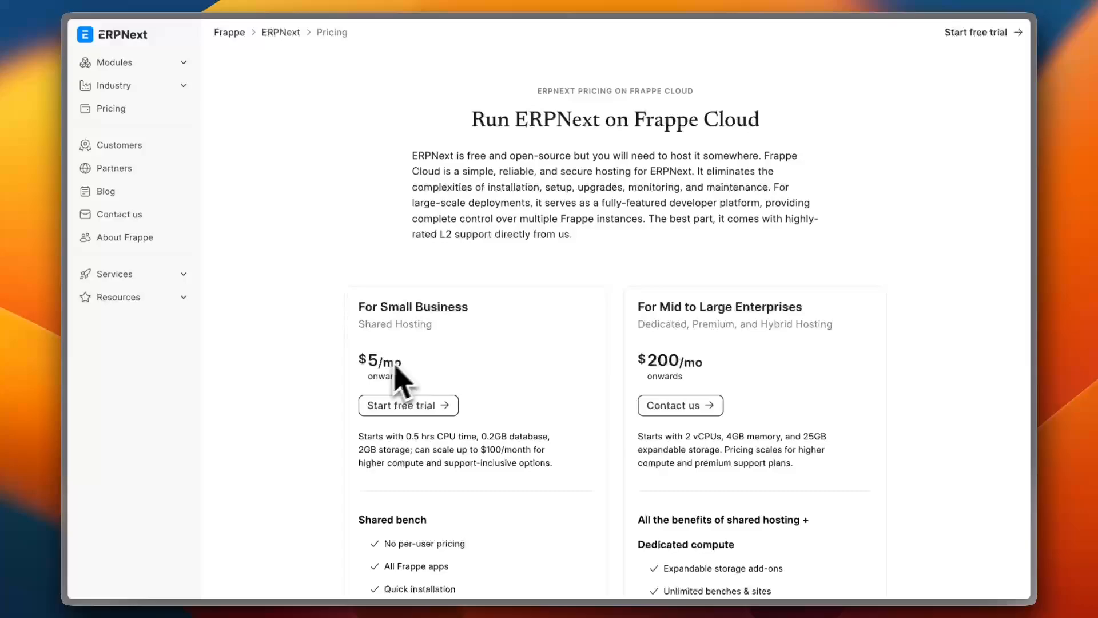
{"action": "mouse_move", "coordinate": [706, 347]}
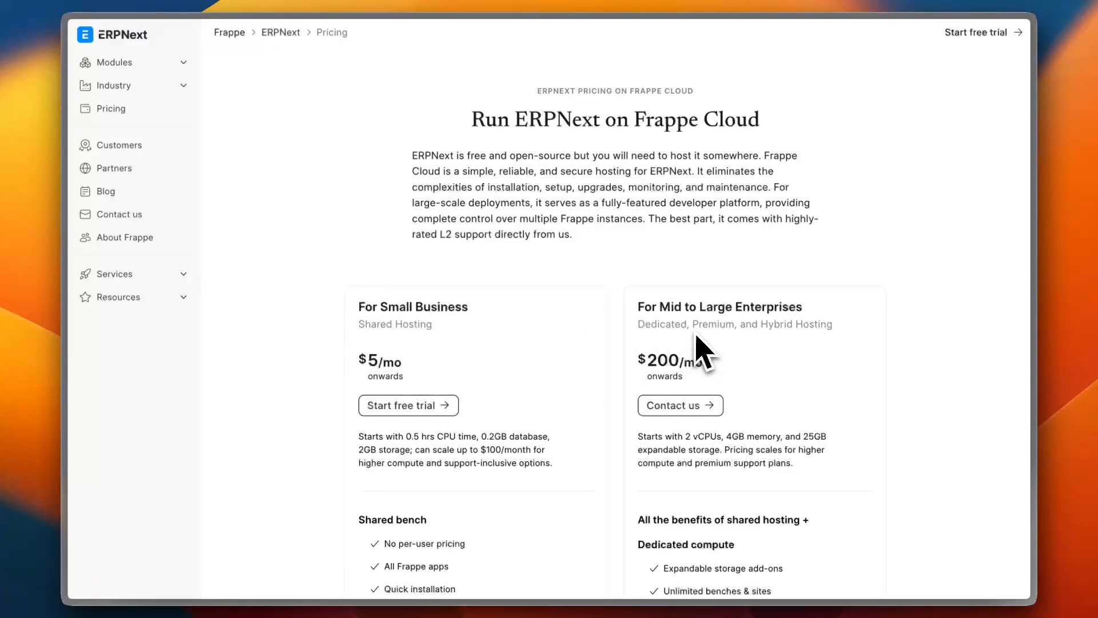
{"action": "scroll", "scroll_direction": "down", "scroll_amount": 3}
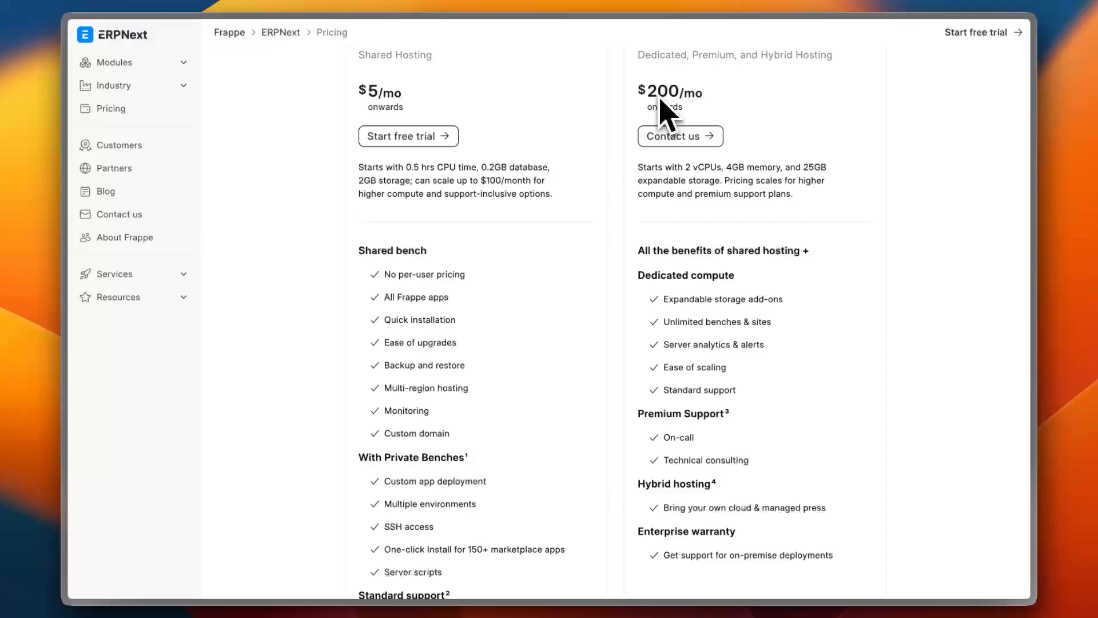
{"action": "mouse_move", "coordinate": [498, 231]}
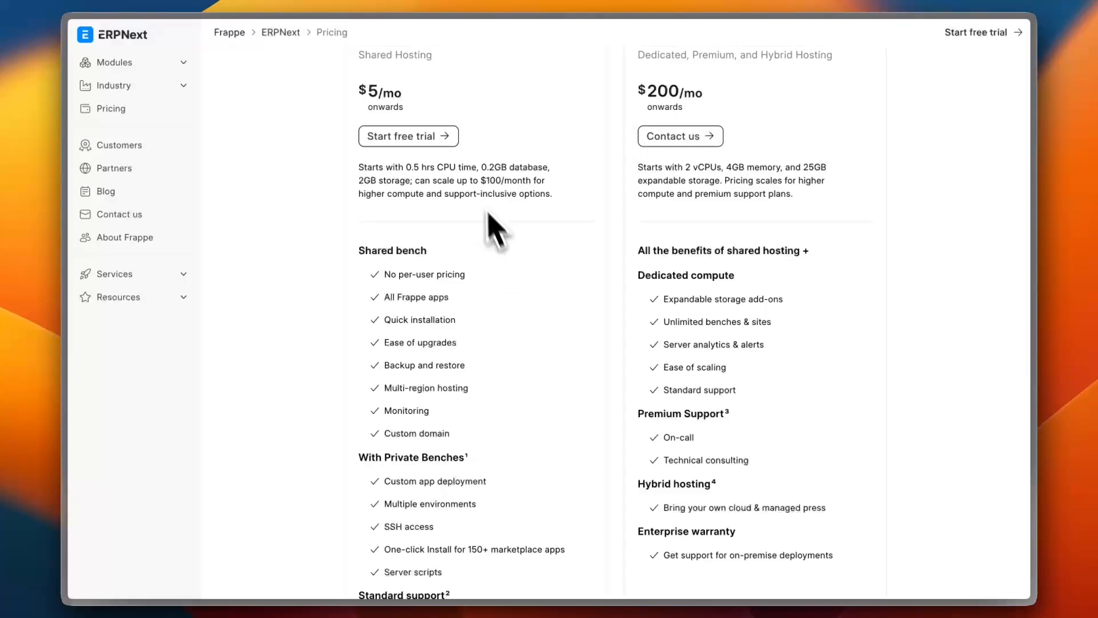
{"action": "scroll", "scroll_direction": "down", "scroll_amount": 3}
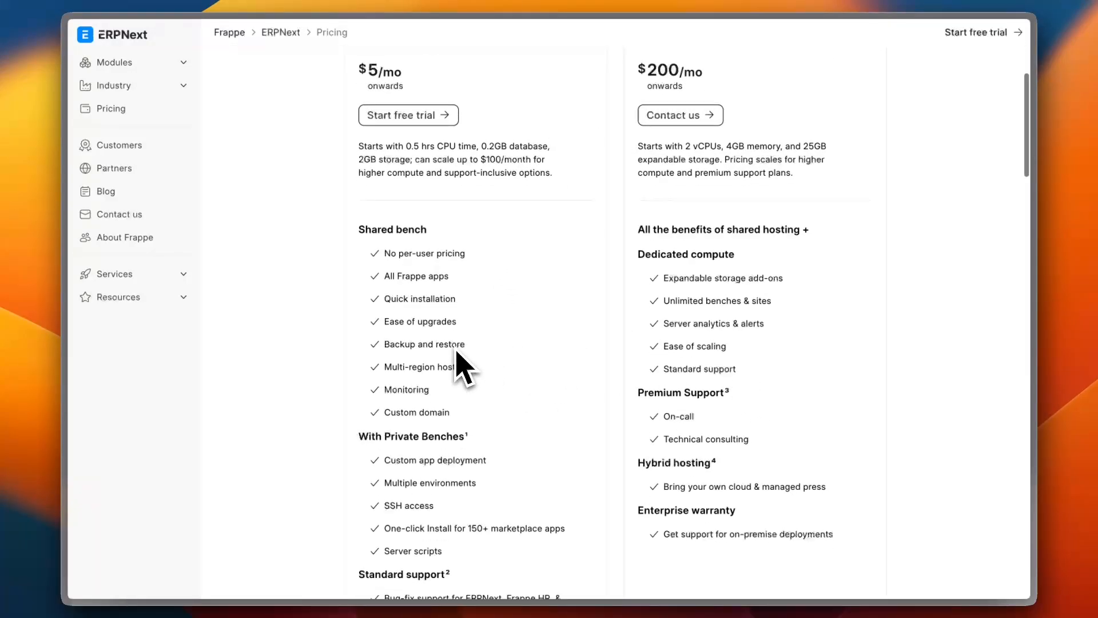
{"action": "scroll", "scroll_direction": "up", "scroll_amount": 3}
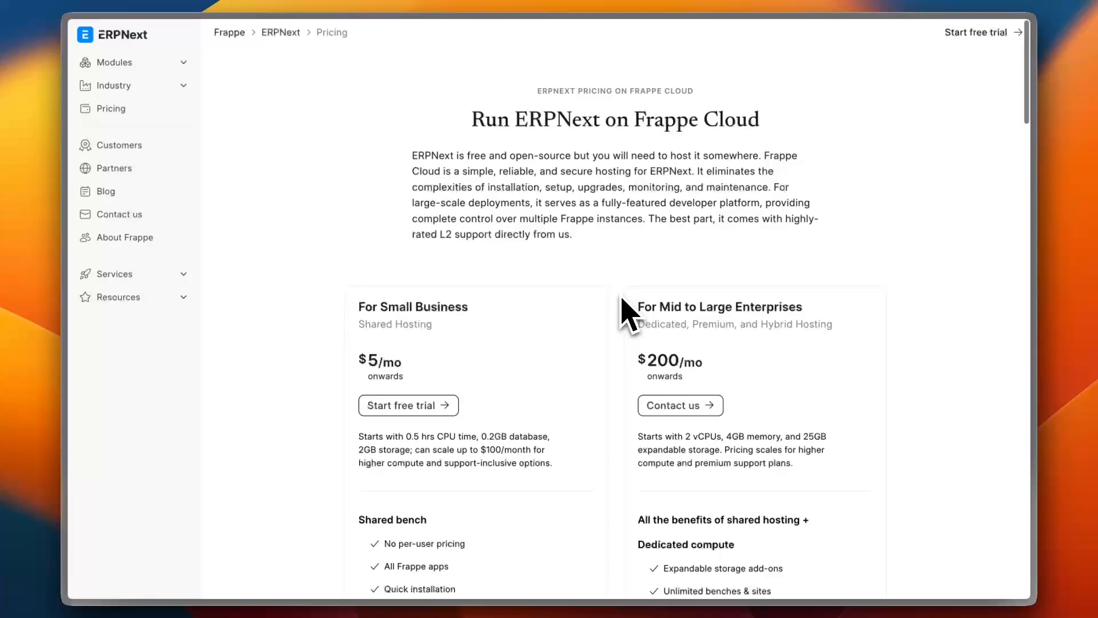
{"action": "mouse_move", "coordinate": [623, 435]}
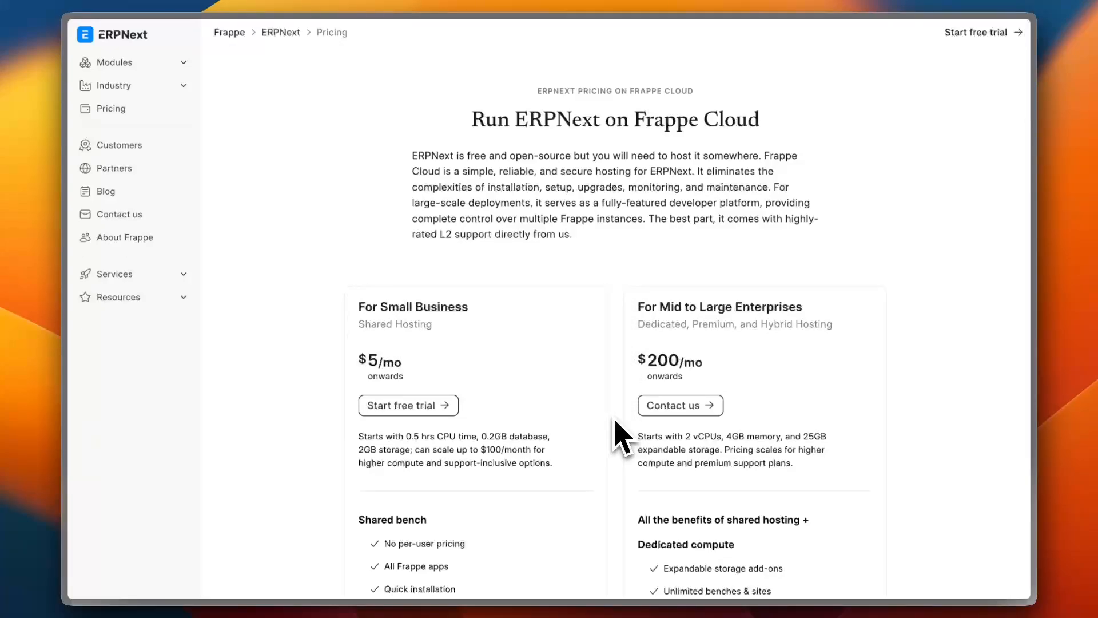
{"action": "mouse_move", "coordinate": [619, 286]}
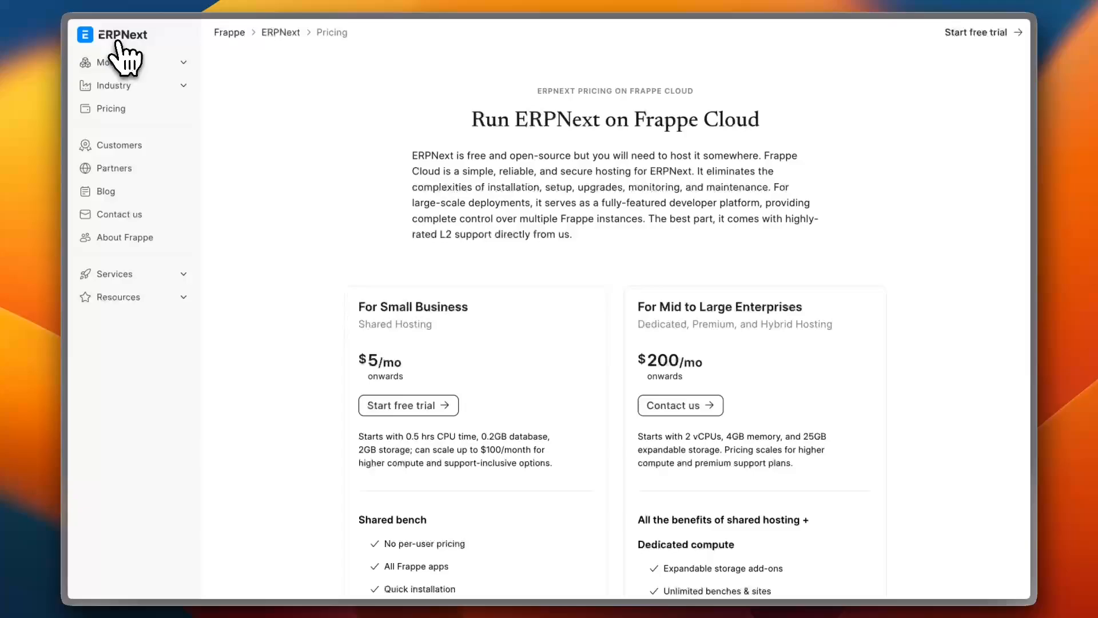
- Return to the ERPNext product homepage via the logo
{"action": "left_click", "coordinate": [124, 34]}
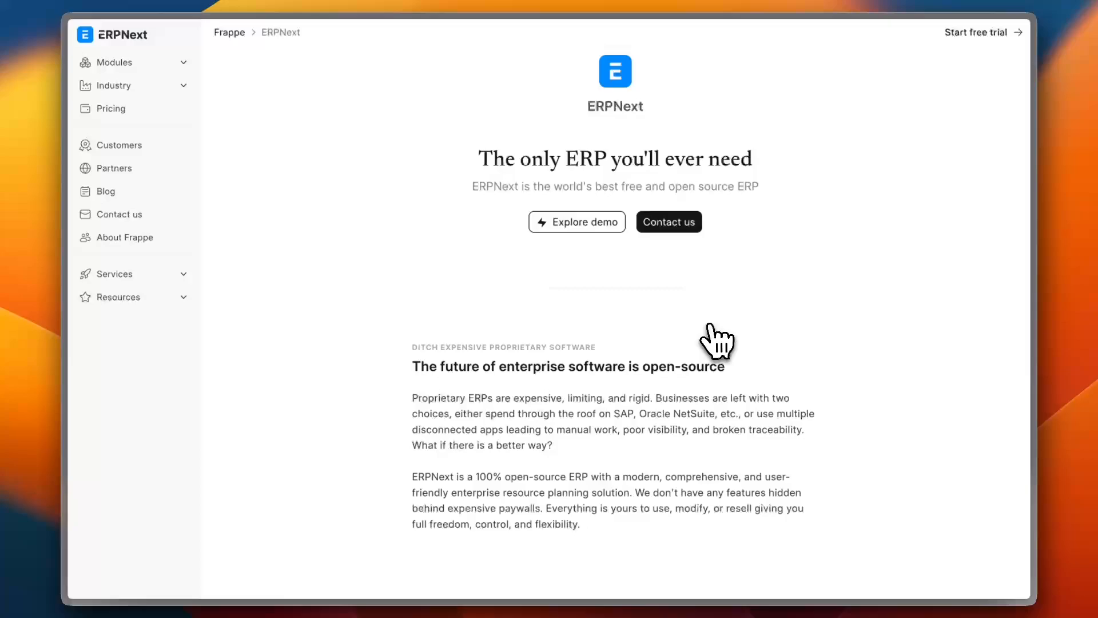
{"action": "mouse_move", "coordinate": [427, 165]}
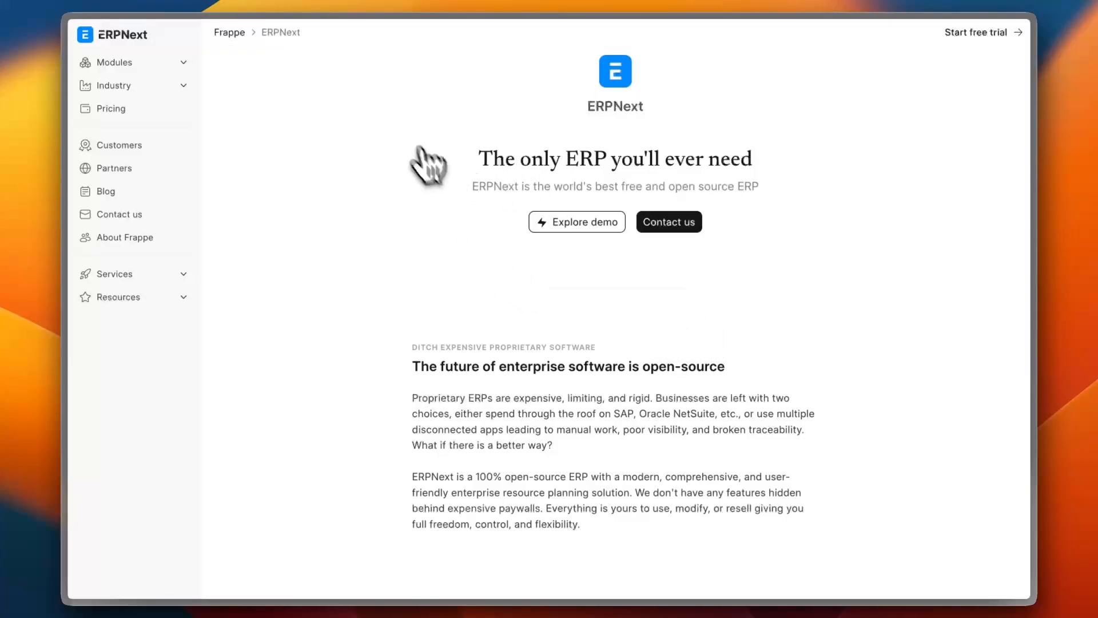
{"action": "mouse_move", "coordinate": [420, 148]}
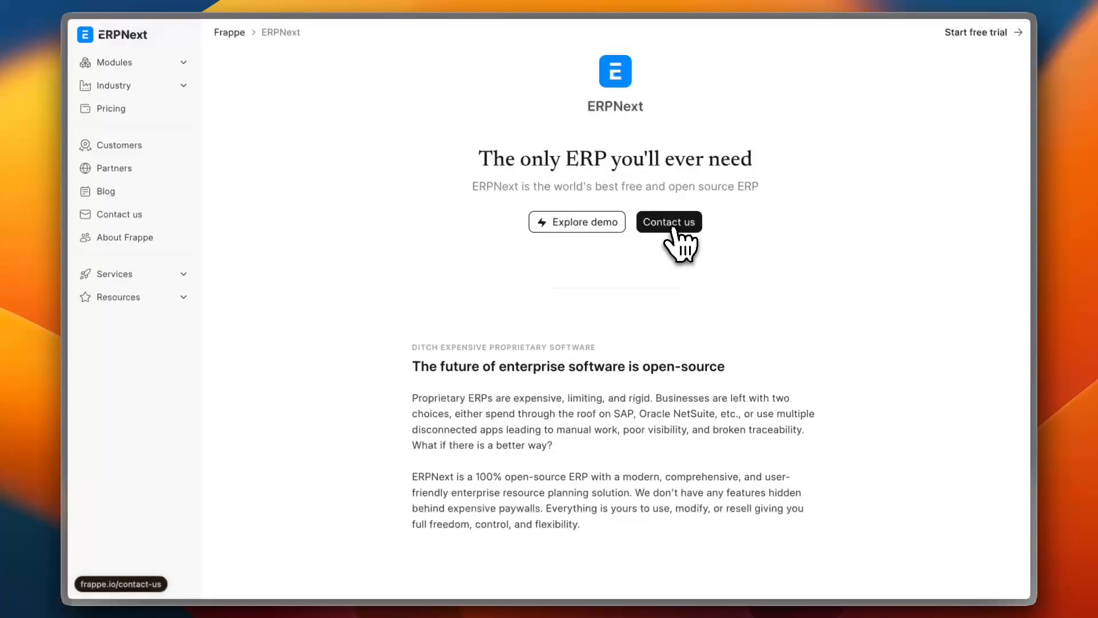
{"action": "mouse_move", "coordinate": [585, 242]}
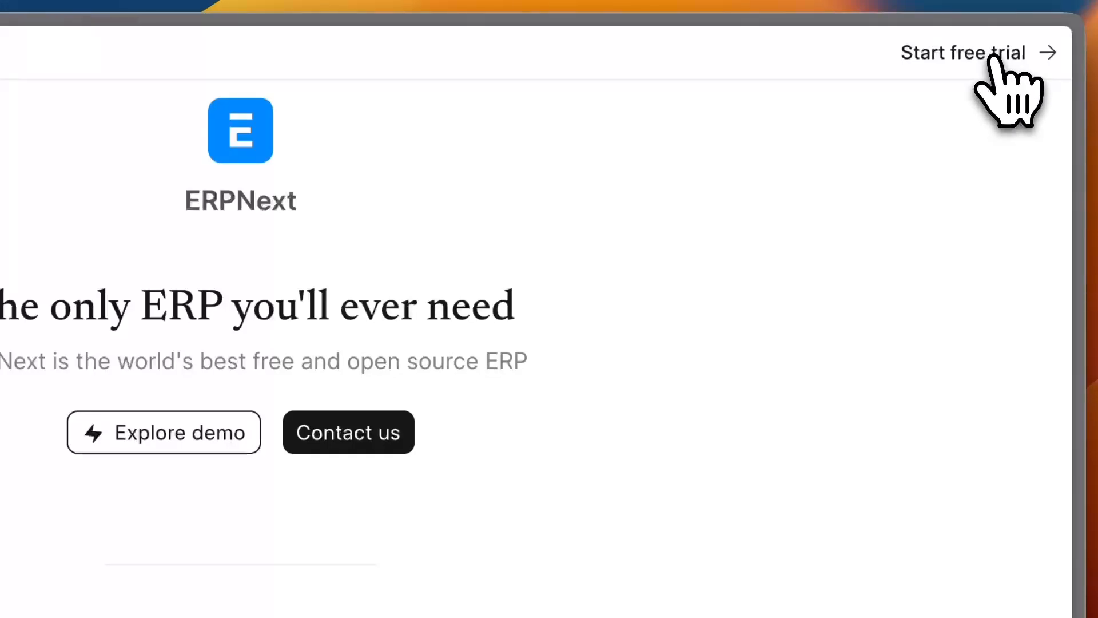
{"action": "left_click", "coordinate": [962, 52]}
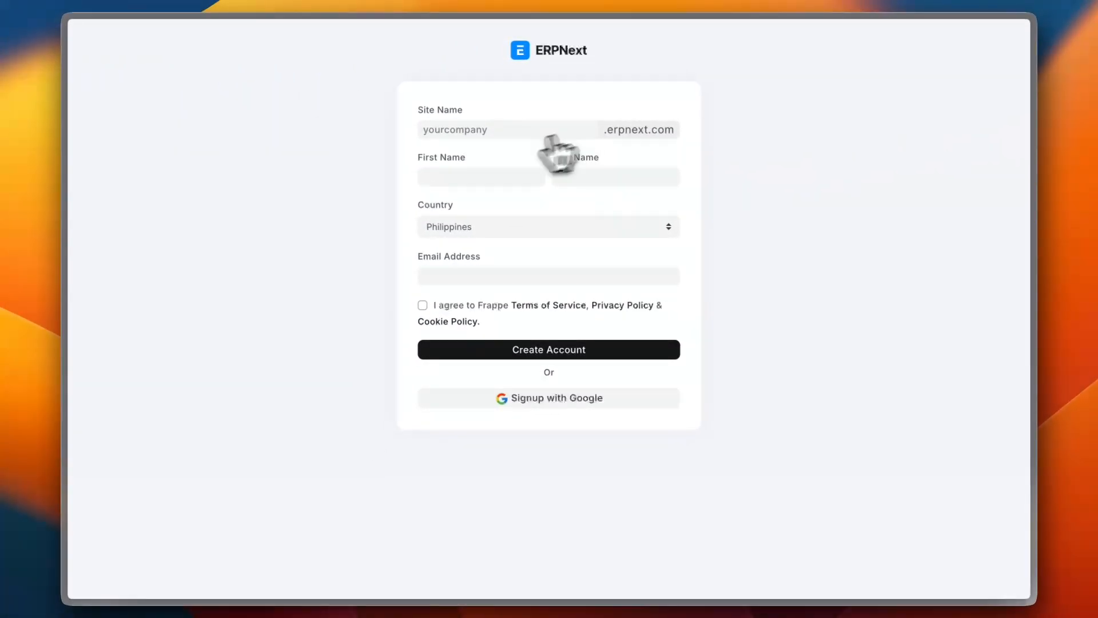
{"action": "mouse_move", "coordinate": [510, 248]}
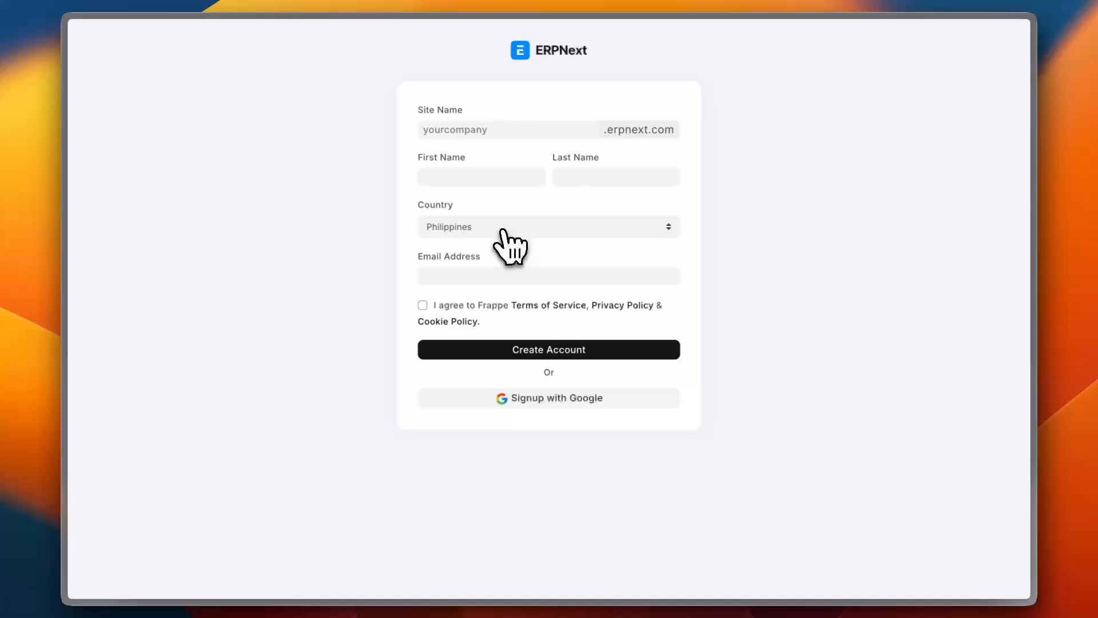
{"action": "mouse_move", "coordinate": [518, 384]}
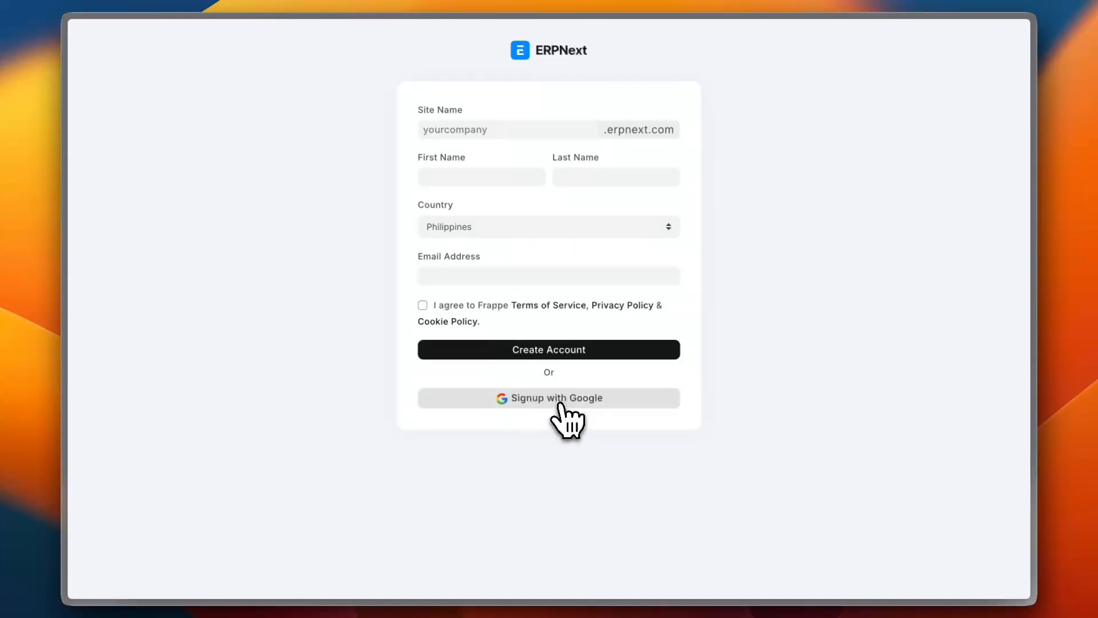
{"action": "mouse_move", "coordinate": [195, 164]}
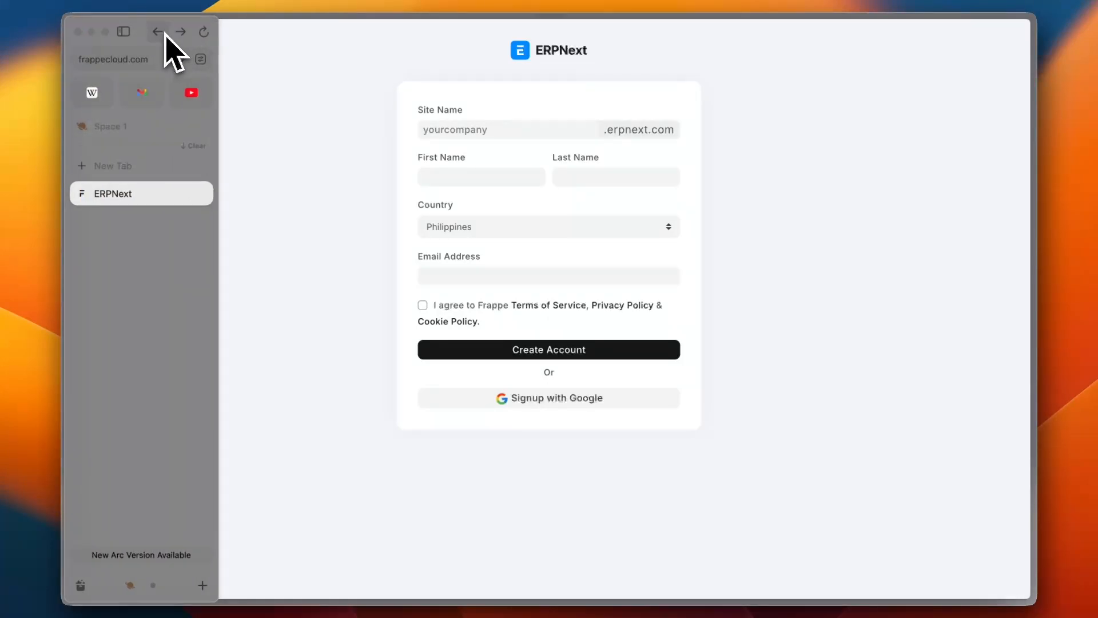
{"action": "left_click", "coordinate": [158, 32]}
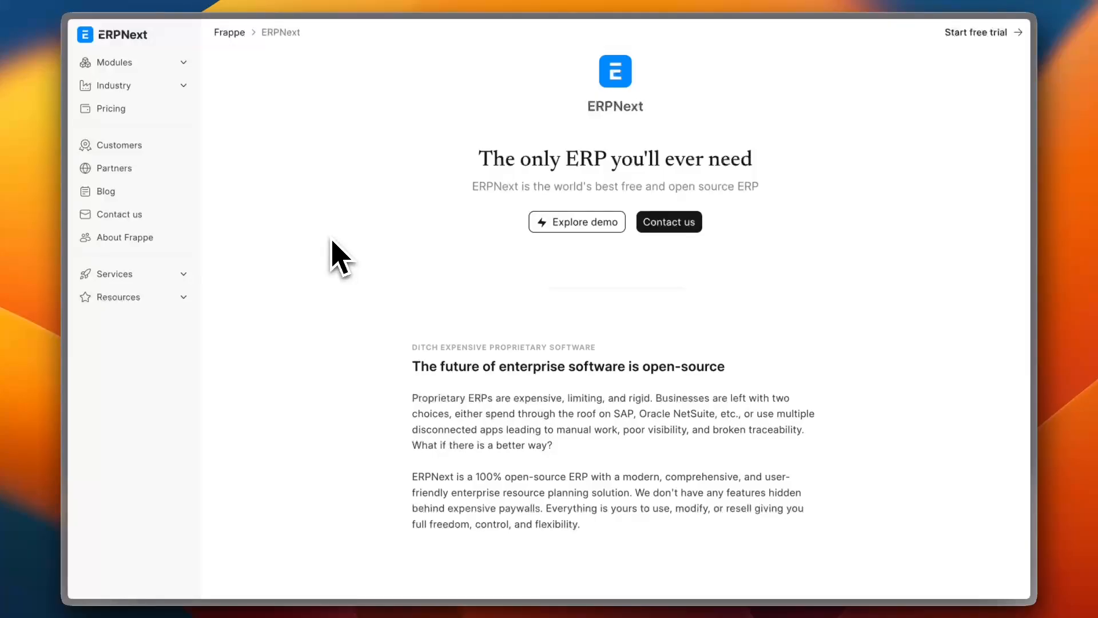
{"action": "left_click", "coordinate": [576, 222]}
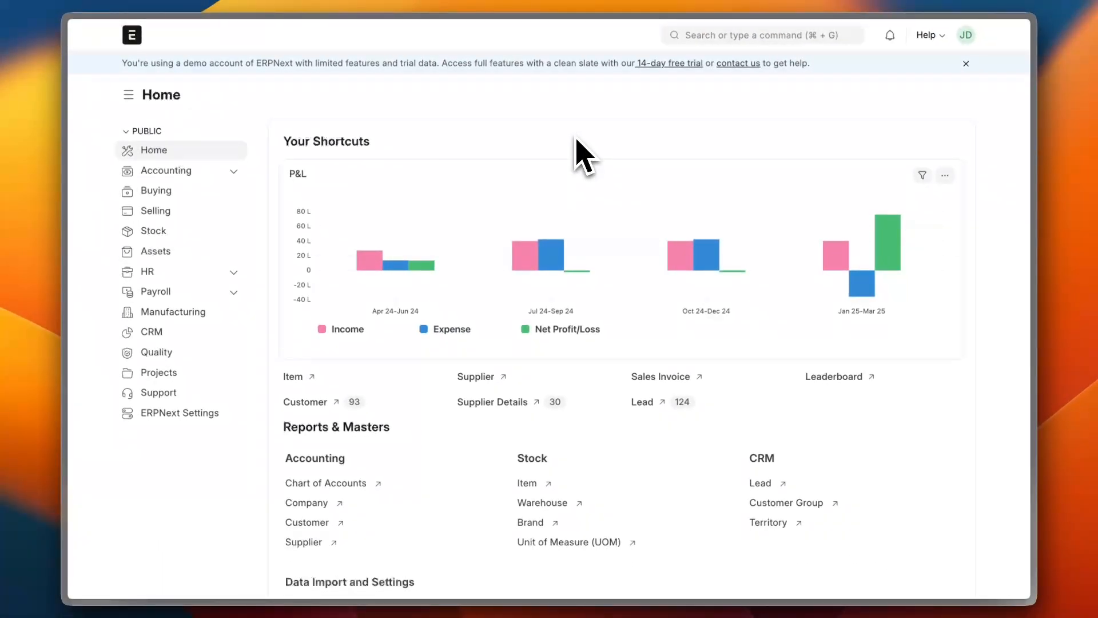
{"action": "mouse_move", "coordinate": [394, 263]}
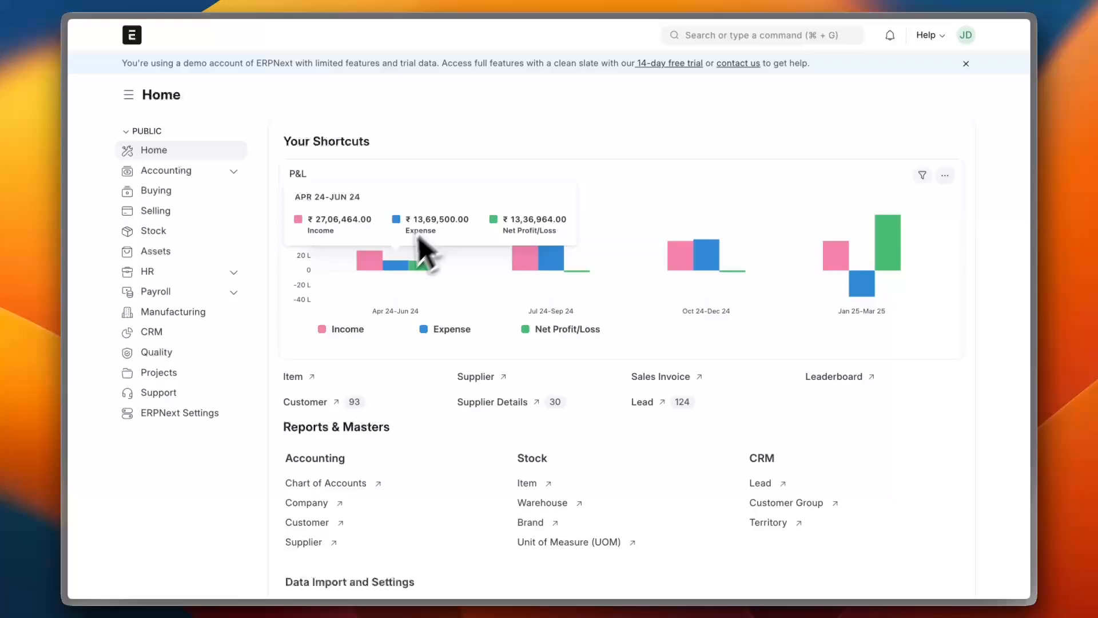
{"action": "mouse_move", "coordinate": [550, 270]}
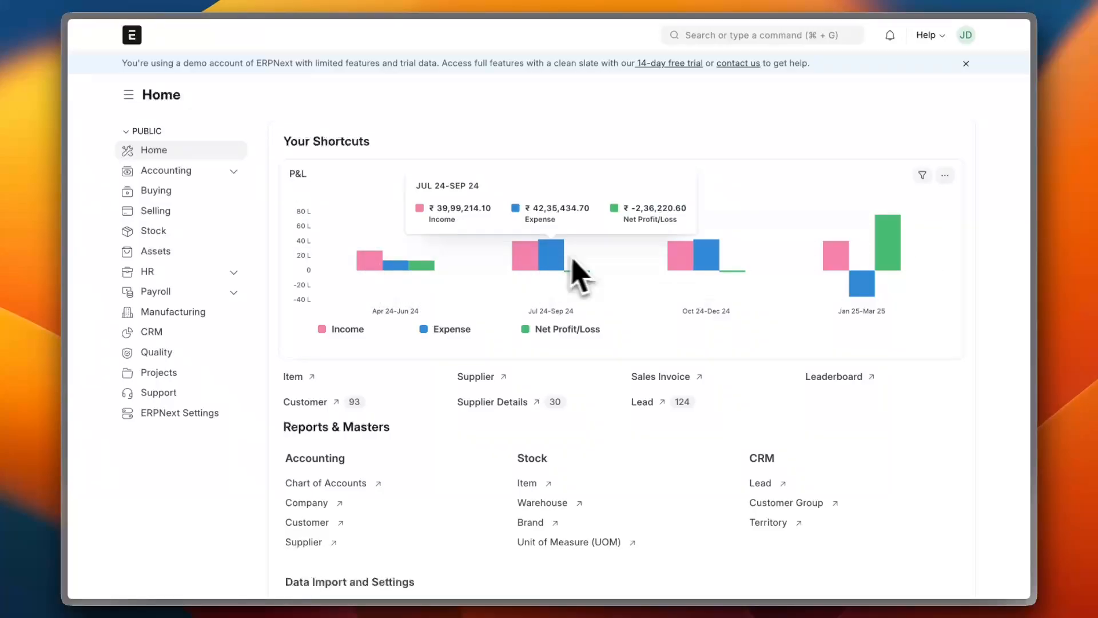
{"action": "mouse_move", "coordinate": [553, 158]}
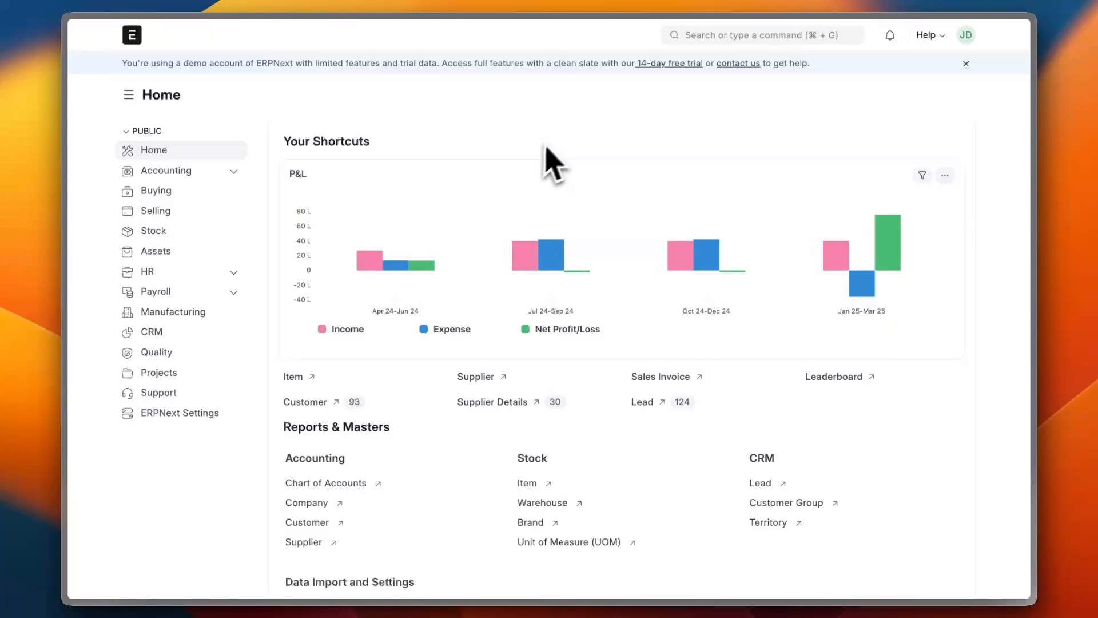
{"action": "mouse_move", "coordinate": [568, 151]}
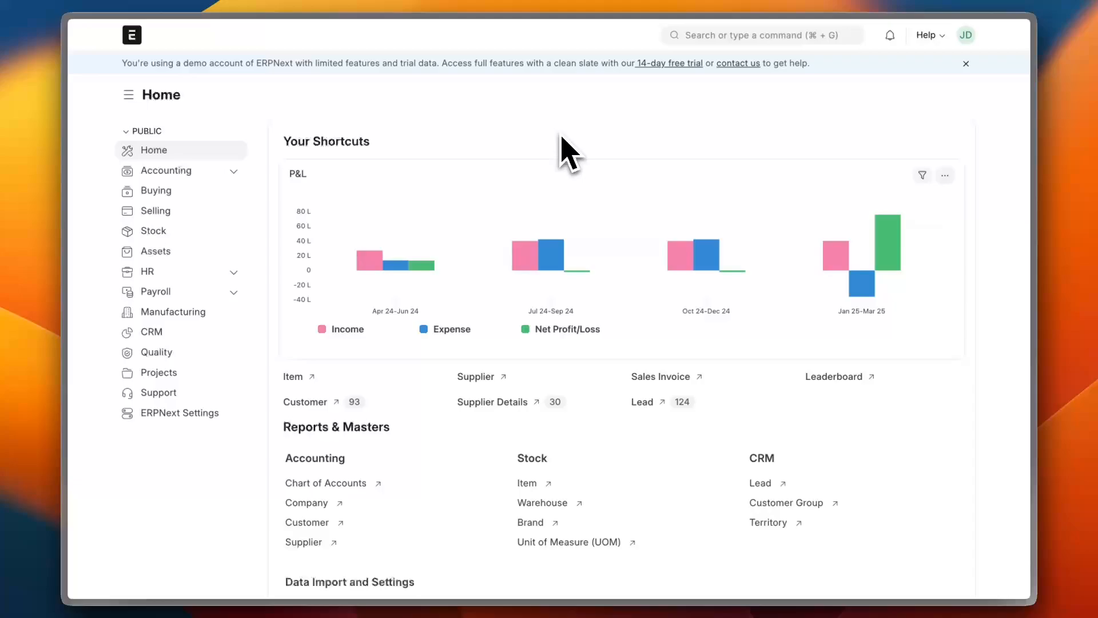
{"action": "mouse_move", "coordinate": [340, 133]}
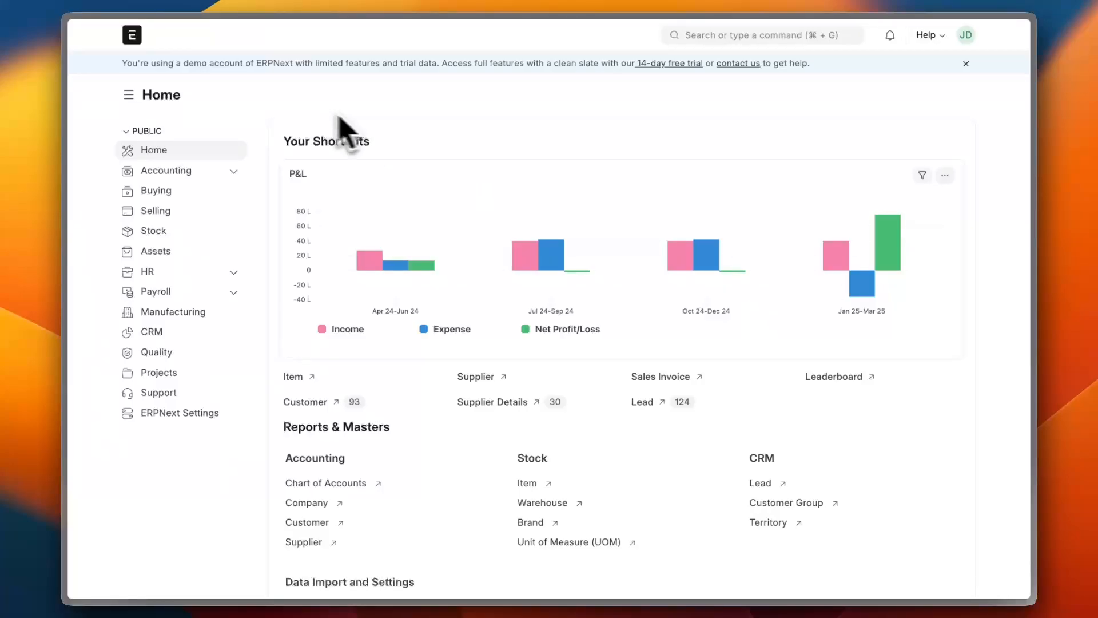
{"action": "mouse_move", "coordinate": [268, 281]}
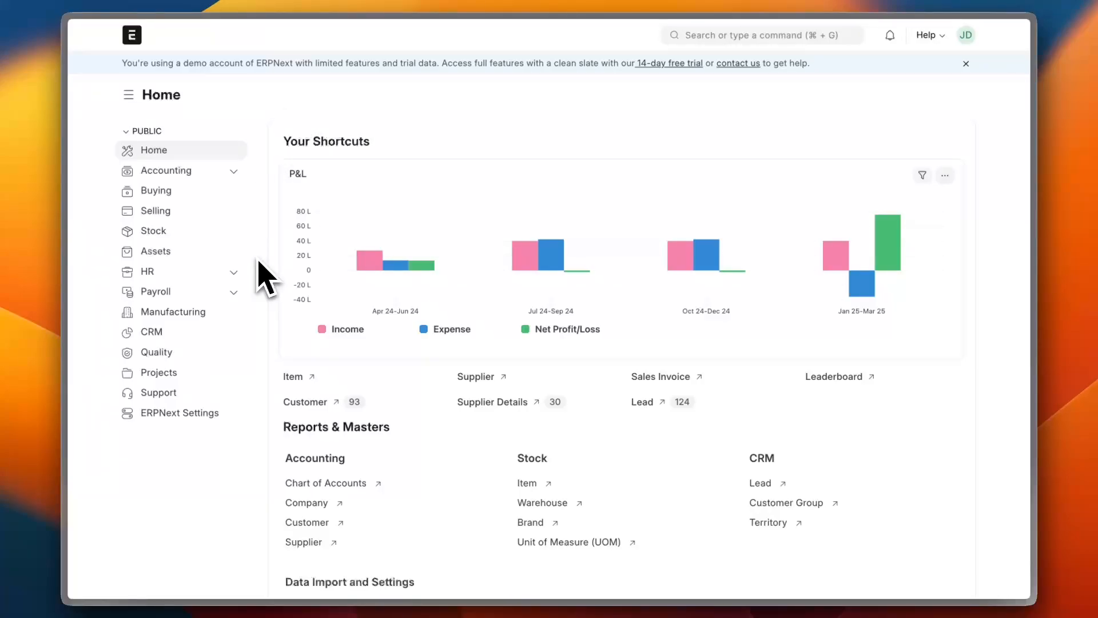
{"action": "mouse_move", "coordinate": [245, 157]}
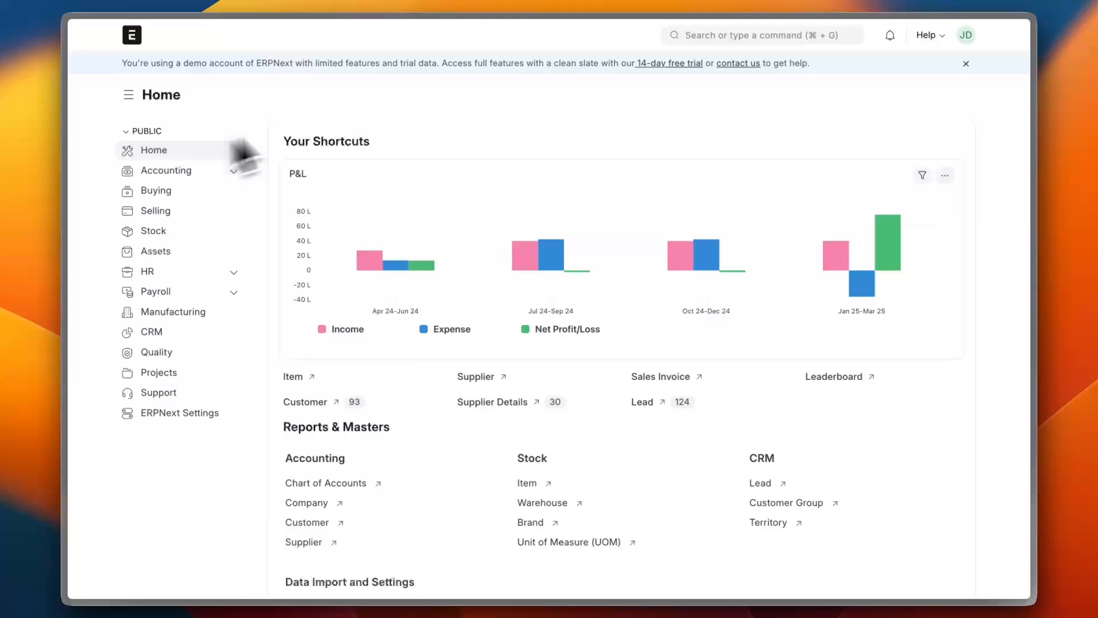
{"action": "mouse_move", "coordinate": [367, 259]}
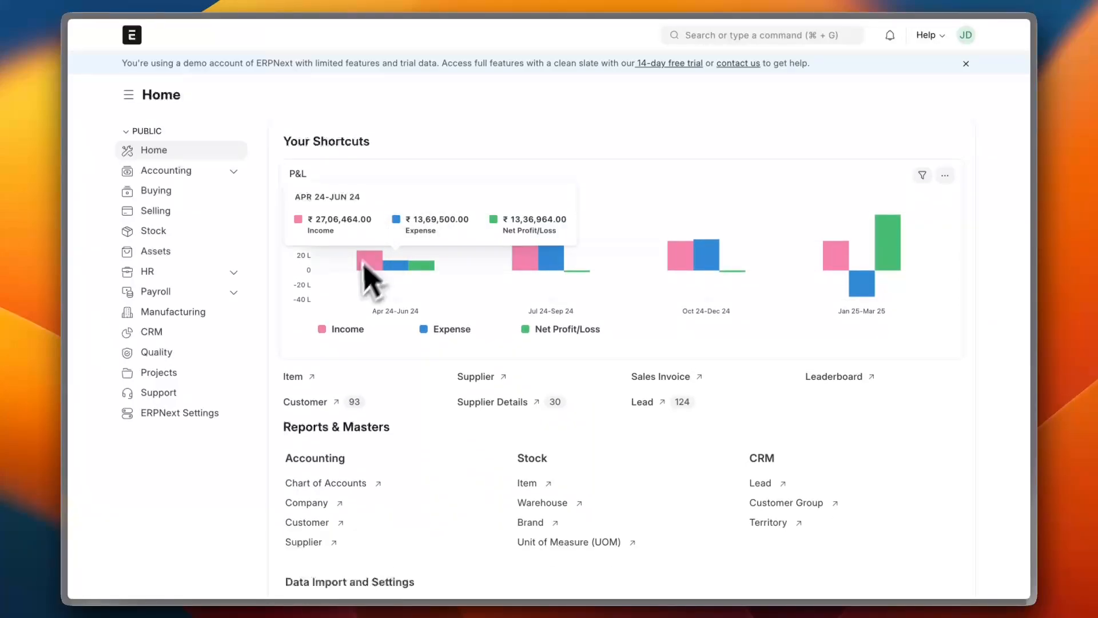
{"action": "mouse_move", "coordinate": [343, 393]}
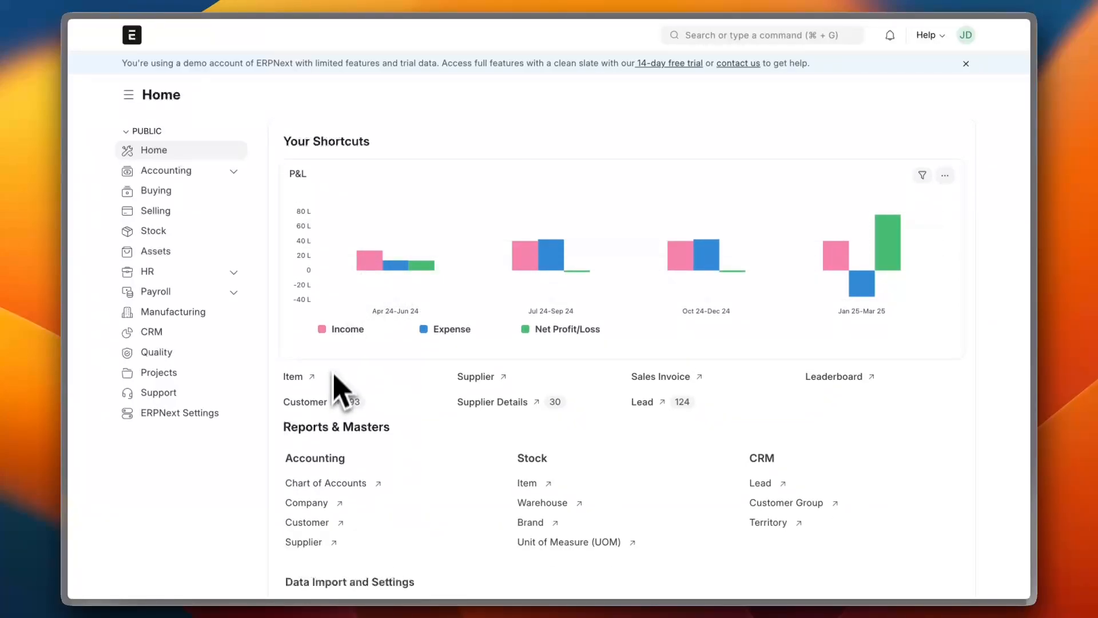
{"action": "mouse_move", "coordinate": [553, 263]}
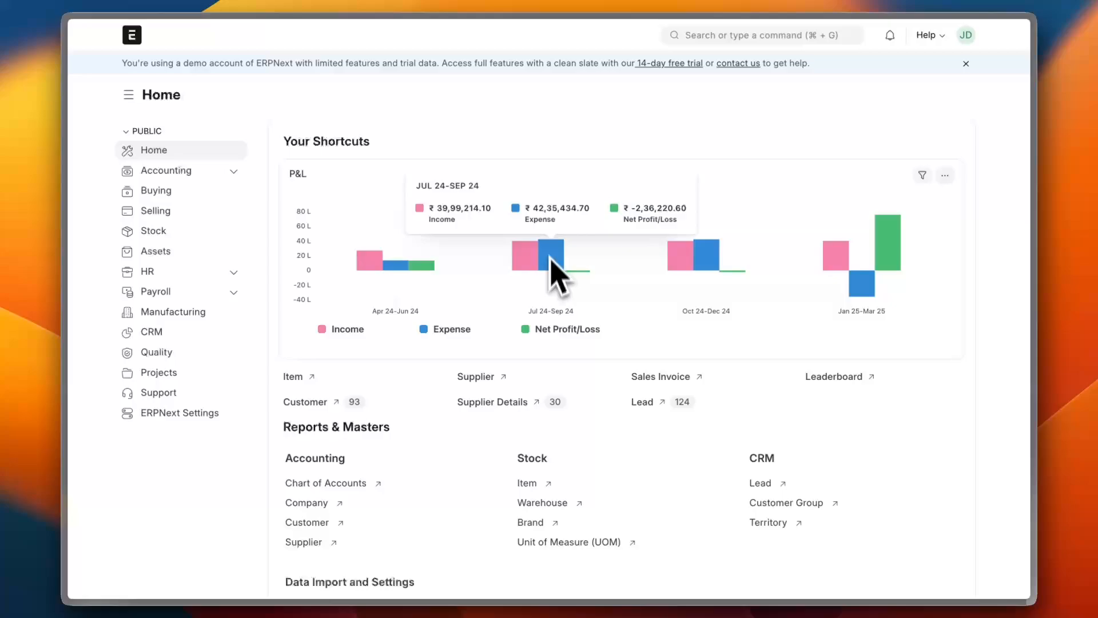
{"action": "mouse_move", "coordinate": [766, 273]}
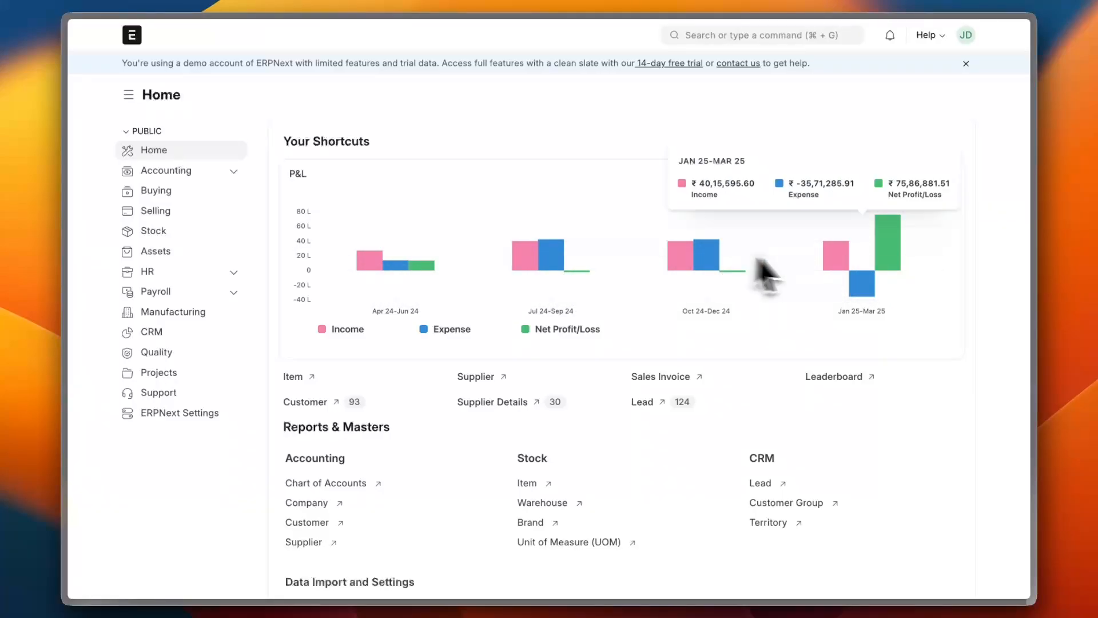
{"action": "mouse_move", "coordinate": [393, 287]}
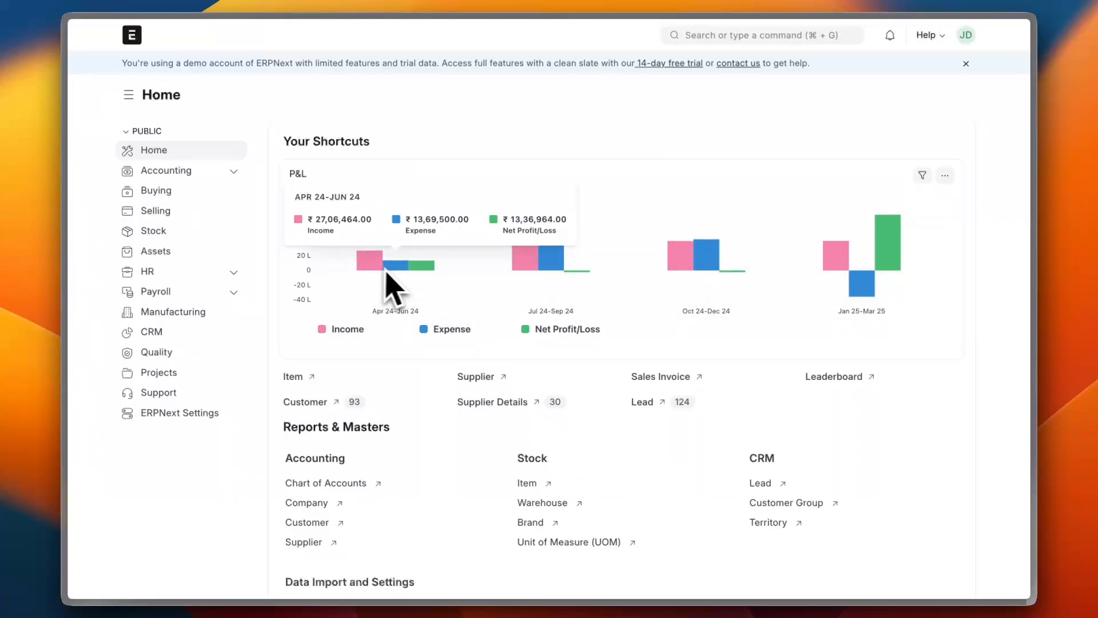
{"action": "mouse_move", "coordinate": [420, 337]}
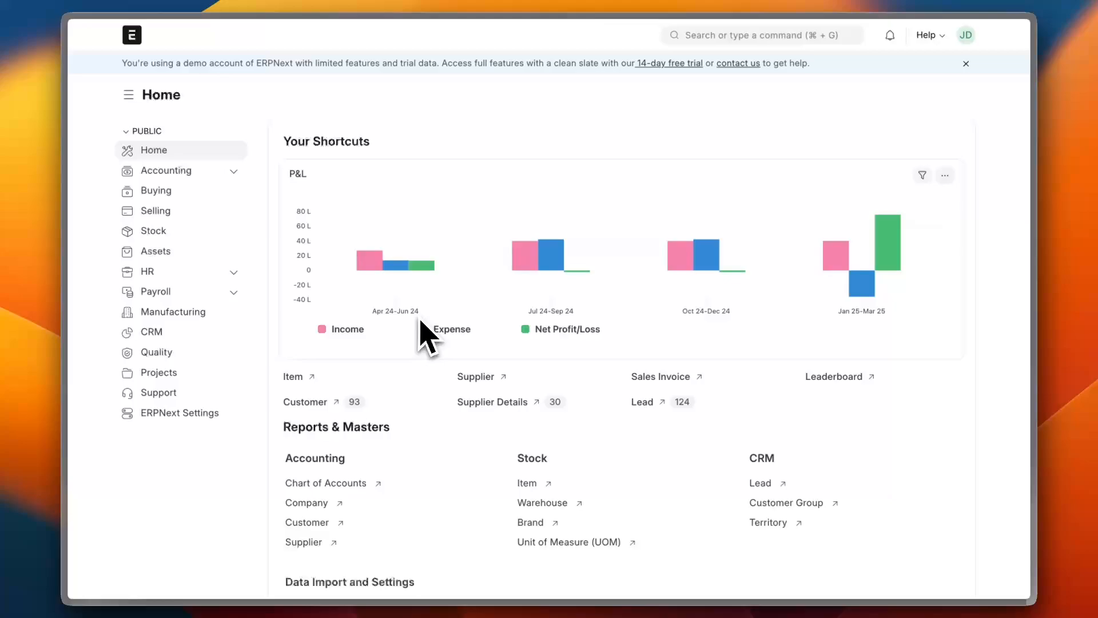
{"action": "mouse_move", "coordinate": [370, 264]}
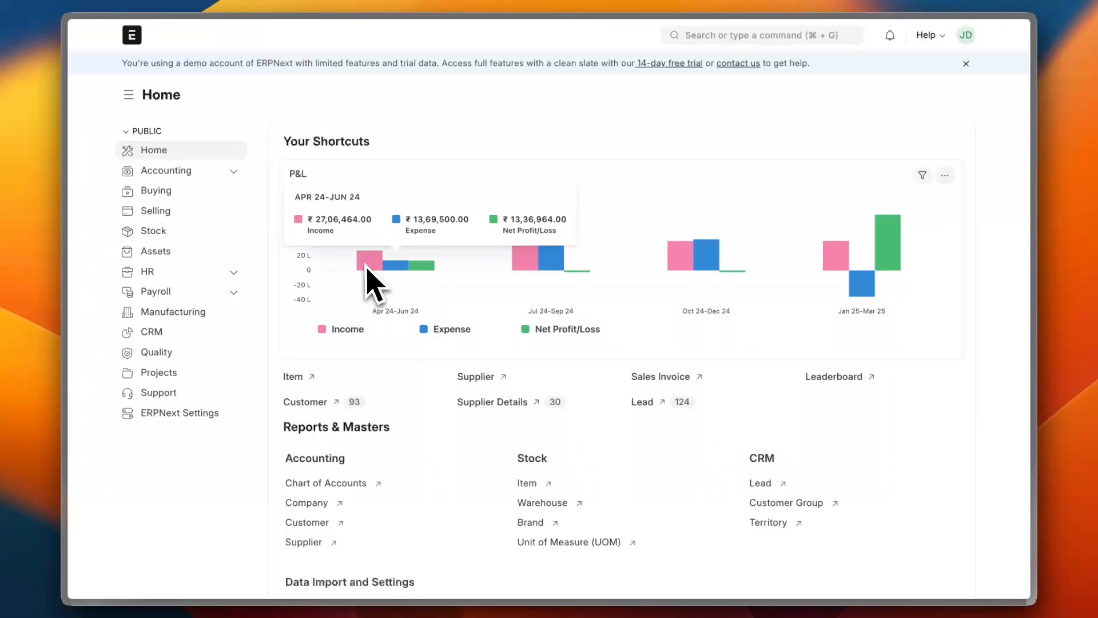
{"action": "mouse_move", "coordinate": [392, 287]}
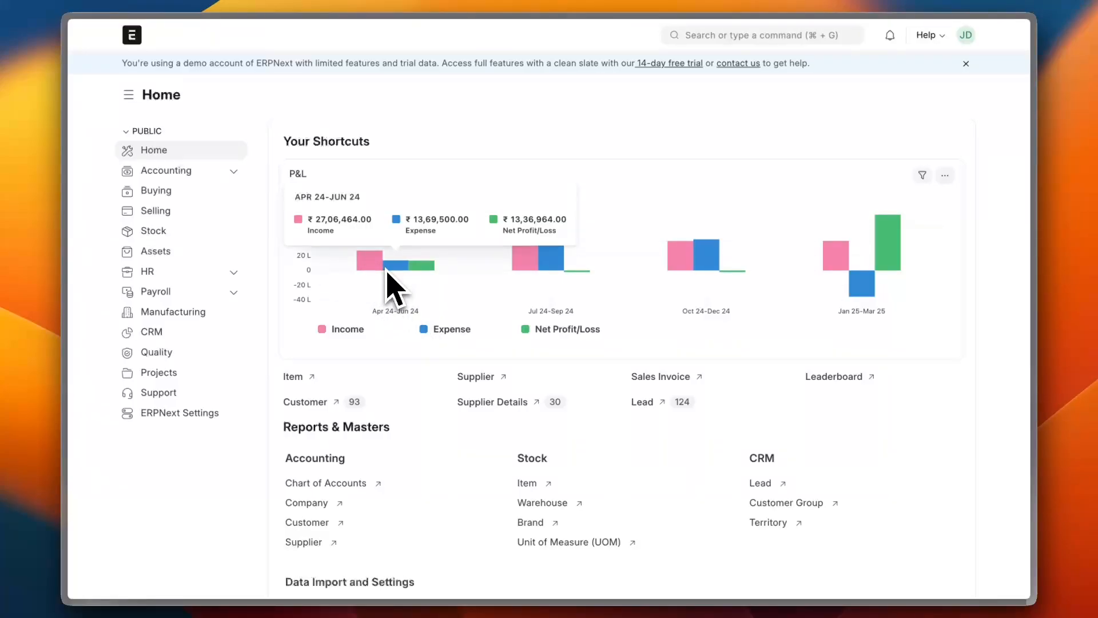
{"action": "mouse_move", "coordinate": [343, 242]}
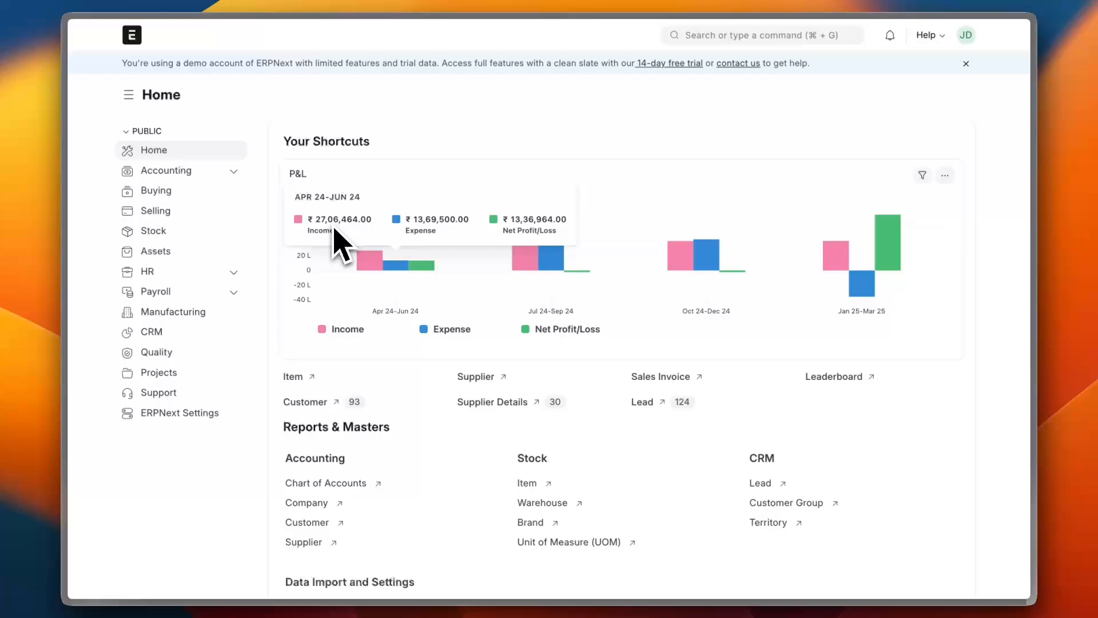
{"action": "mouse_move", "coordinate": [448, 255]}
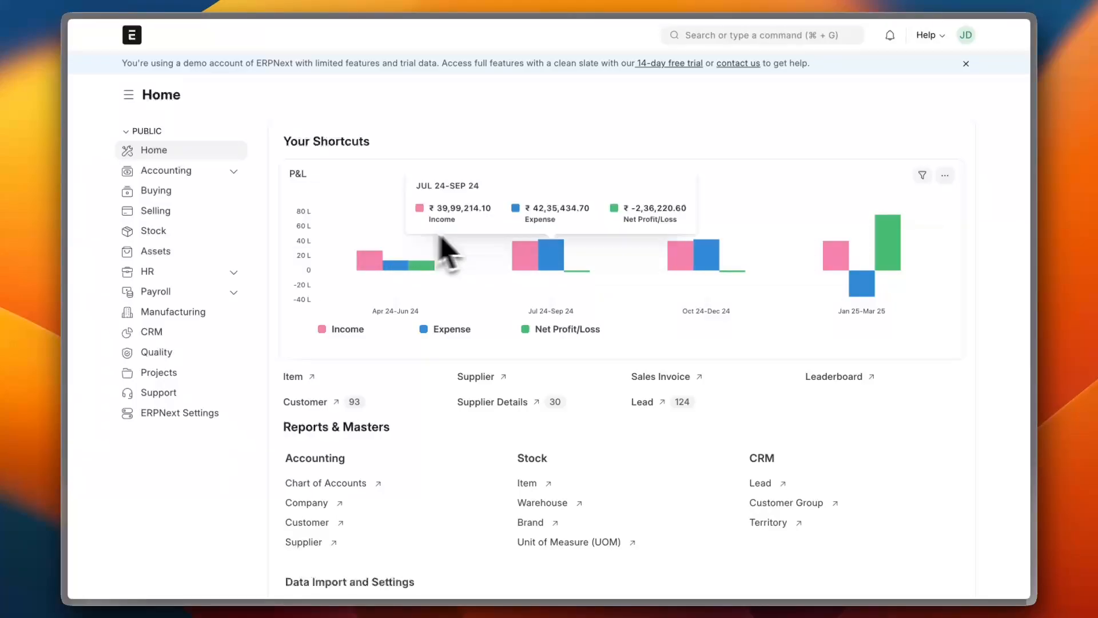
{"action": "mouse_move", "coordinate": [161, 171]}
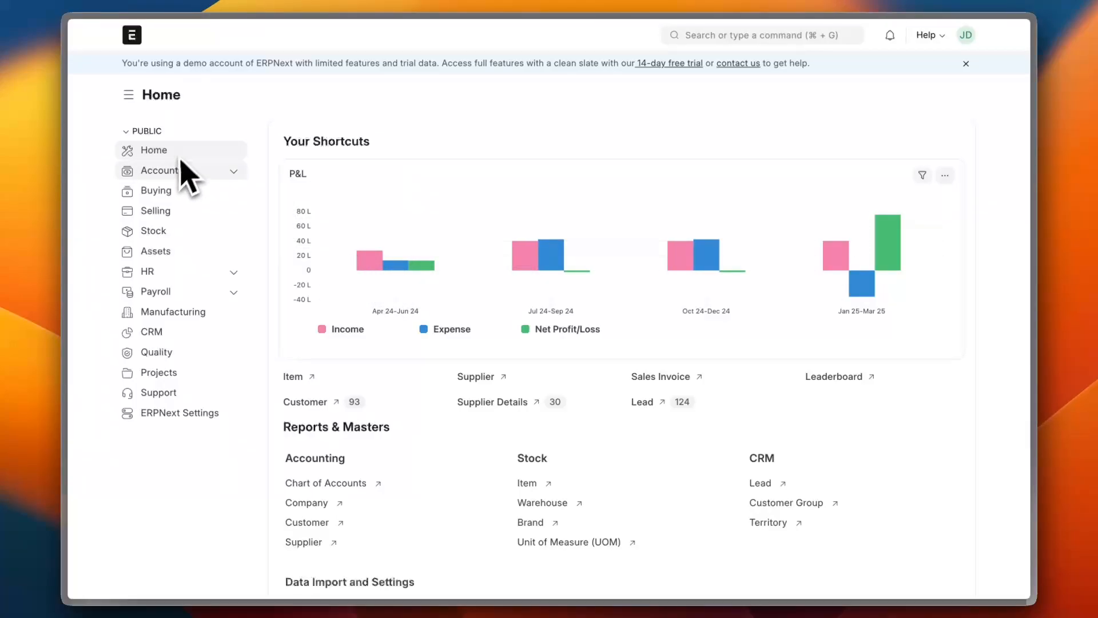
{"action": "mouse_move", "coordinate": [195, 147]}
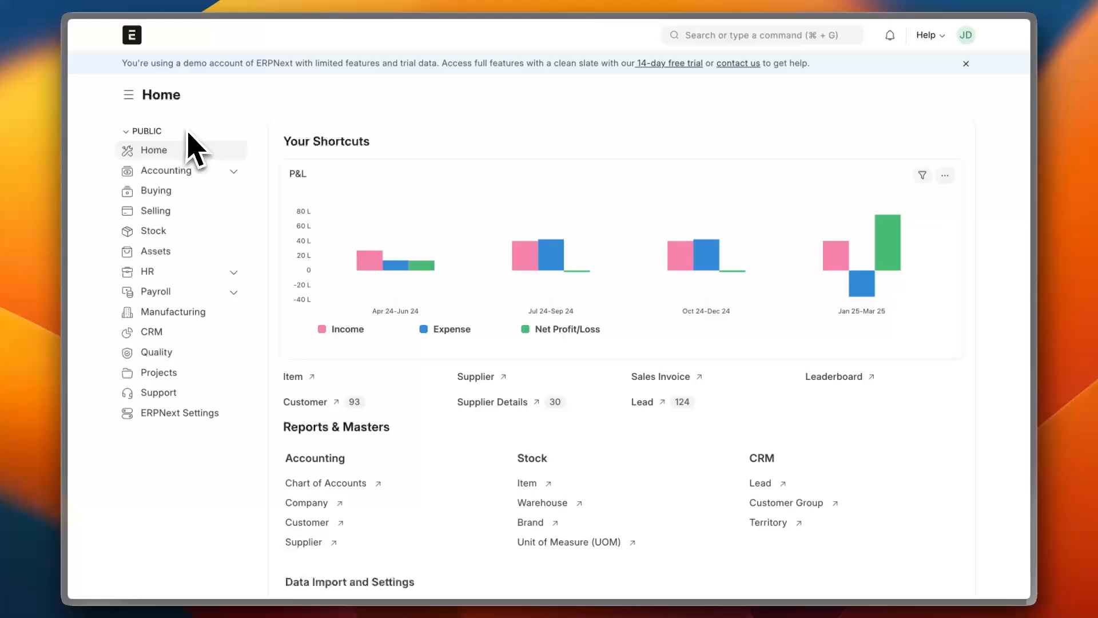
- Review the Home workspace's Reports & Masters, then switch to the Projects workspace
{"action": "scroll", "scroll_direction": "down", "scroll_amount": 3}
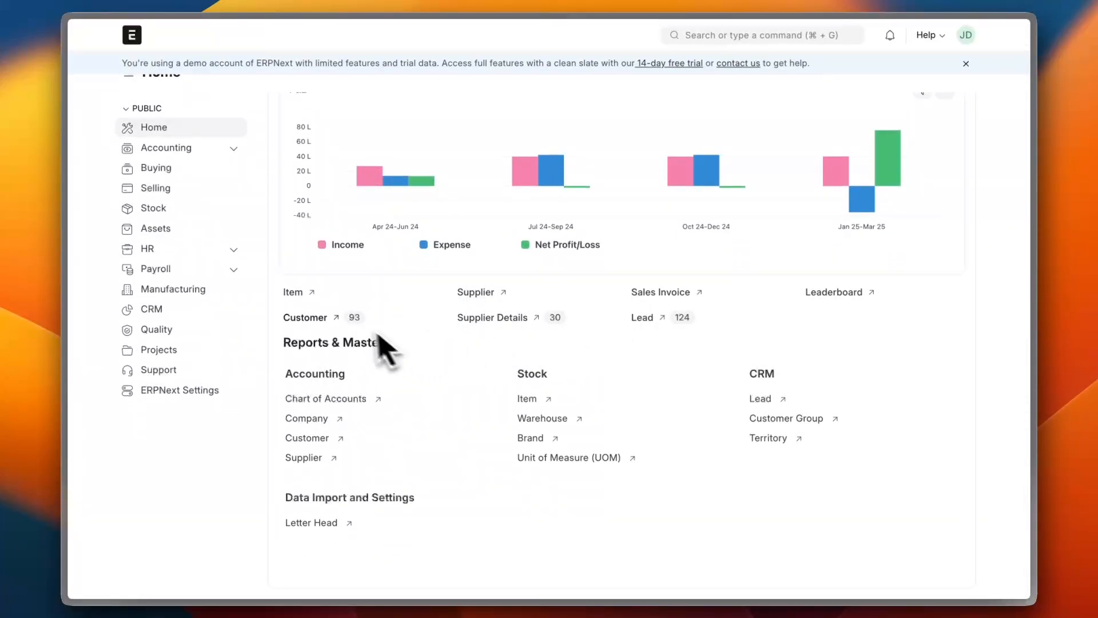
{"action": "mouse_move", "coordinate": [622, 311]}
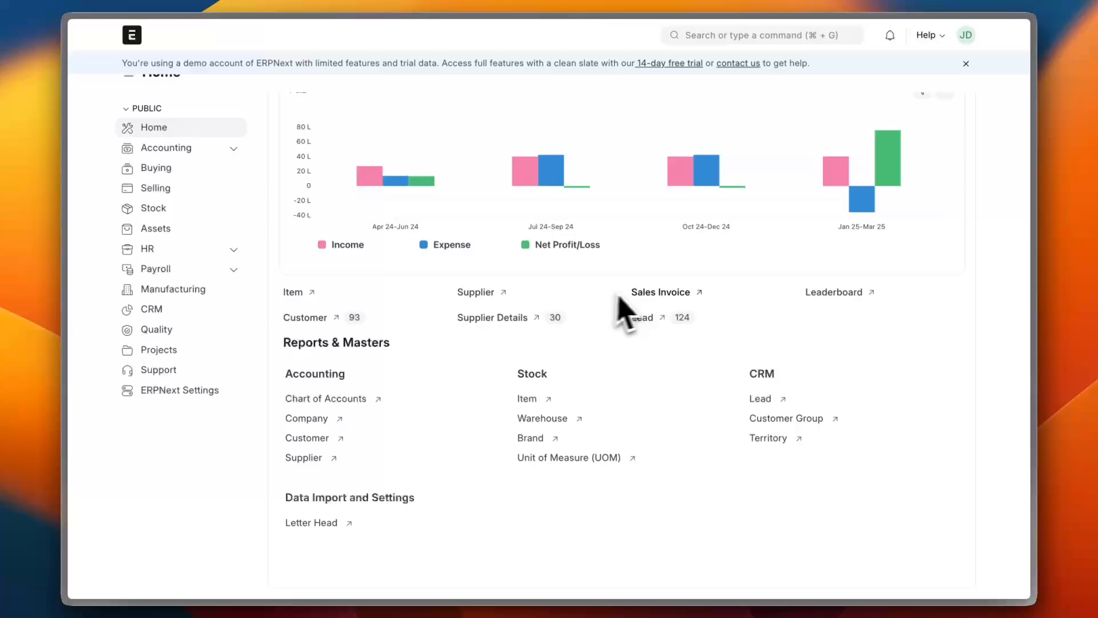
{"action": "mouse_move", "coordinate": [445, 389]}
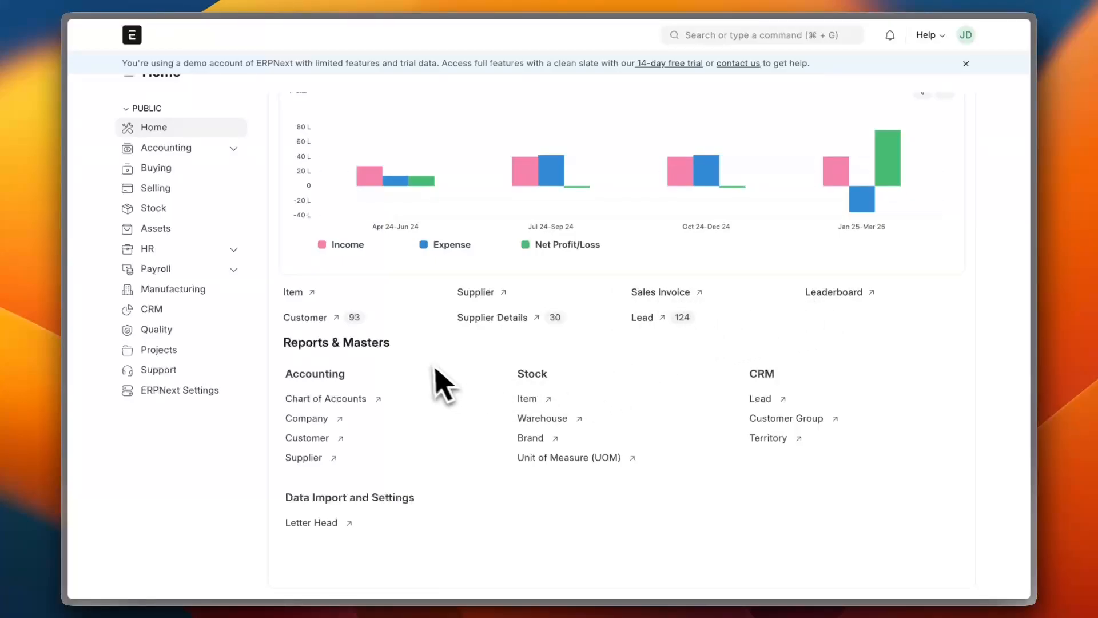
{"action": "mouse_move", "coordinate": [826, 308]}
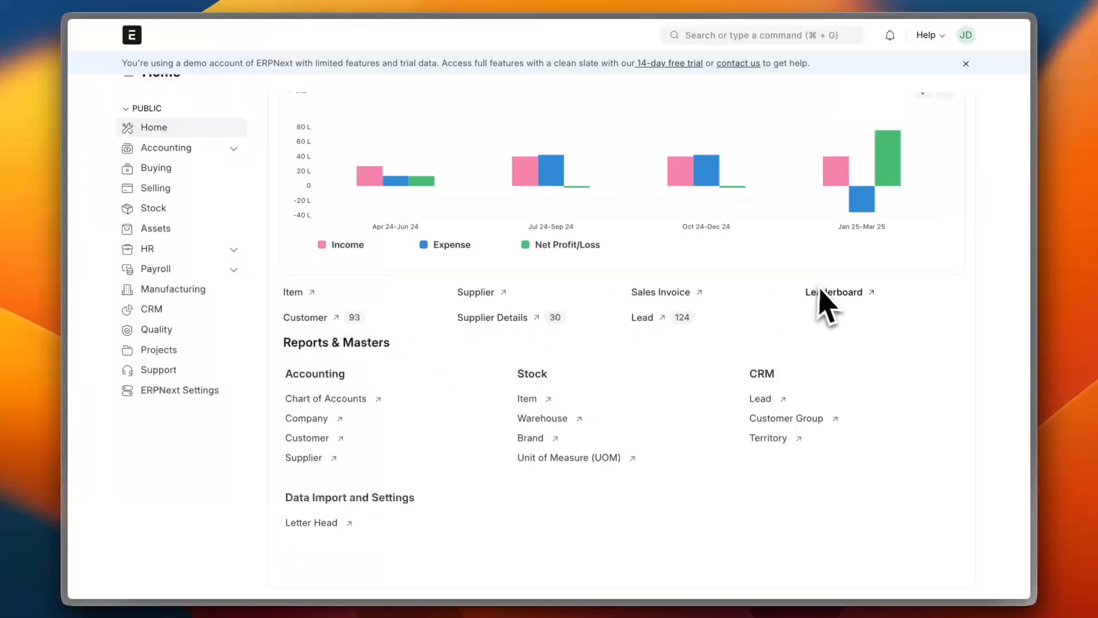
{"action": "mouse_move", "coordinate": [426, 364]}
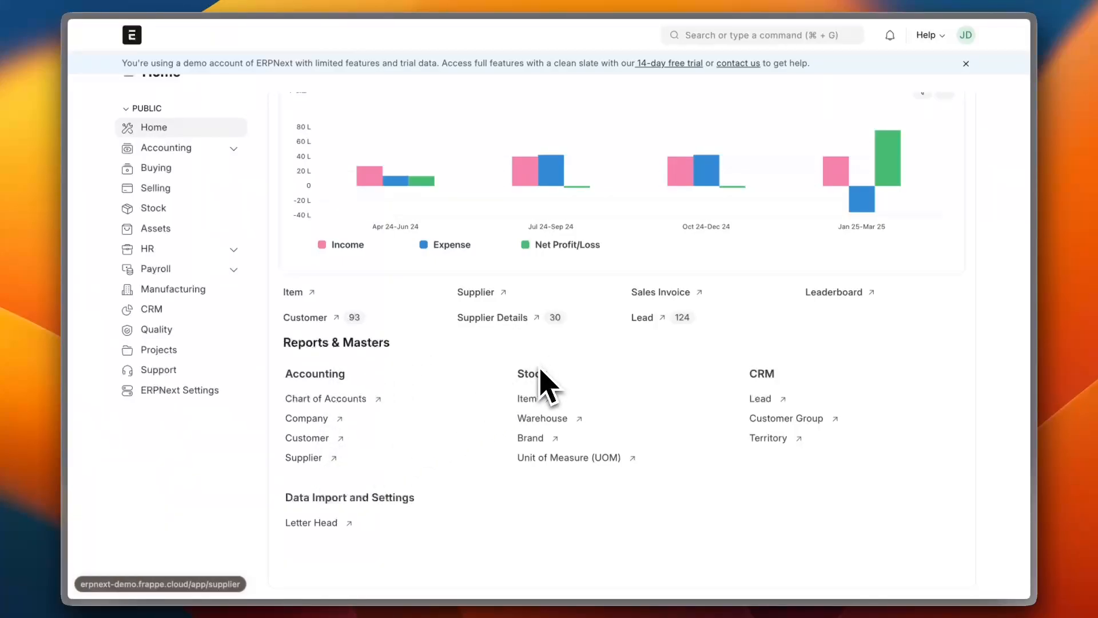
{"action": "mouse_move", "coordinate": [763, 392]}
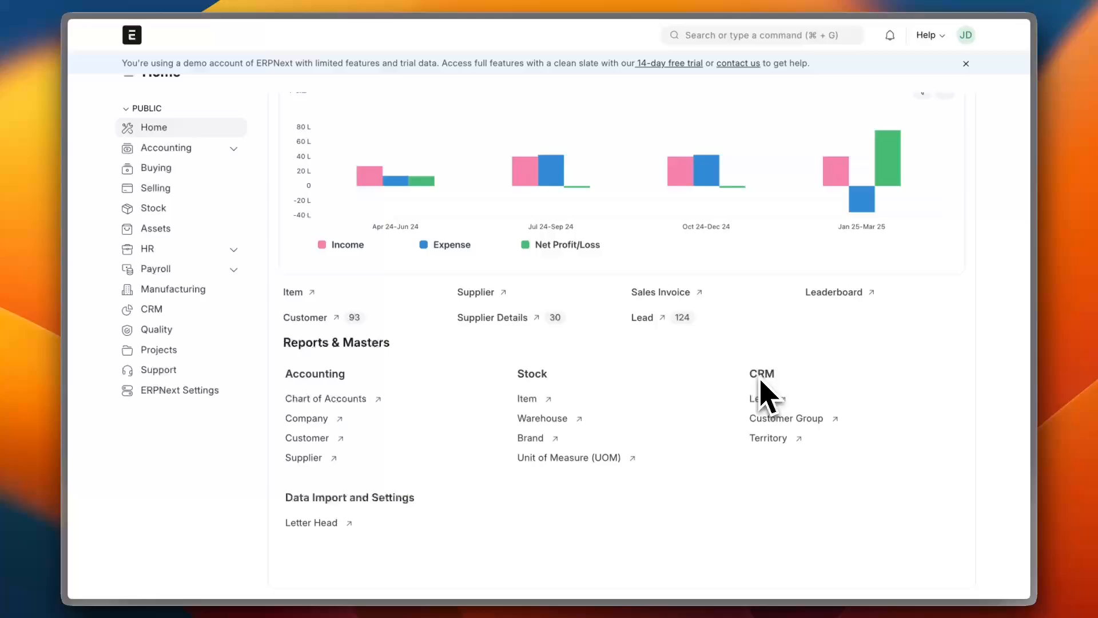
{"action": "mouse_move", "coordinate": [287, 248]}
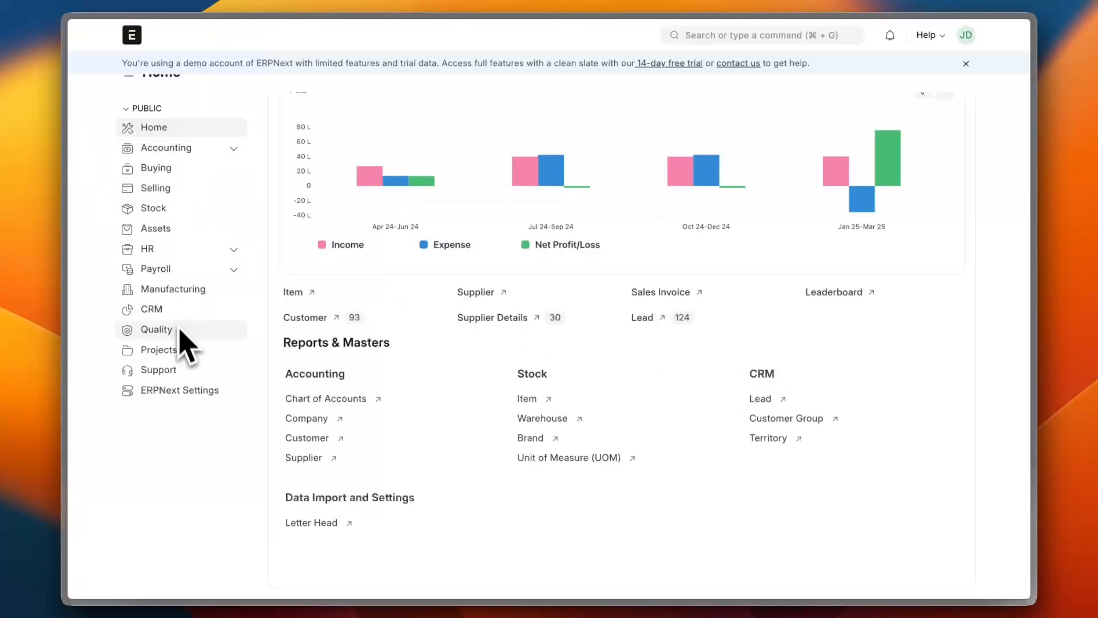
{"action": "left_click", "coordinate": [160, 350]}
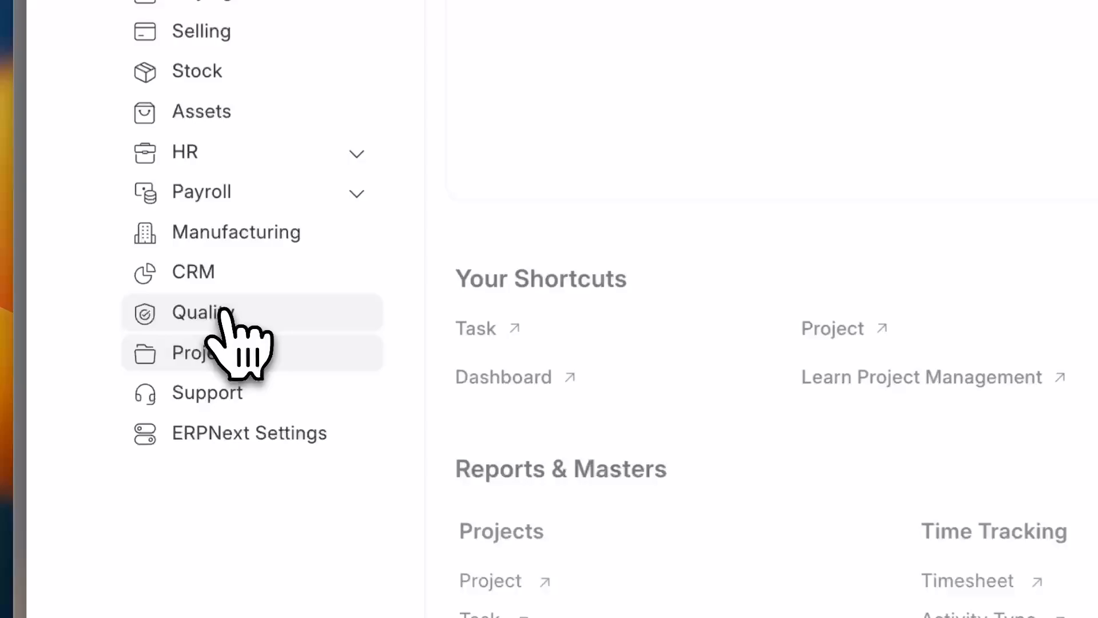
{"action": "left_click", "coordinate": [195, 351]}
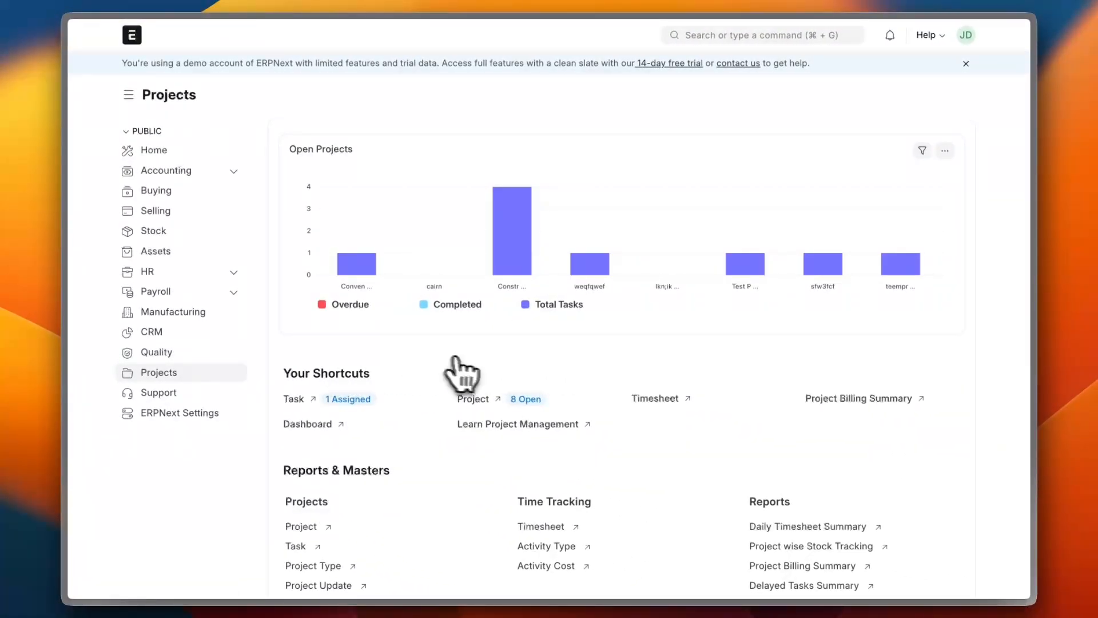
{"action": "mouse_move", "coordinate": [538, 416]}
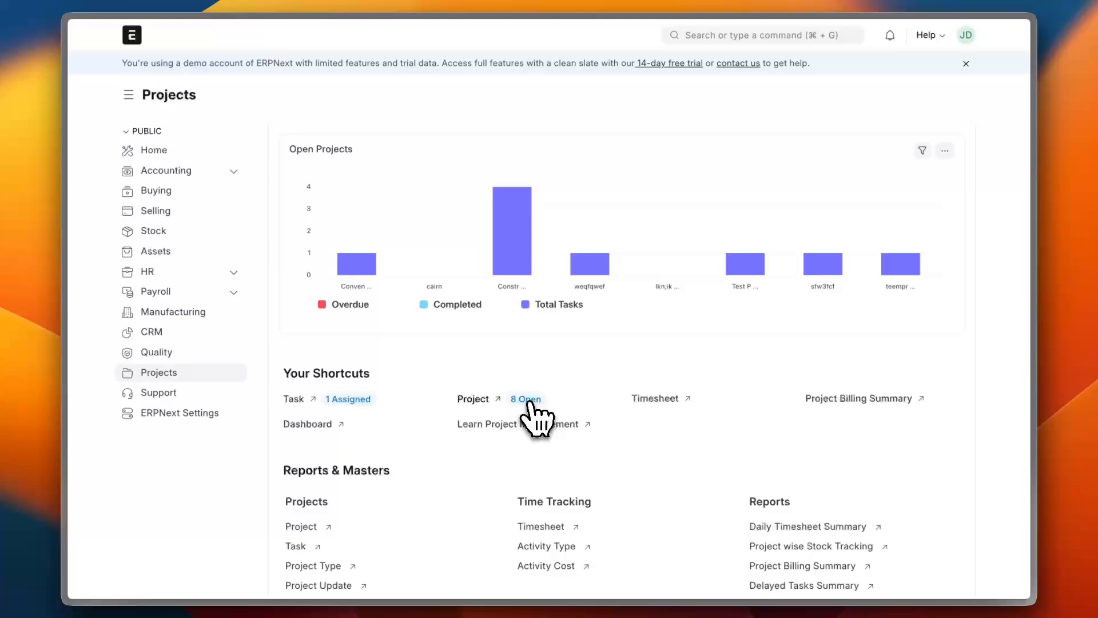
{"action": "mouse_move", "coordinate": [518, 416]}
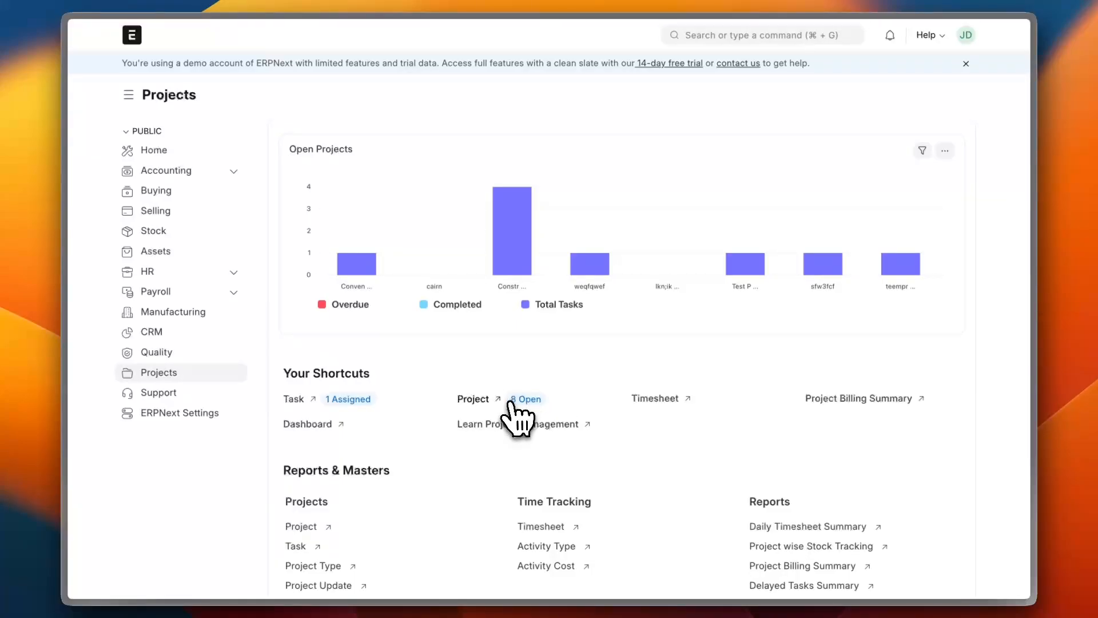
{"action": "left_click", "coordinate": [528, 398]}
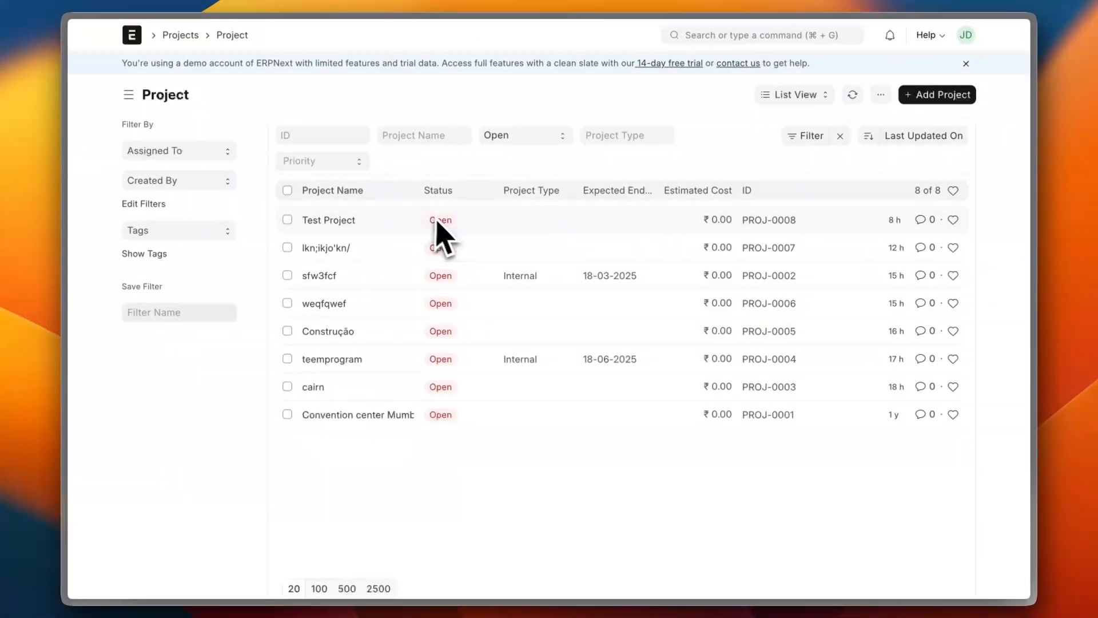
{"action": "mouse_move", "coordinate": [601, 207]}
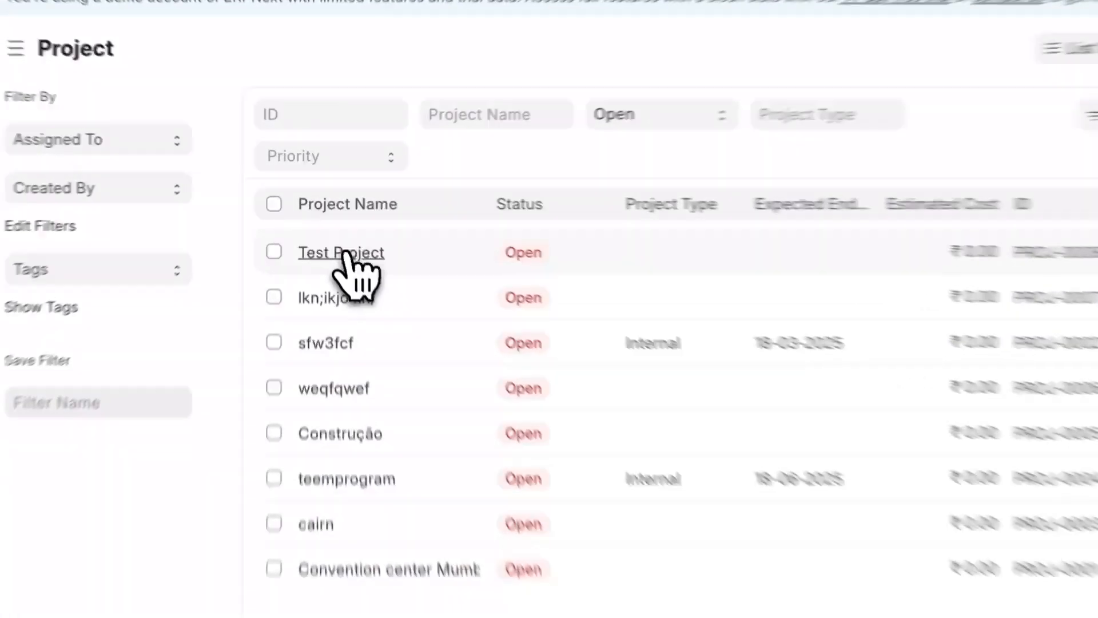
- Open the Test Project (PROJ-0008) record from the open projects list
{"action": "left_click", "coordinate": [341, 251]}
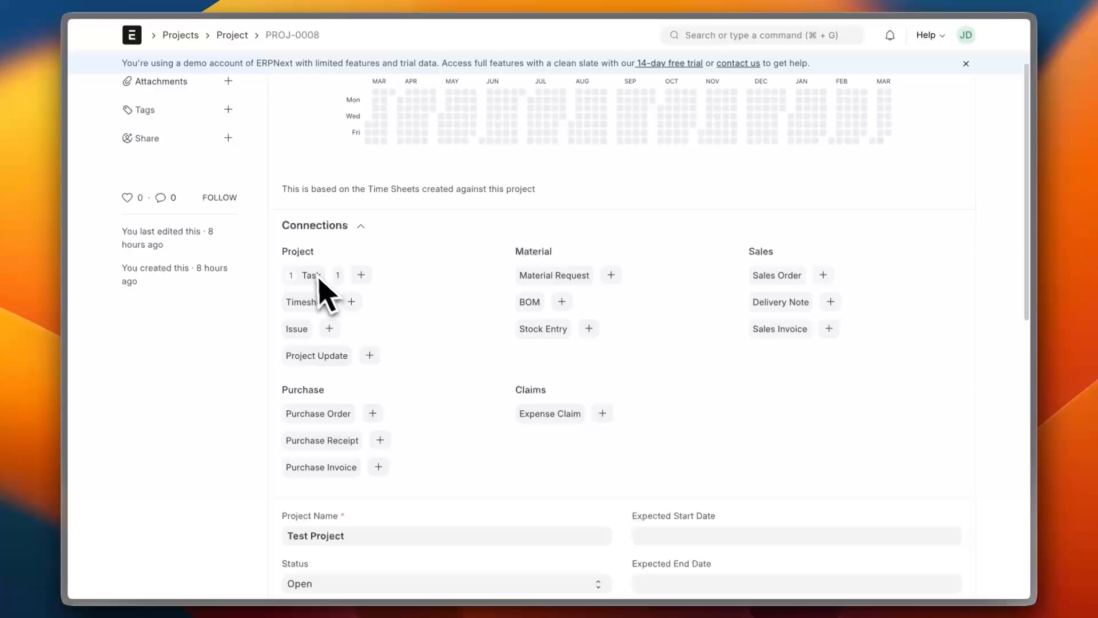
{"action": "mouse_move", "coordinate": [318, 413]}
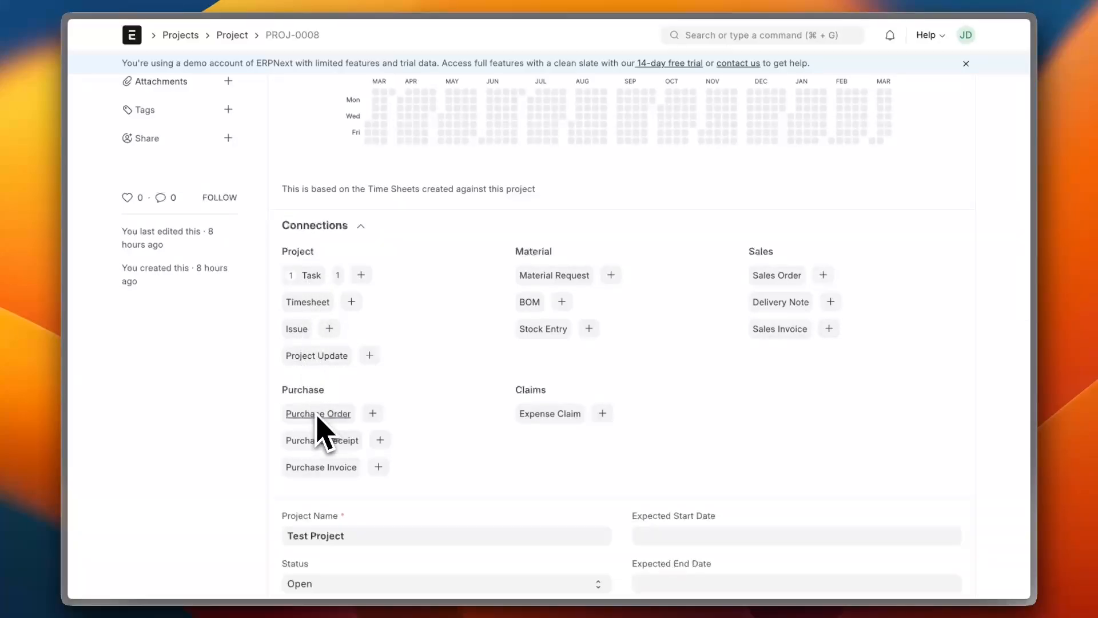
{"action": "mouse_move", "coordinate": [587, 344]}
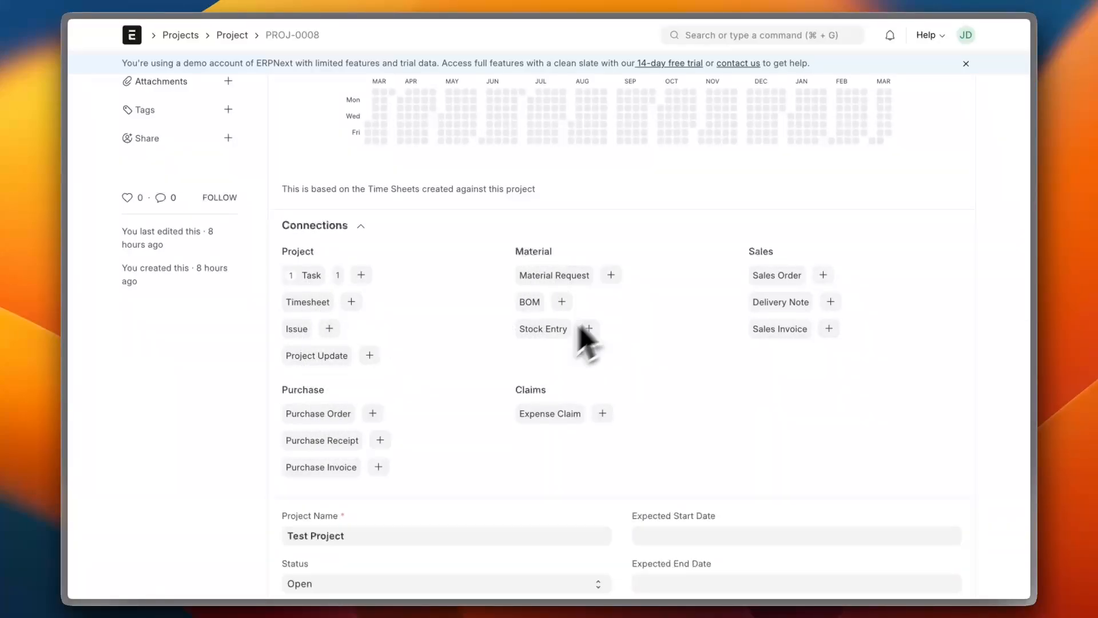
- Review the PROJ-0008 form and return to the Projects workspace via the breadcrumb
{"action": "scroll", "scroll_direction": "down", "scroll_amount": 3}
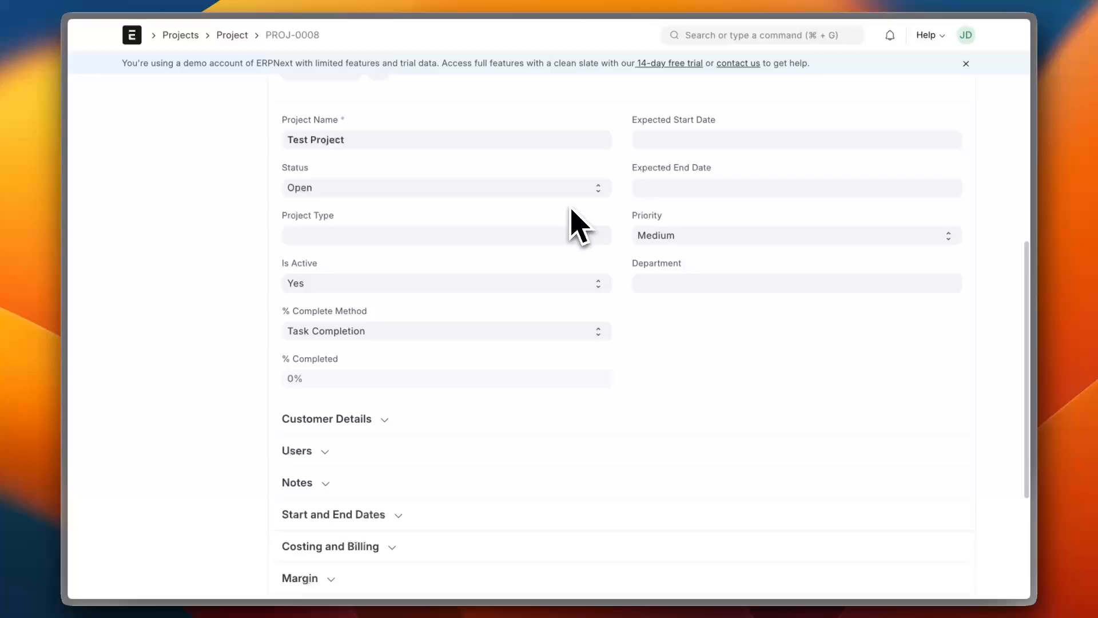
{"action": "scroll", "scroll_direction": "up", "scroll_amount": 3}
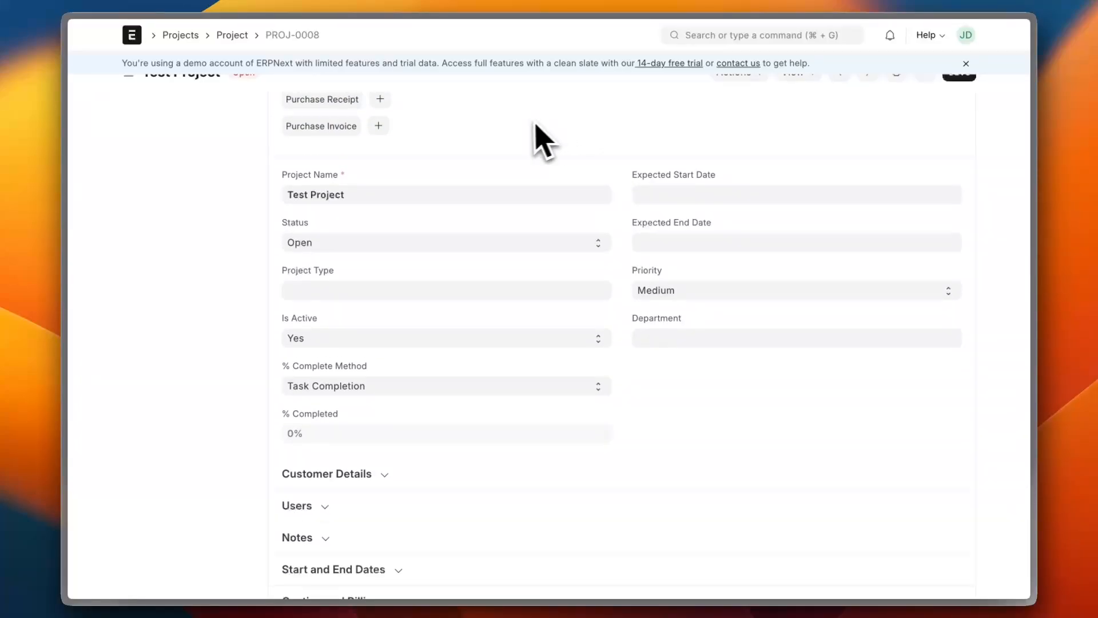
{"action": "mouse_move", "coordinate": [416, 270]}
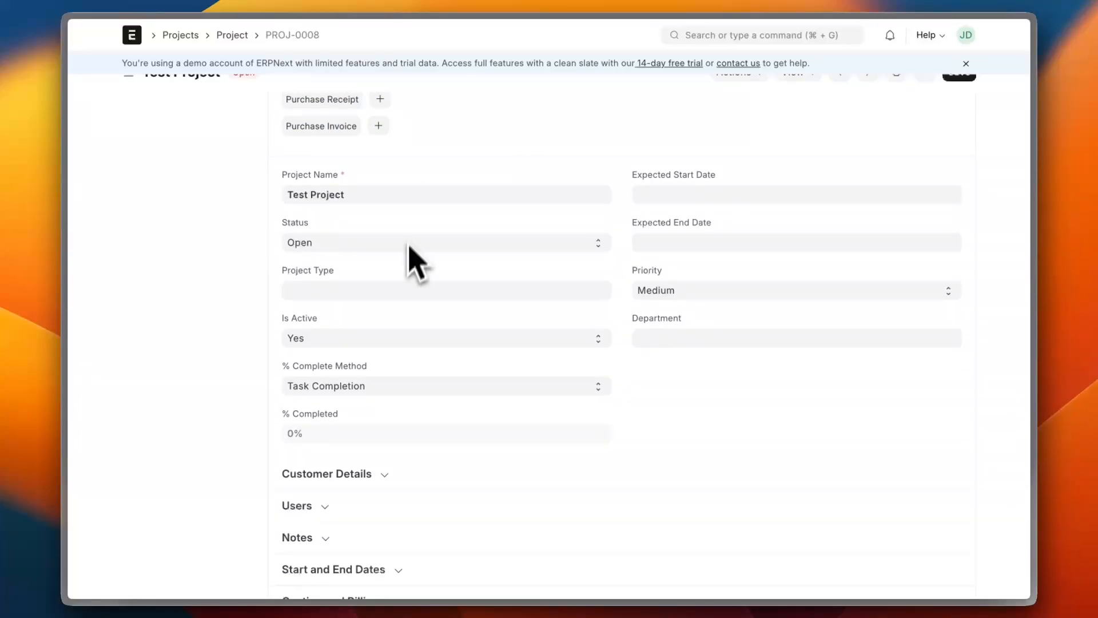
{"action": "scroll", "scroll_direction": "down", "scroll_amount": 3}
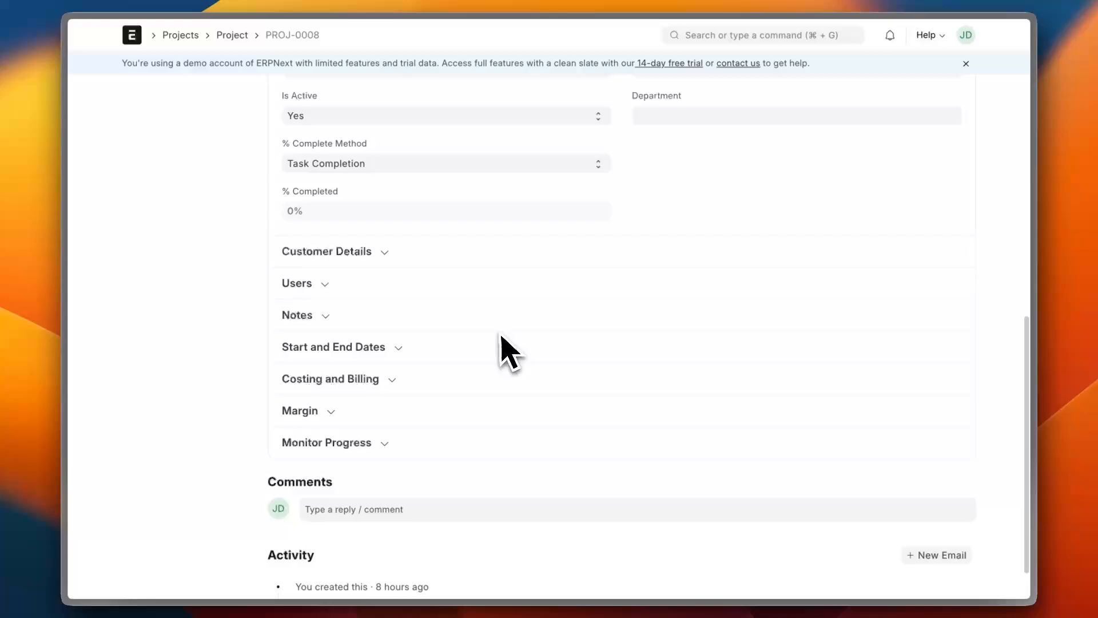
{"action": "scroll", "scroll_direction": "up", "scroll_amount": 3}
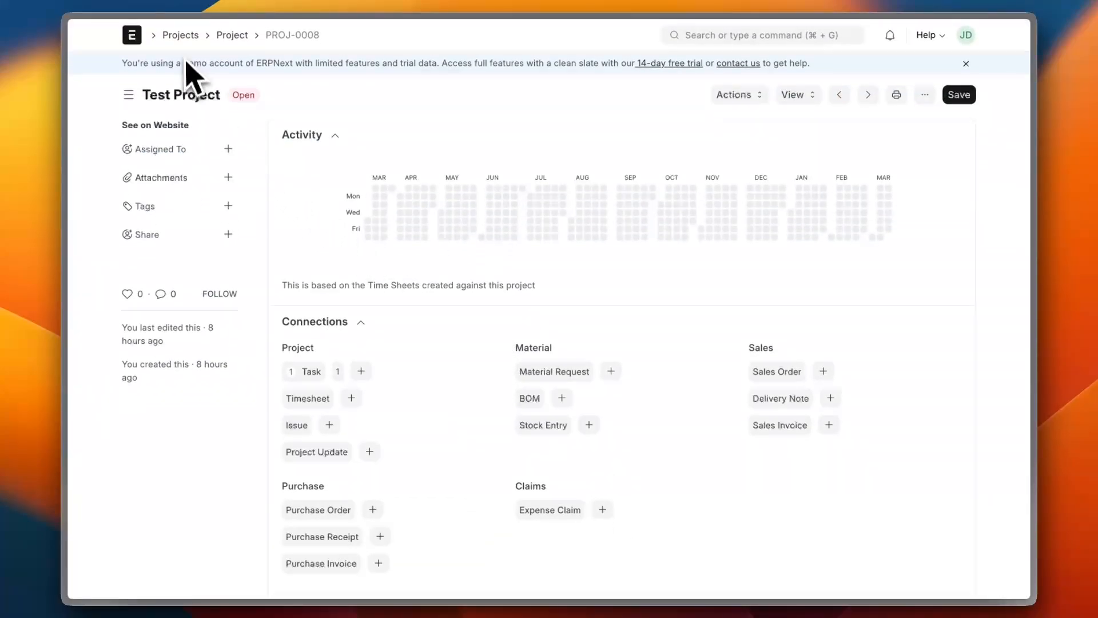
{"action": "left_click", "coordinate": [180, 36]}
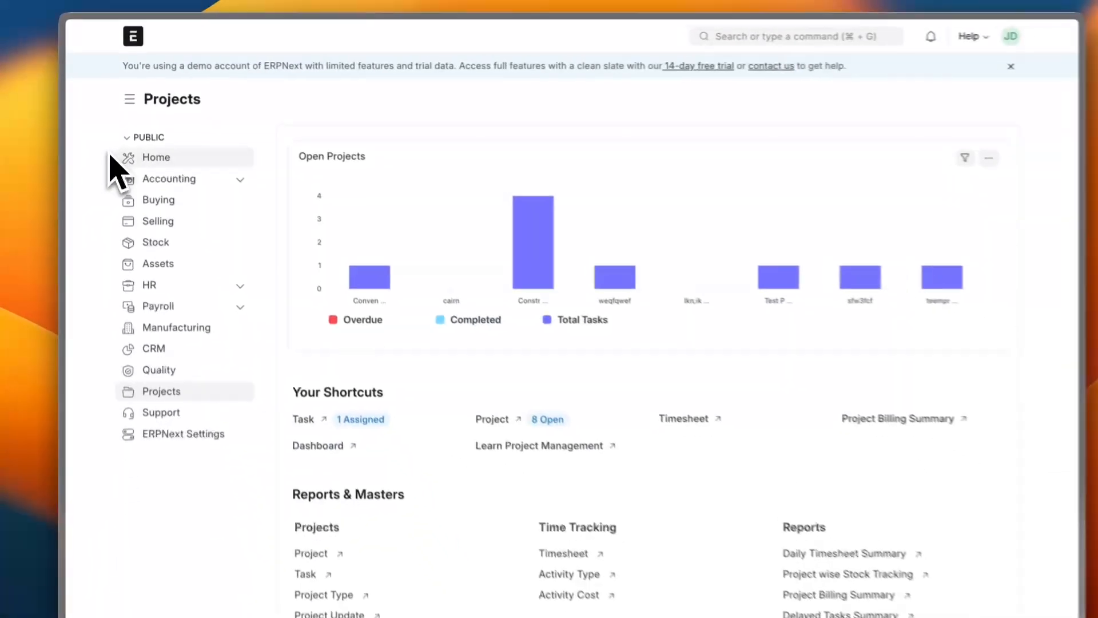
- Open the Accounting workspace and review its profit and loss chart, shortcuts and reports, then head to Buying
{"action": "left_click", "coordinate": [168, 178]}
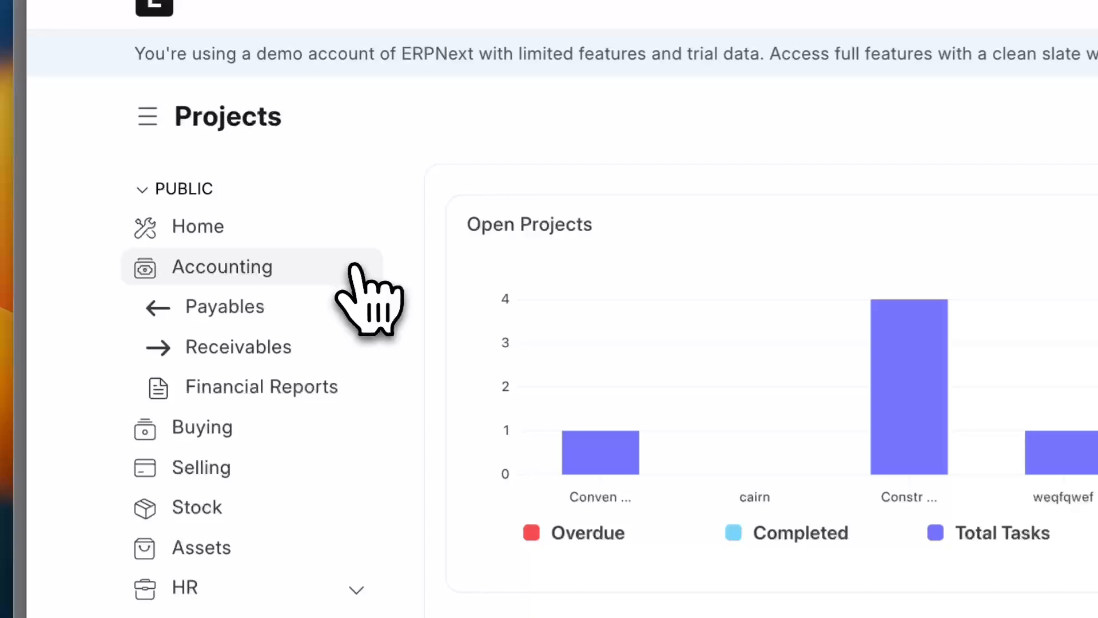
{"action": "left_click", "coordinate": [222, 266]}
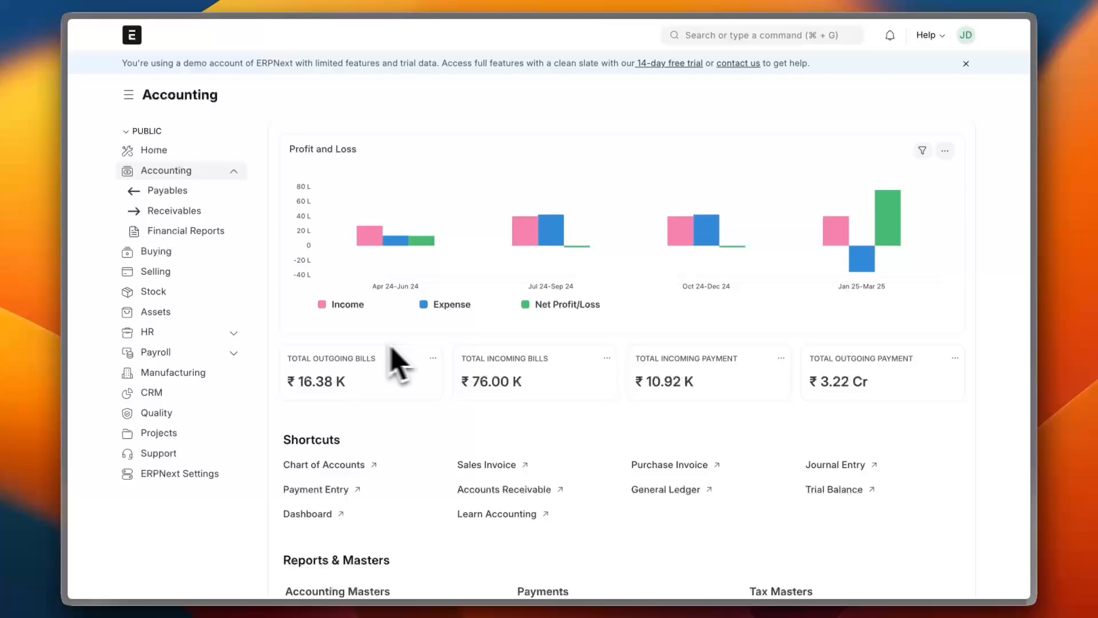
{"action": "scroll", "scroll_direction": "down", "scroll_amount": 3}
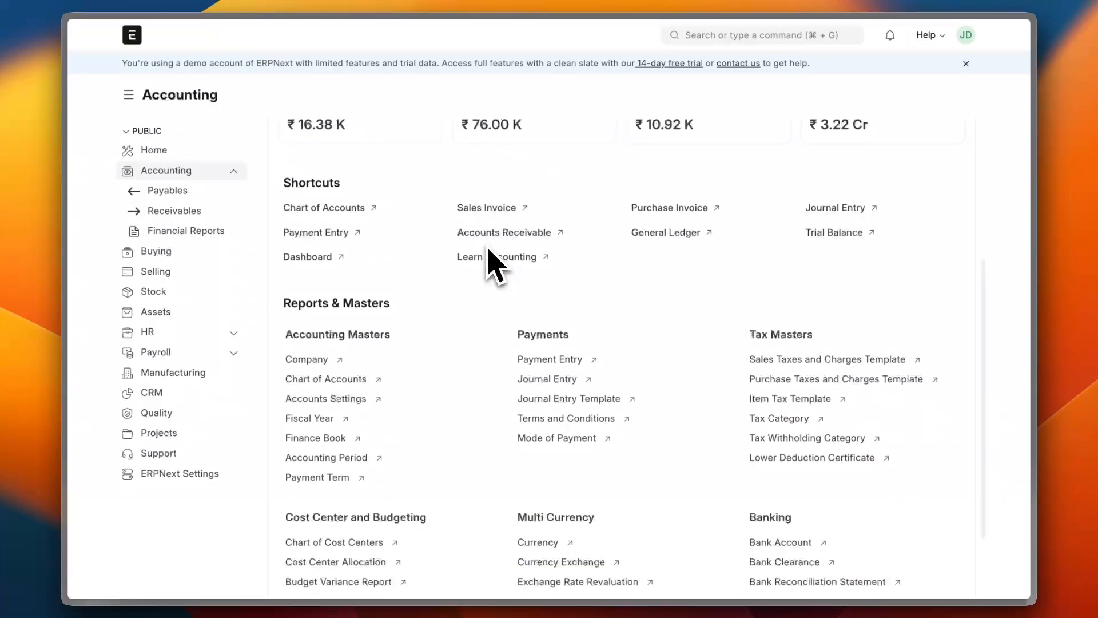
{"action": "scroll", "scroll_direction": "up", "scroll_amount": 3}
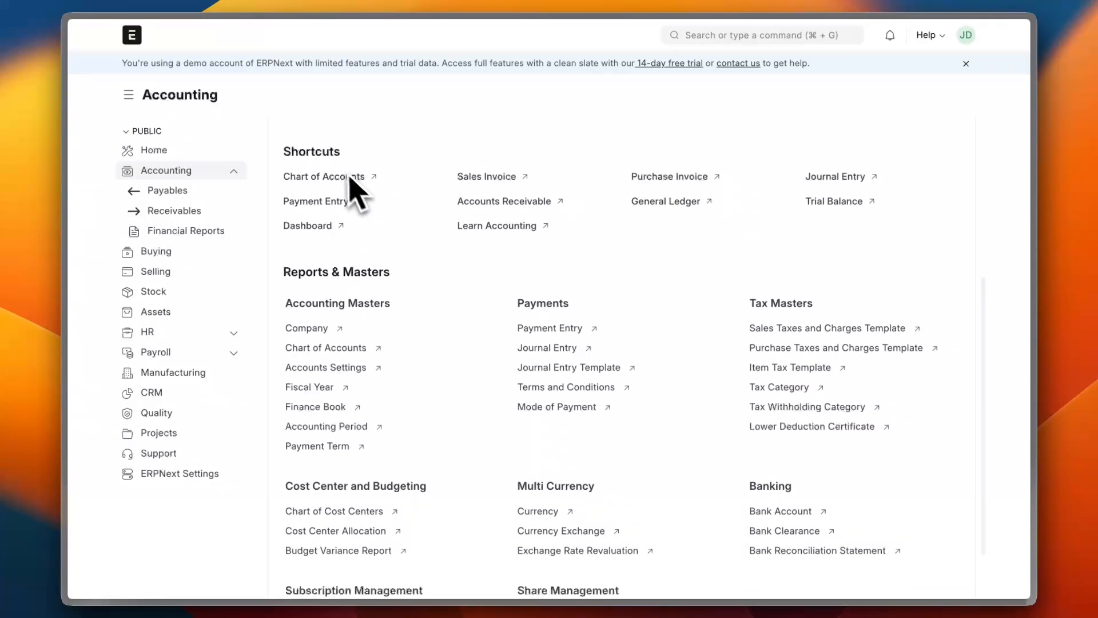
{"action": "mouse_move", "coordinate": [340, 175]}
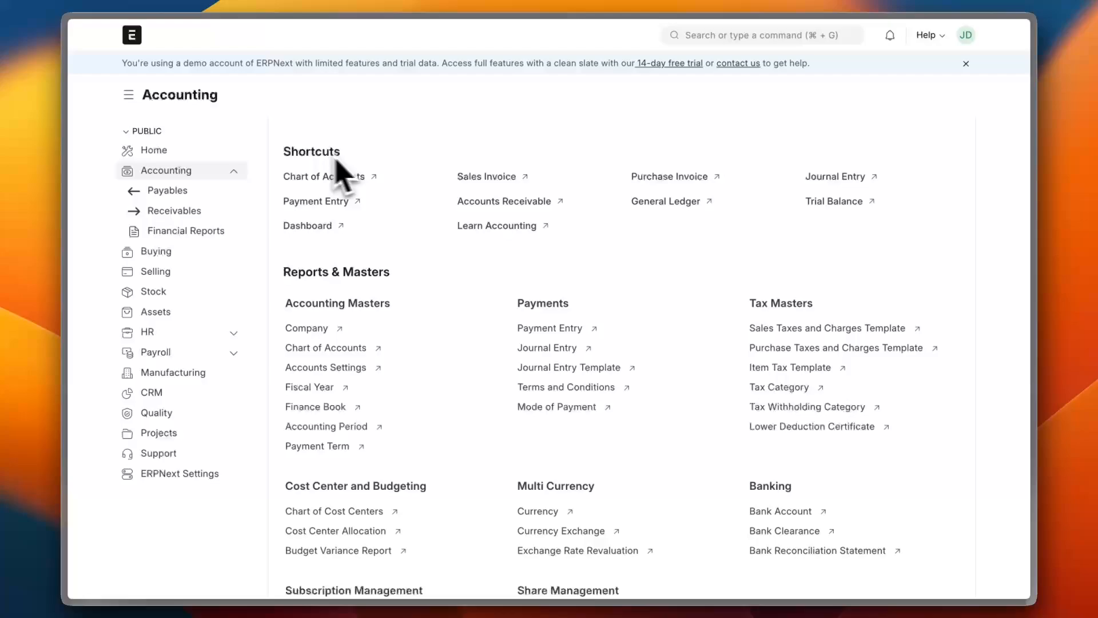
{"action": "mouse_move", "coordinate": [333, 199]}
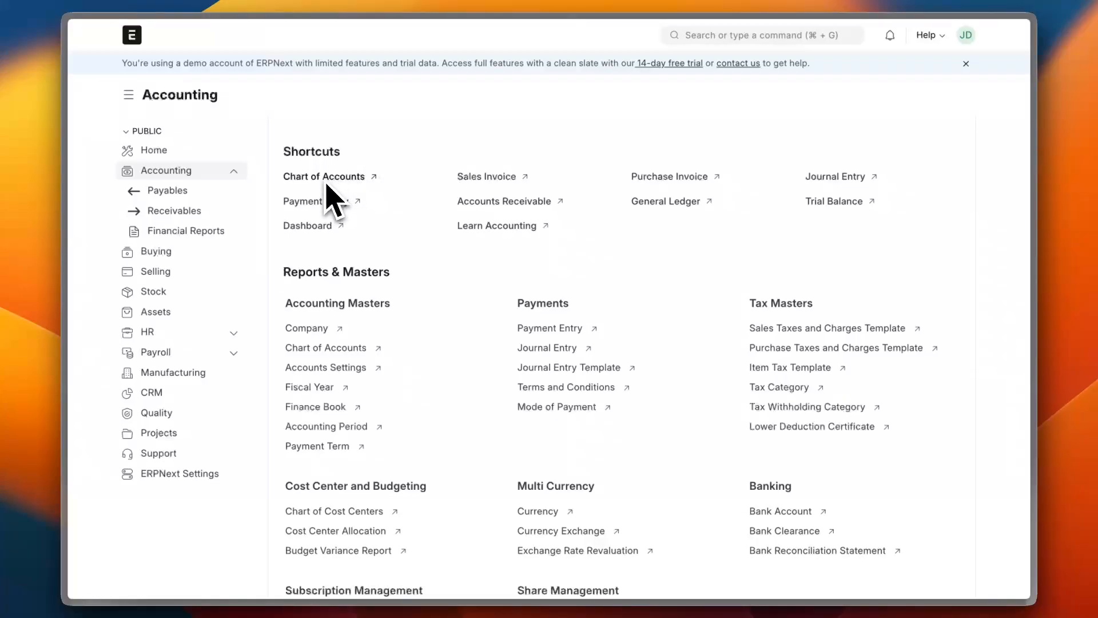
{"action": "mouse_move", "coordinate": [662, 207]}
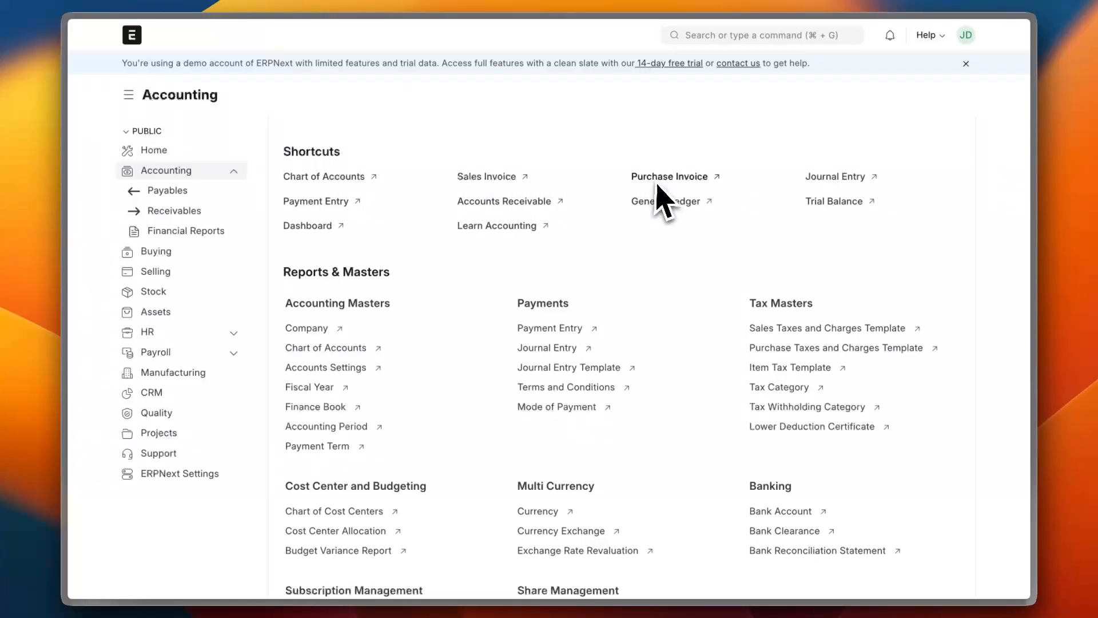
{"action": "mouse_move", "coordinate": [384, 329]}
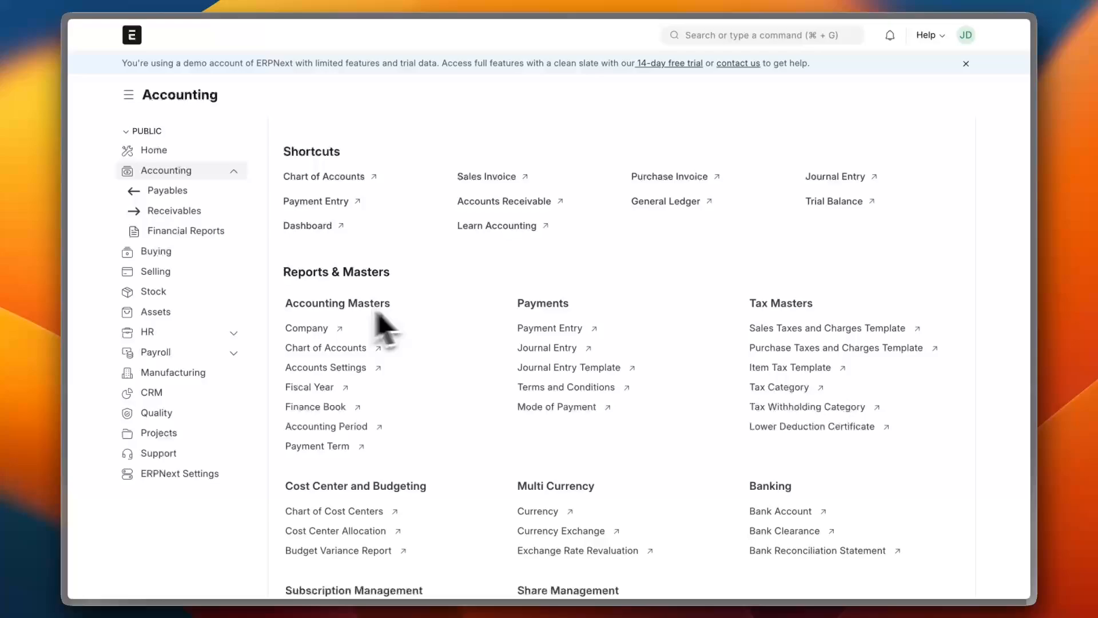
{"action": "mouse_move", "coordinate": [644, 505]}
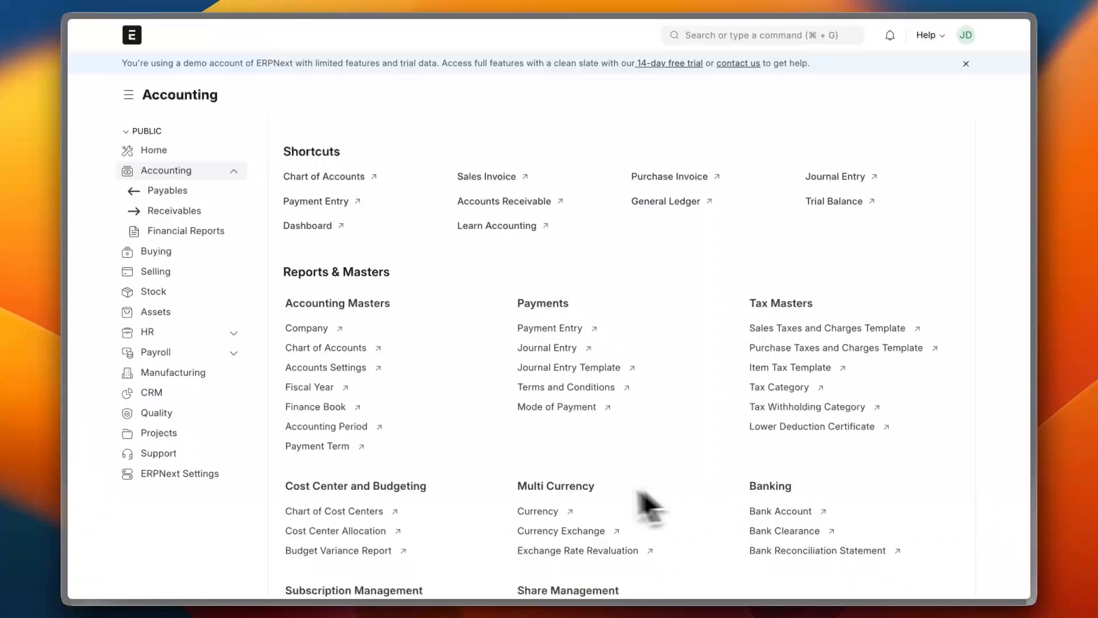
{"action": "mouse_move", "coordinate": [370, 512]}
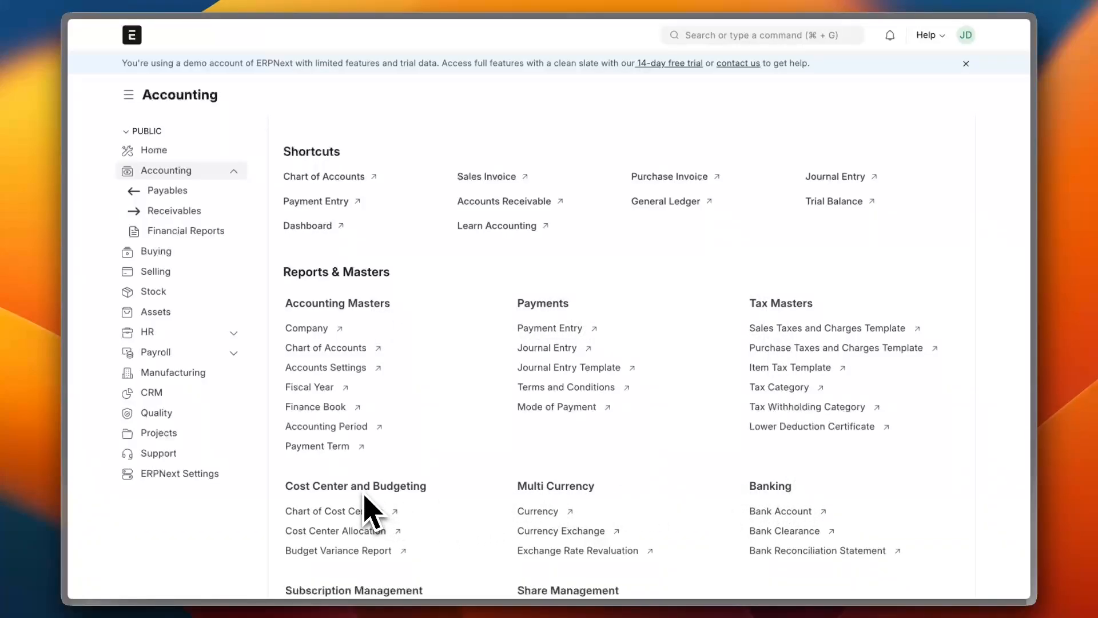
{"action": "scroll", "scroll_direction": "down", "scroll_amount": 3}
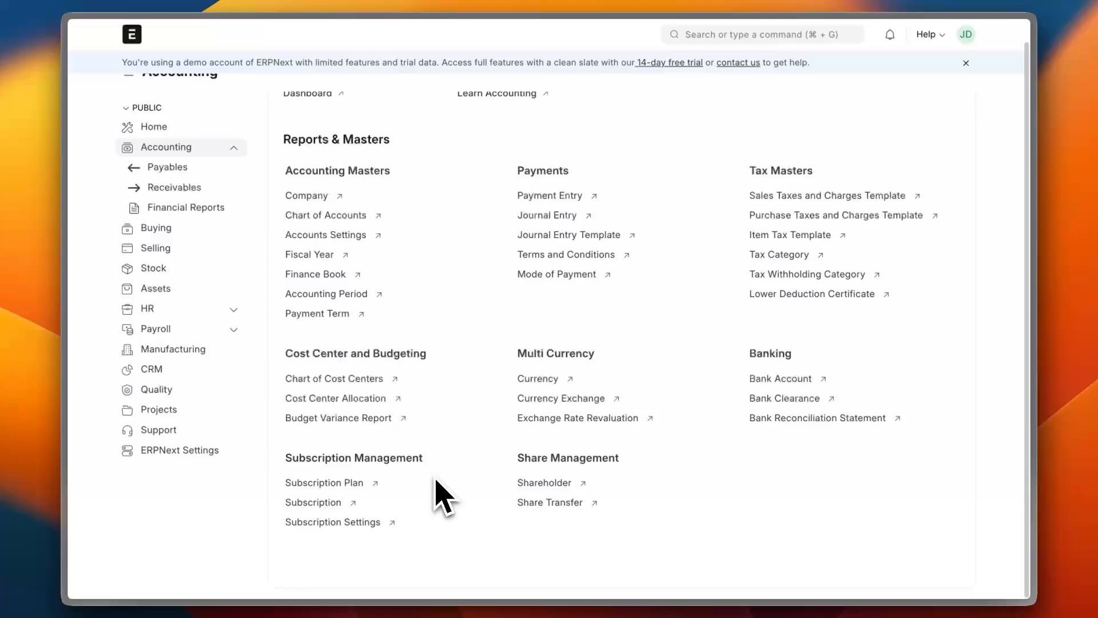
{"action": "scroll", "scroll_direction": "up", "scroll_amount": 3}
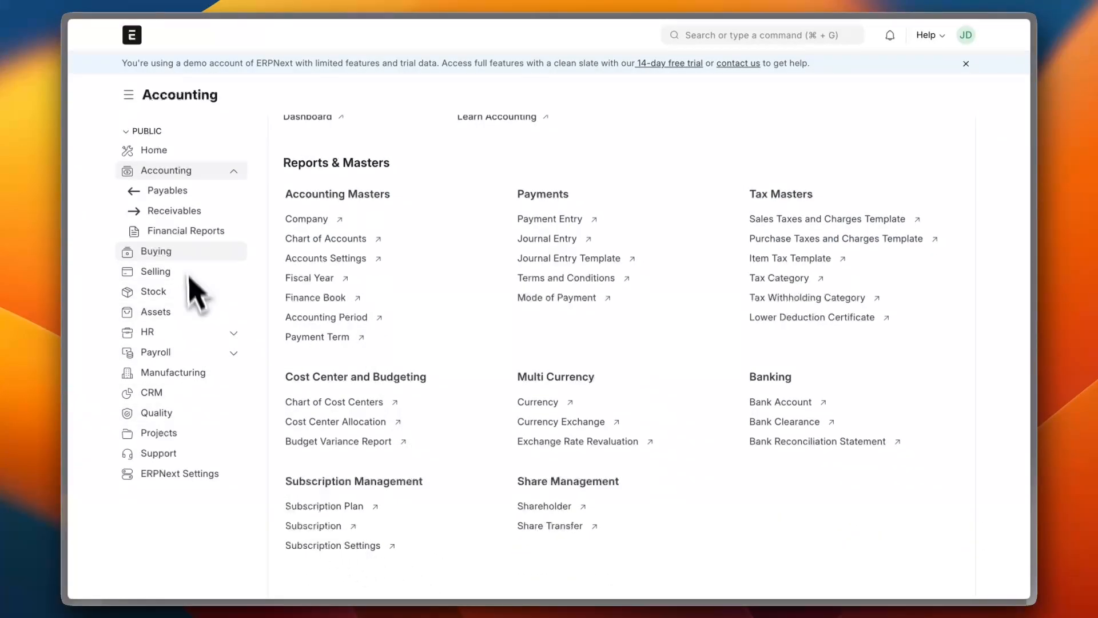
{"action": "left_click", "coordinate": [186, 230]}
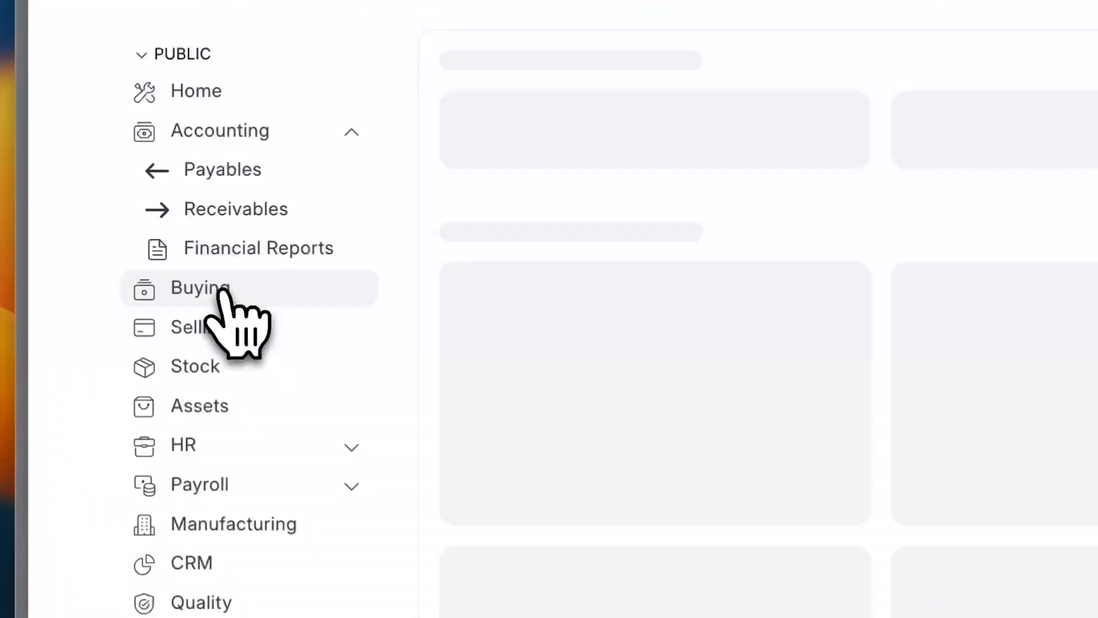
- Open the Buying workspace with its purchase order trends chart and procurement shortcuts
{"action": "left_click", "coordinate": [200, 287]}
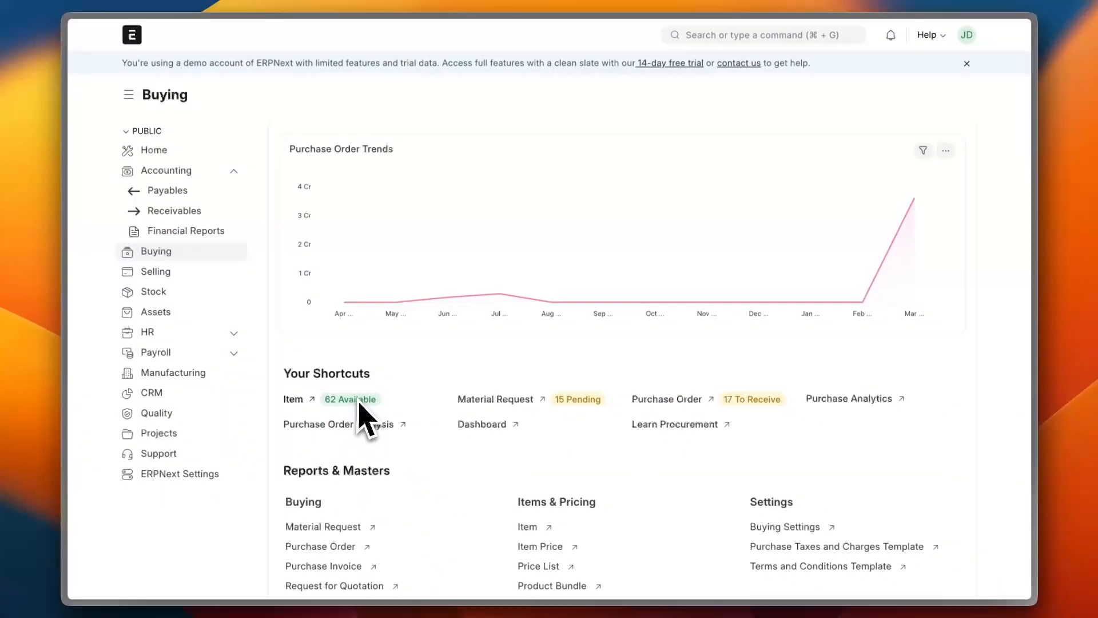
{"action": "mouse_move", "coordinate": [326, 178]}
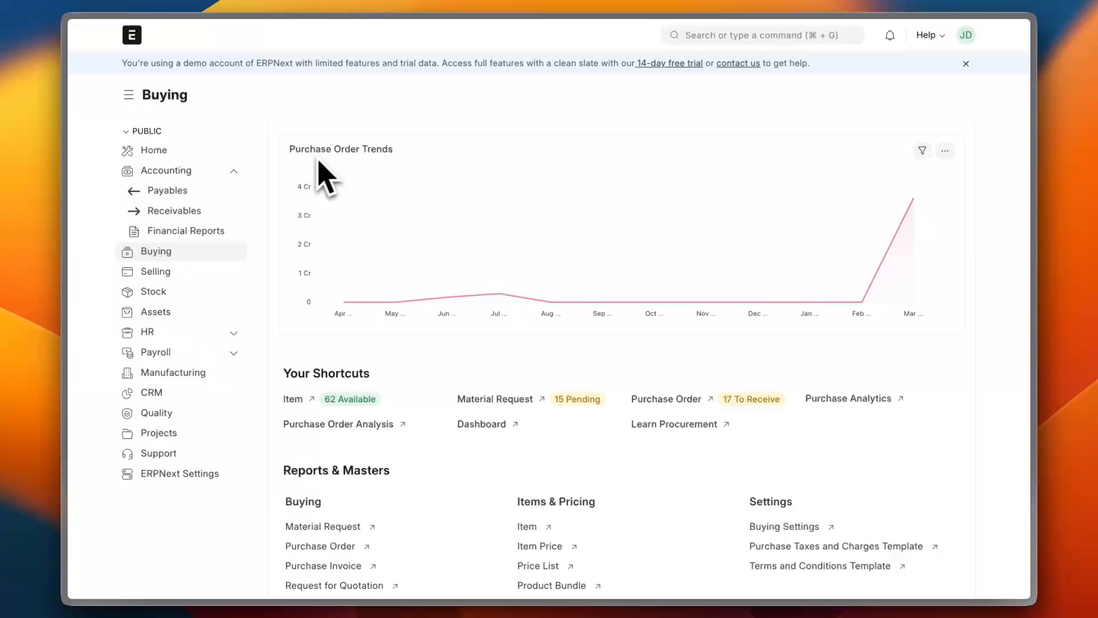
{"action": "mouse_move", "coordinate": [382, 335]}
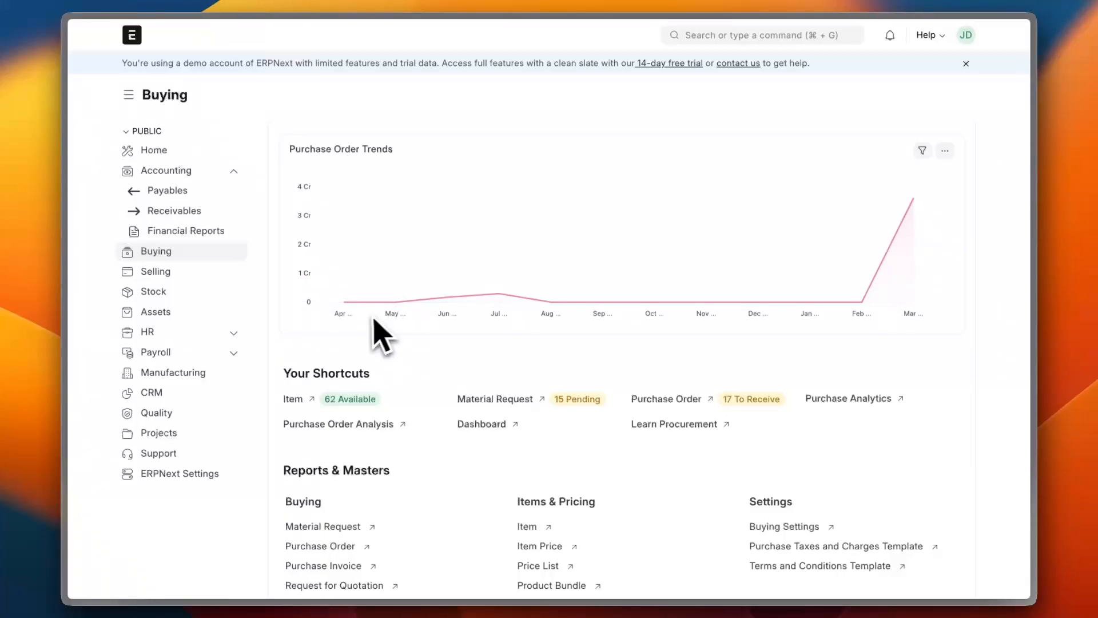
{"action": "mouse_move", "coordinate": [795, 353]}
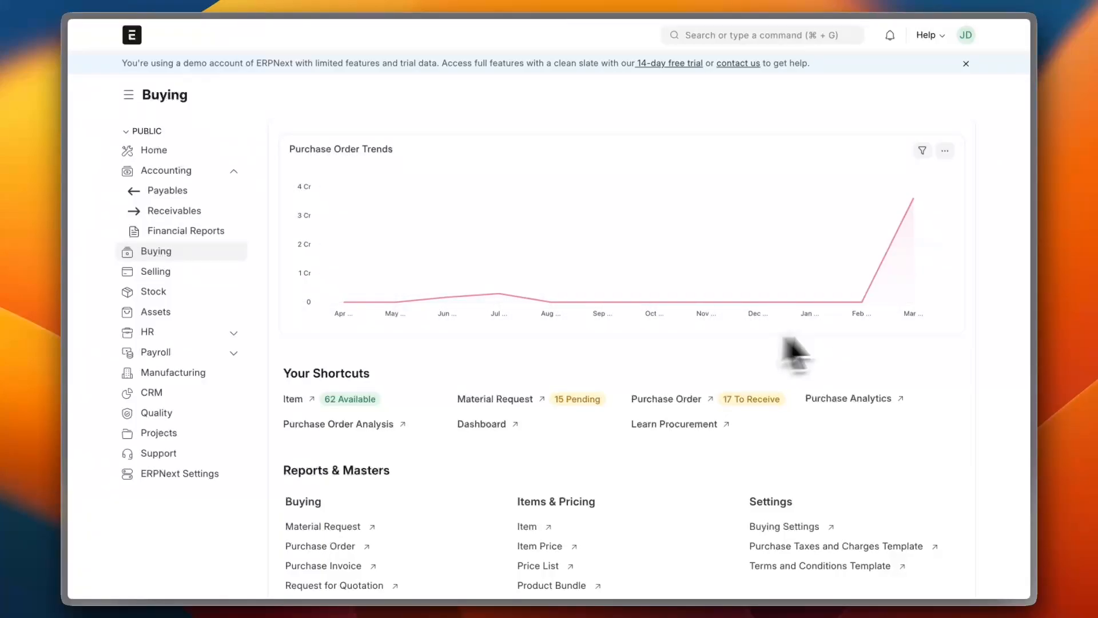
- Browse the Item list of 62 stock items including iPhone and iPad variants
{"action": "left_click", "coordinate": [294, 398]}
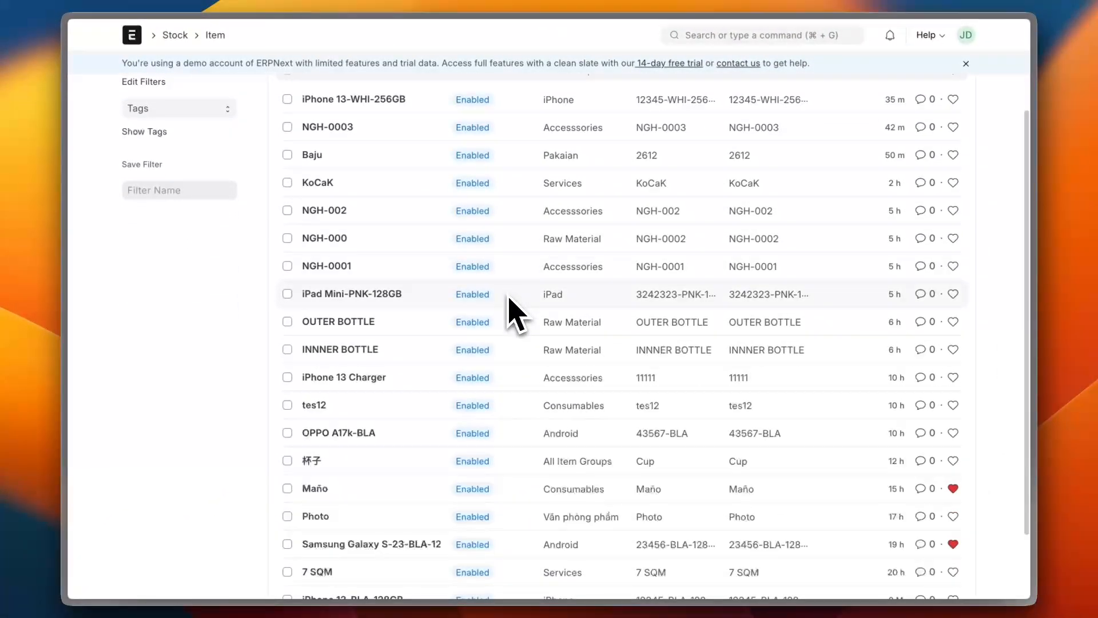
{"action": "scroll", "scroll_direction": "down", "scroll_amount": 3}
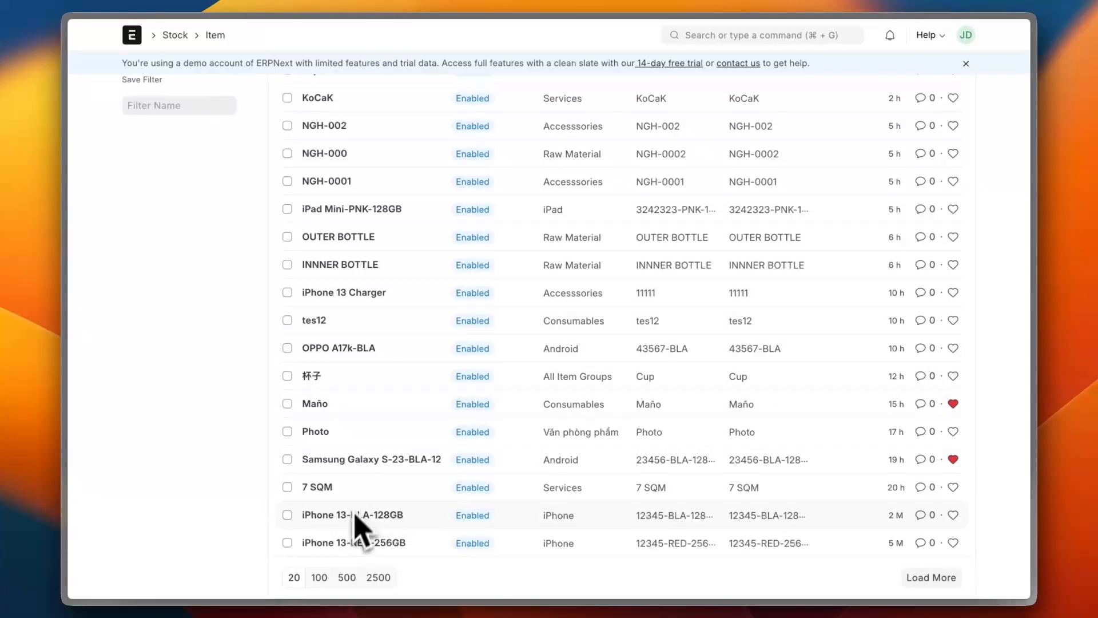
{"action": "scroll", "scroll_direction": "up", "scroll_amount": 3}
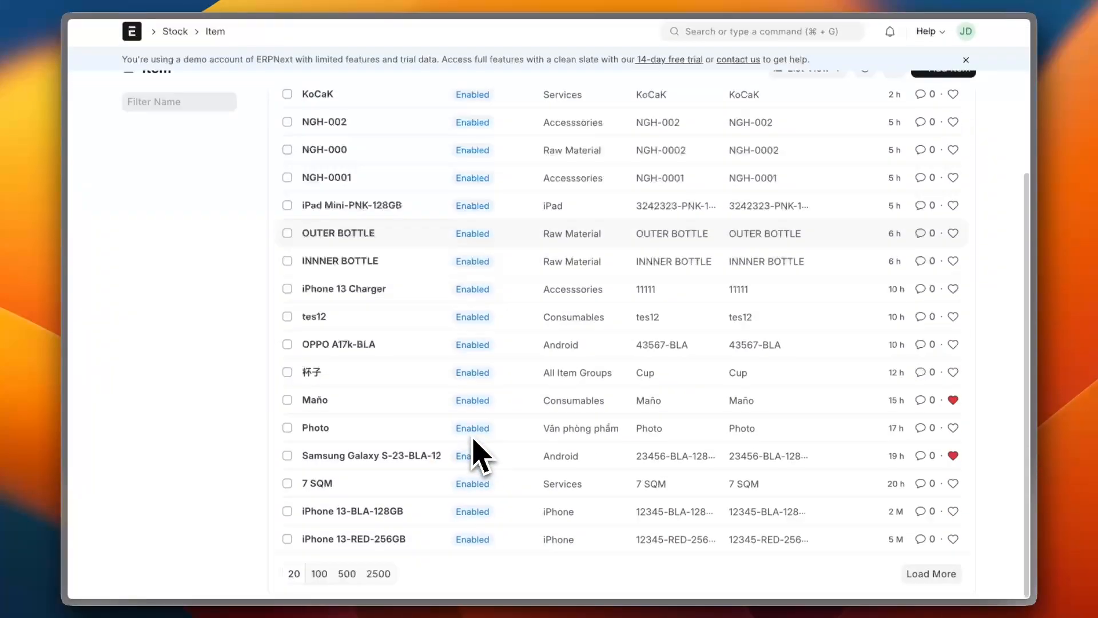
{"action": "scroll", "scroll_direction": "up", "scroll_amount": 3}
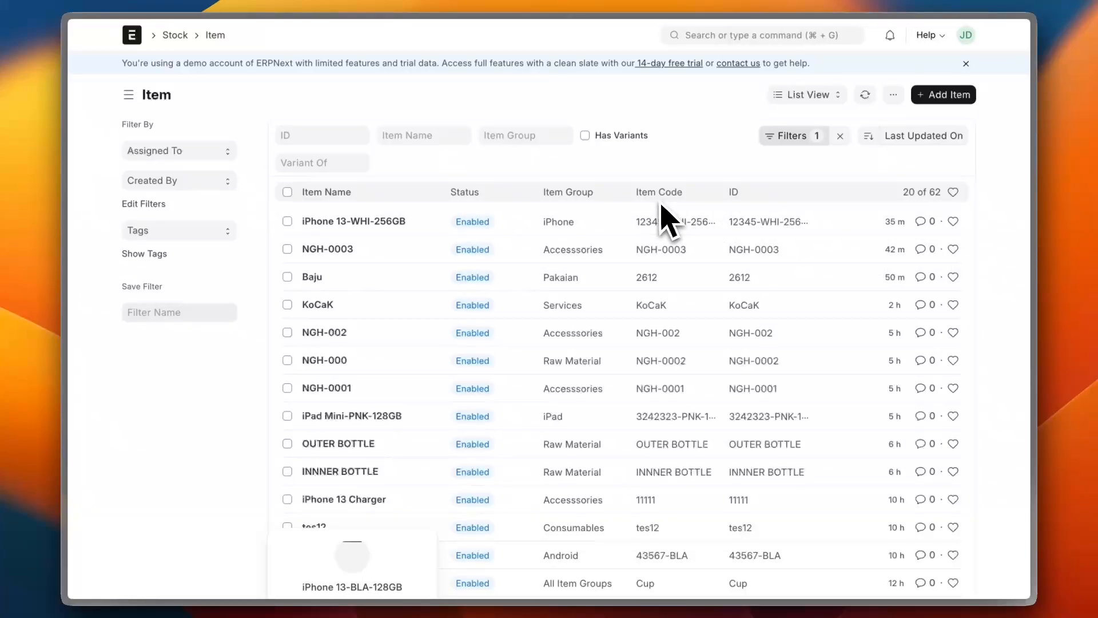
{"action": "scroll", "scroll_direction": "down", "scroll_amount": 3}
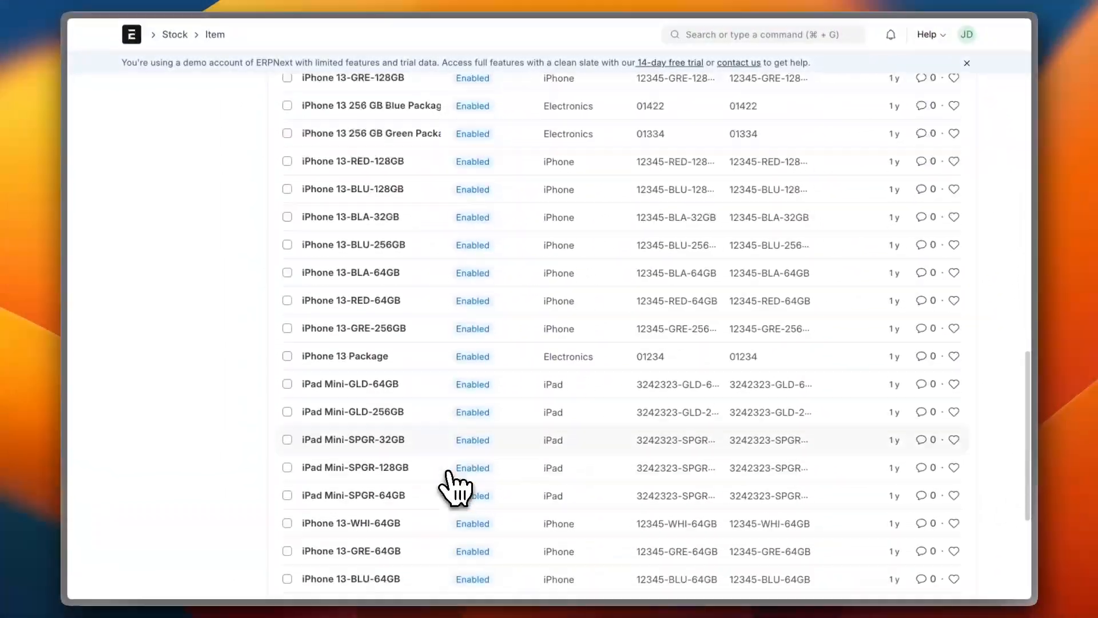
{"action": "scroll", "scroll_direction": "down", "scroll_amount": 3}
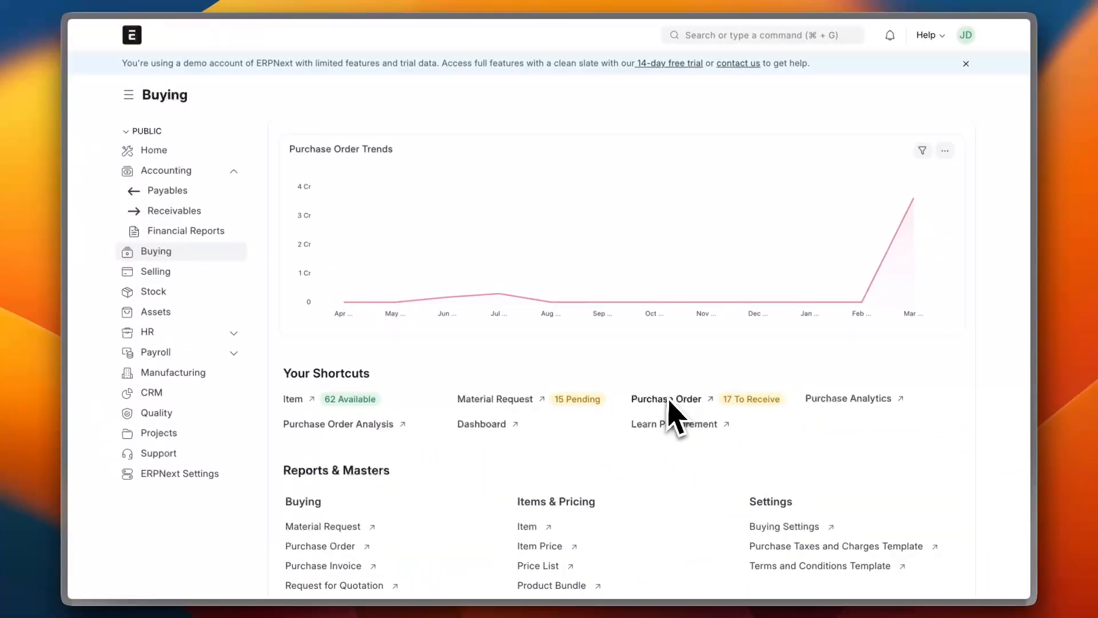
{"action": "mouse_move", "coordinate": [735, 423]}
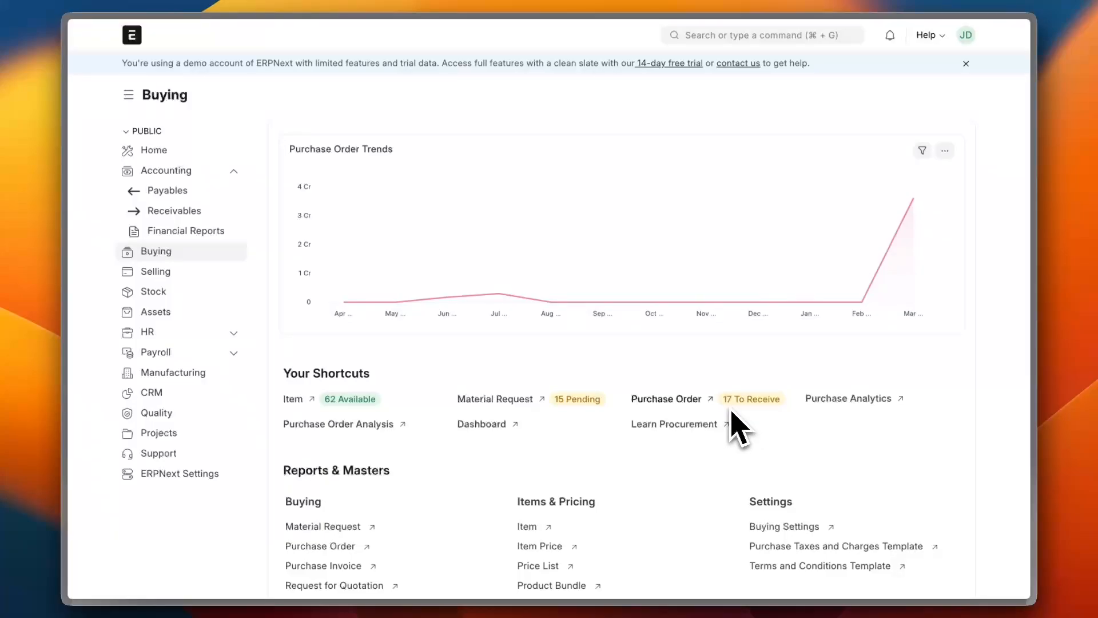
{"action": "mouse_move", "coordinate": [826, 423]}
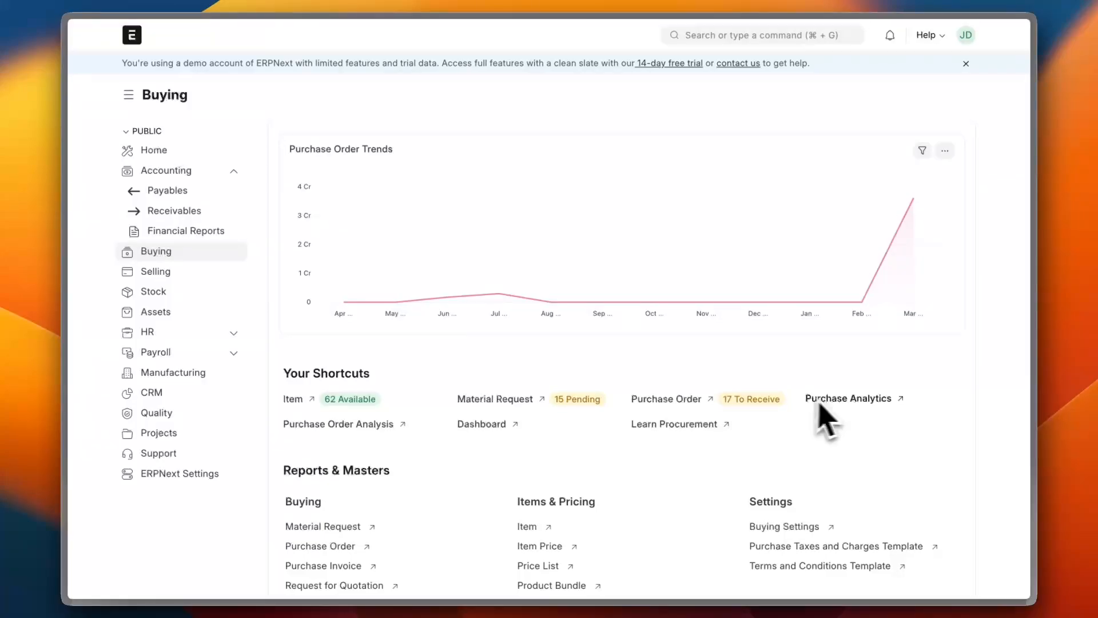
{"action": "mouse_move", "coordinate": [324, 386]}
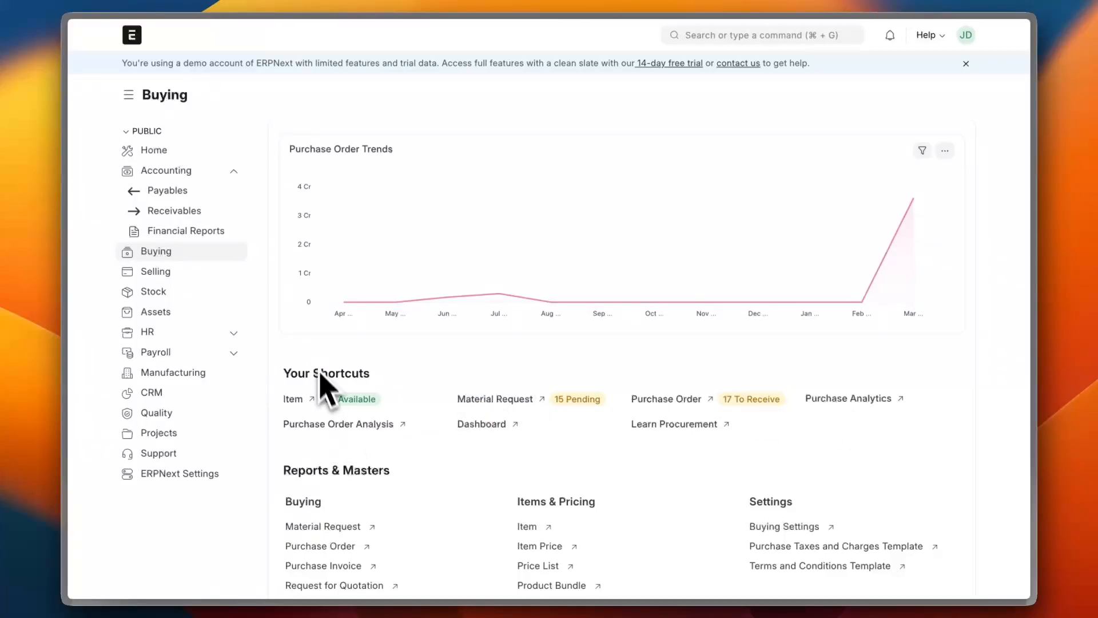
- Review the Selling workspace's Sales Order Trends chart, then switch to the Stock workspace
{"action": "left_click", "coordinate": [154, 271]}
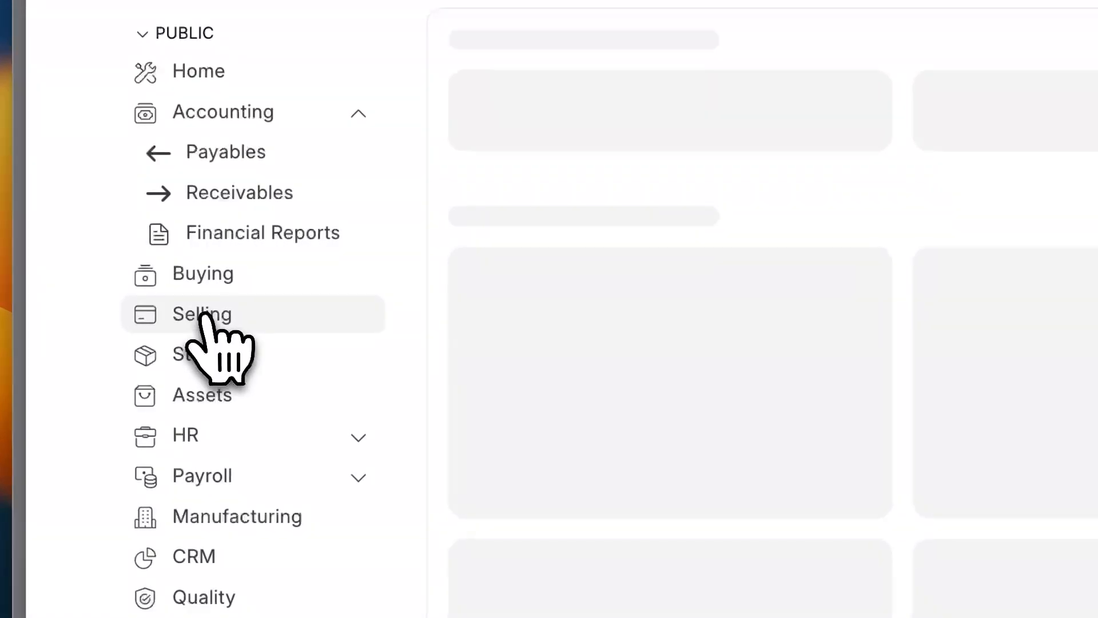
{"action": "left_click", "coordinate": [202, 313]}
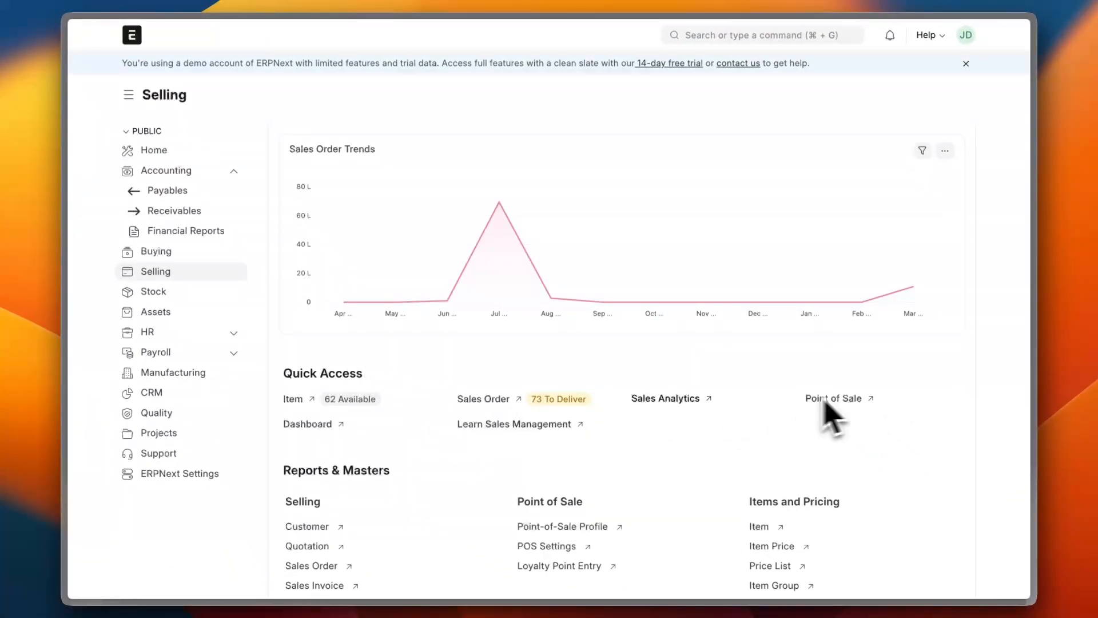
{"action": "mouse_move", "coordinate": [343, 325]}
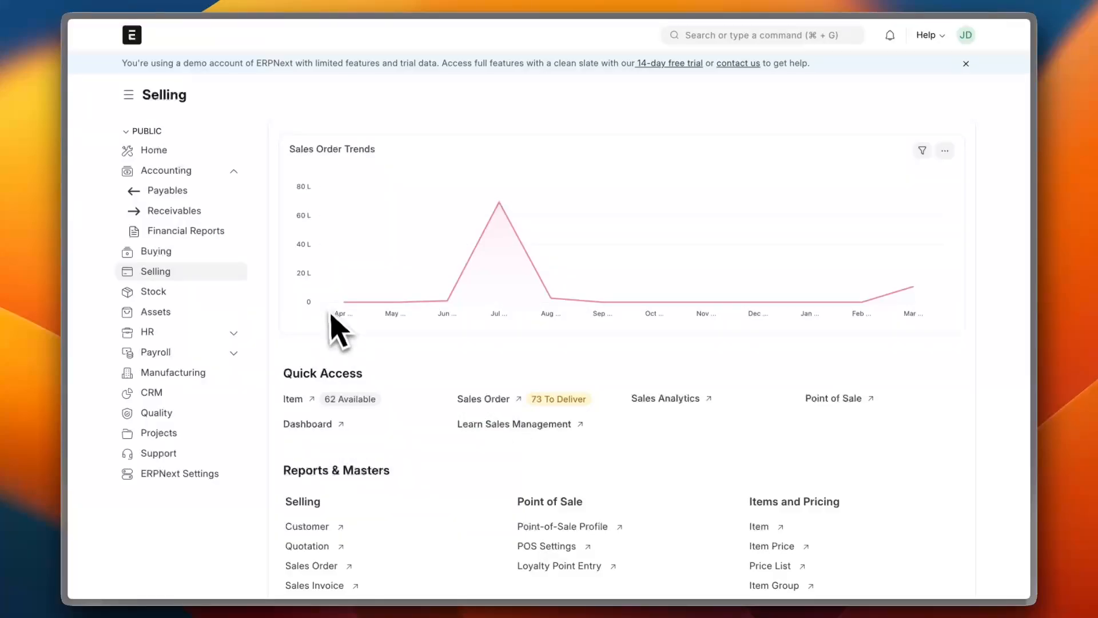
{"action": "mouse_move", "coordinate": [427, 313]}
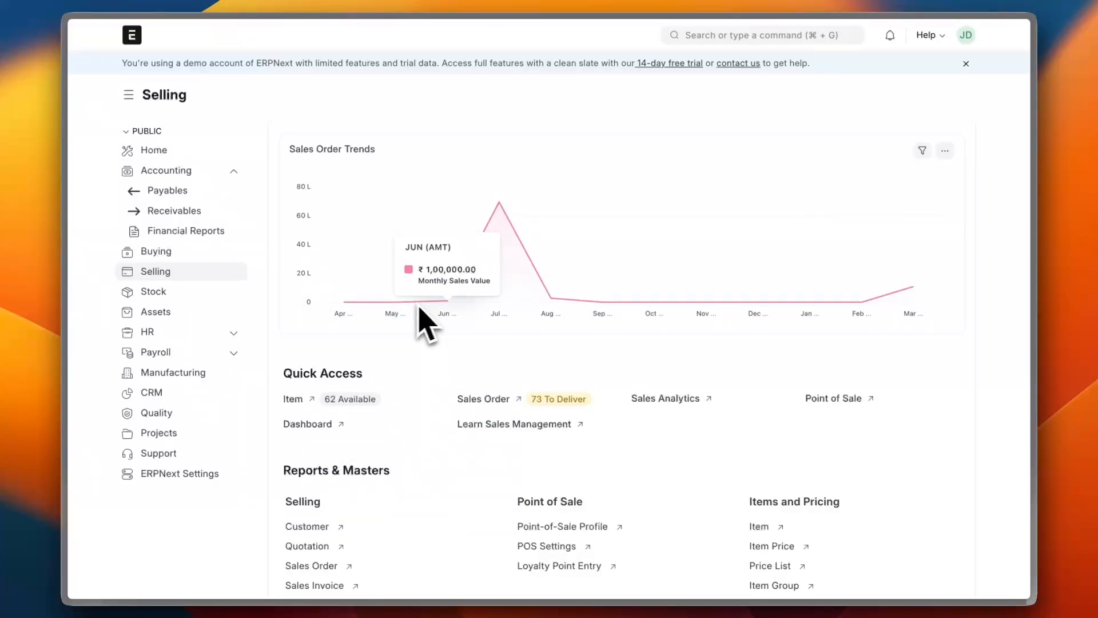
{"action": "left_click", "coordinate": [155, 292]}
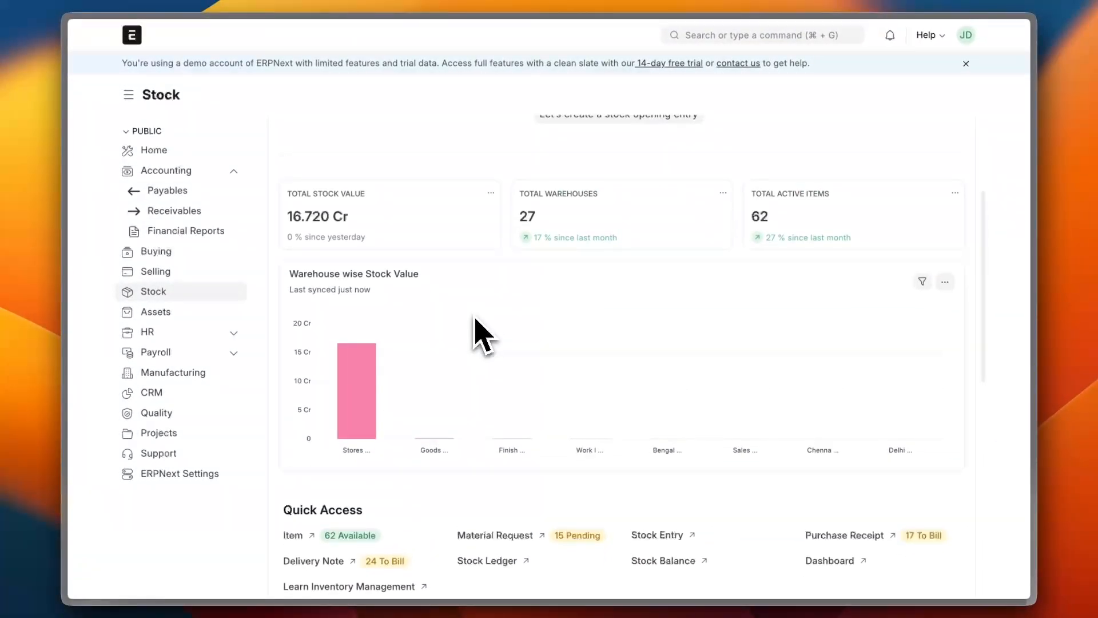
{"action": "mouse_move", "coordinate": [766, 221]}
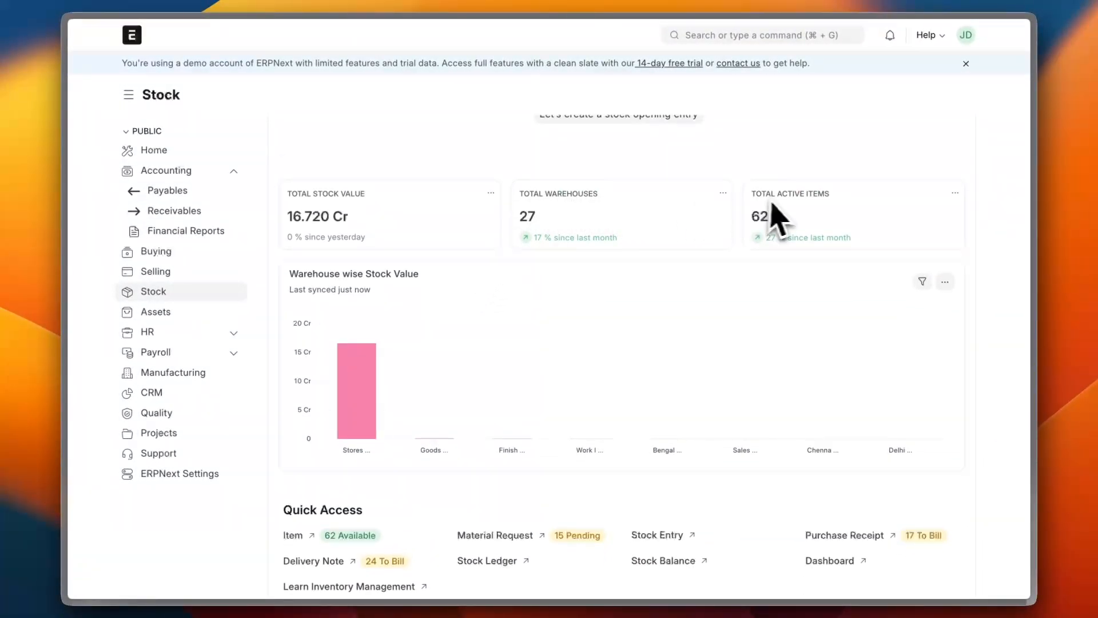
{"action": "mouse_move", "coordinate": [515, 221]}
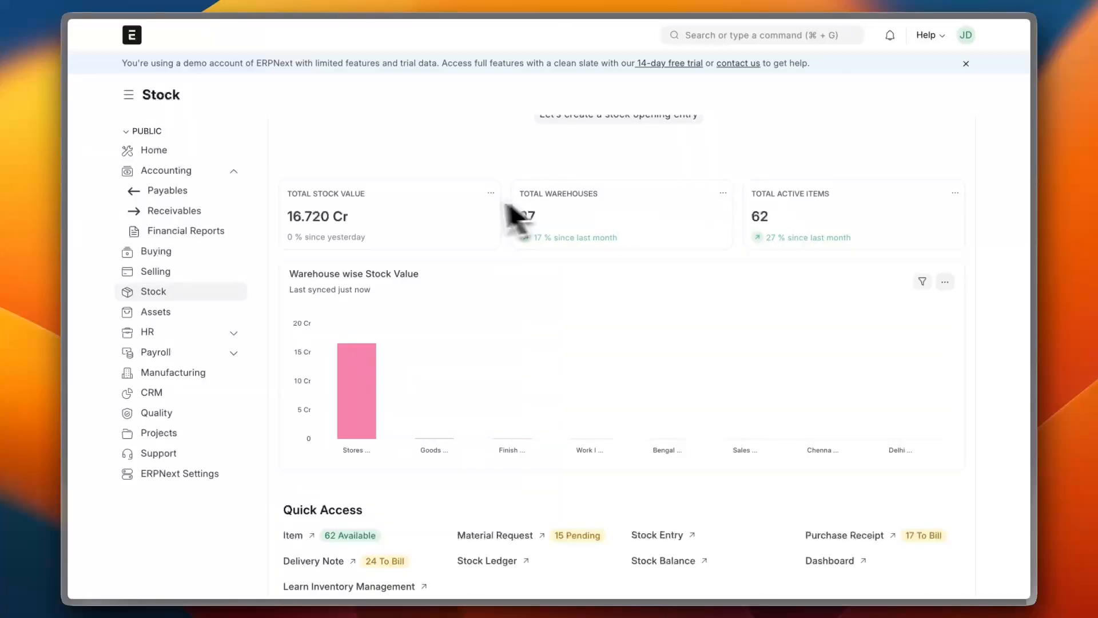
{"action": "mouse_move", "coordinate": [367, 238]}
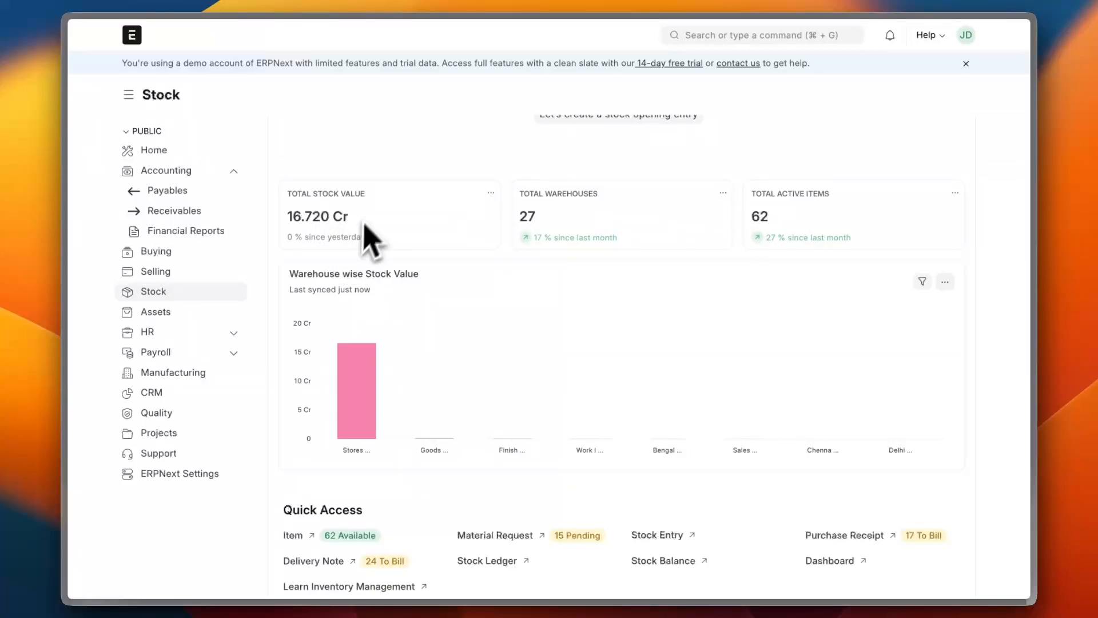
{"action": "scroll", "scroll_direction": "down", "scroll_amount": 3}
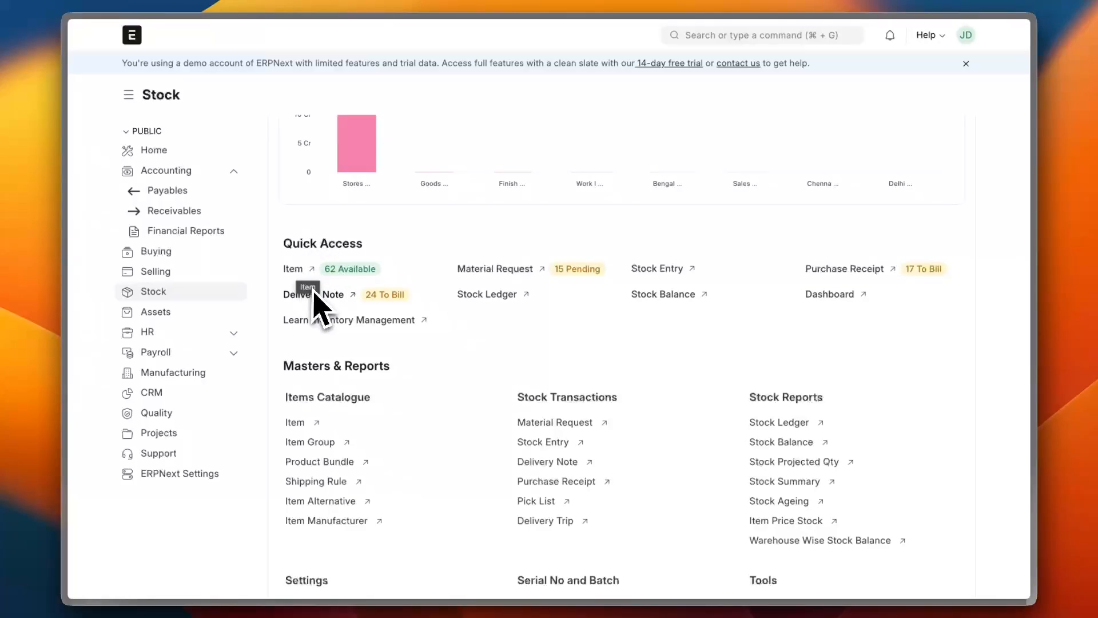
{"action": "mouse_move", "coordinate": [343, 371]}
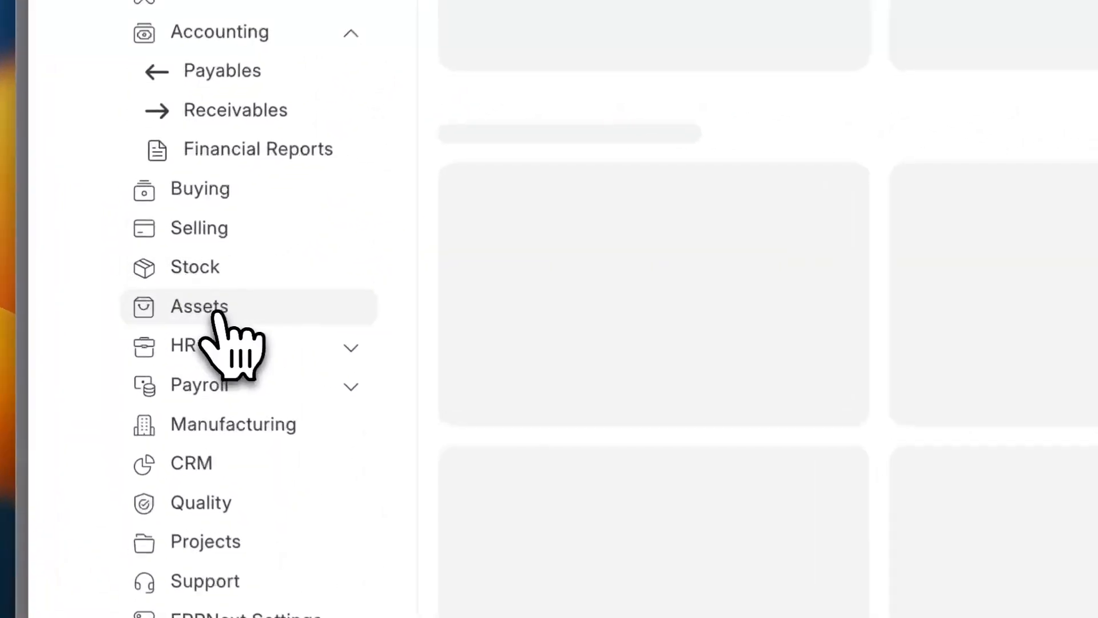
- Review the Assets workspace's analytics and shortcuts, then switch to the HR workspace
{"action": "left_click", "coordinate": [198, 306]}
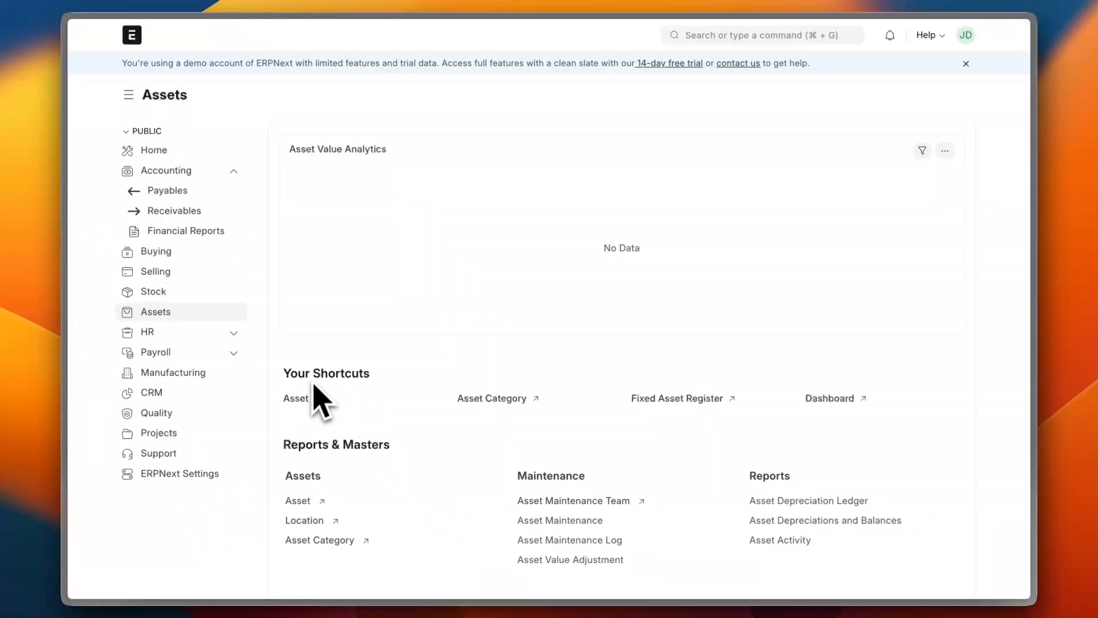
{"action": "mouse_move", "coordinate": [690, 419]}
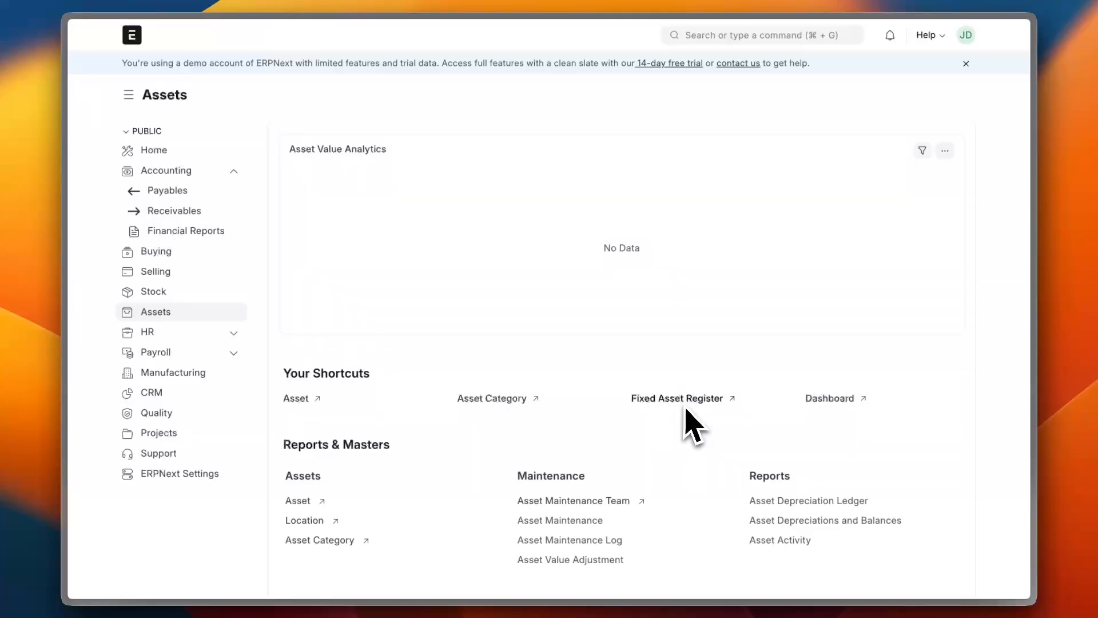
{"action": "mouse_move", "coordinate": [311, 469]}
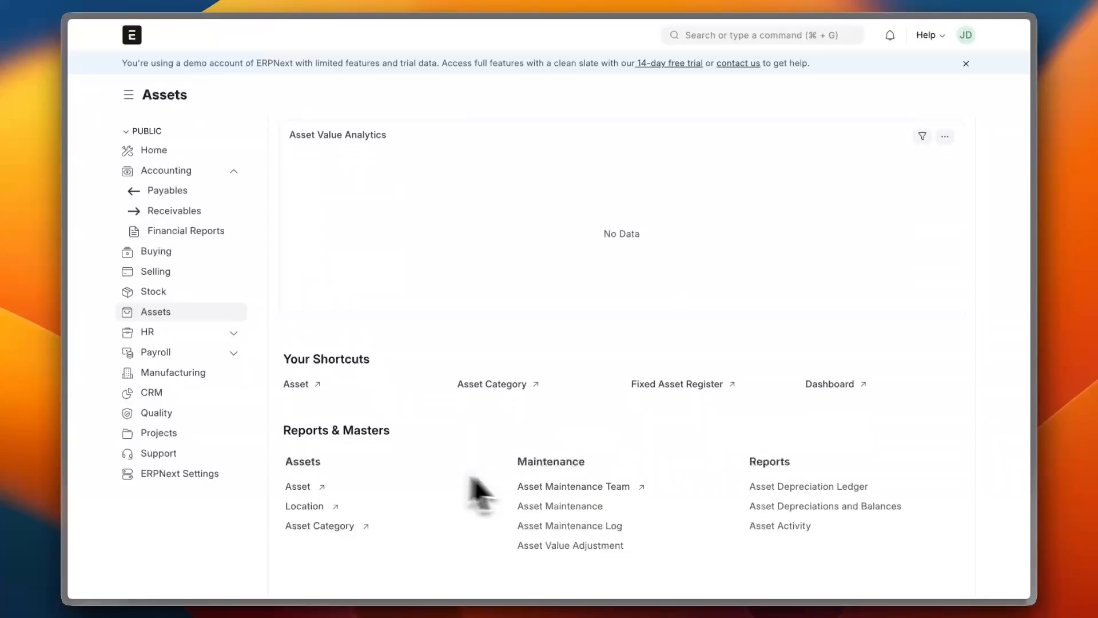
{"action": "mouse_move", "coordinate": [396, 367]}
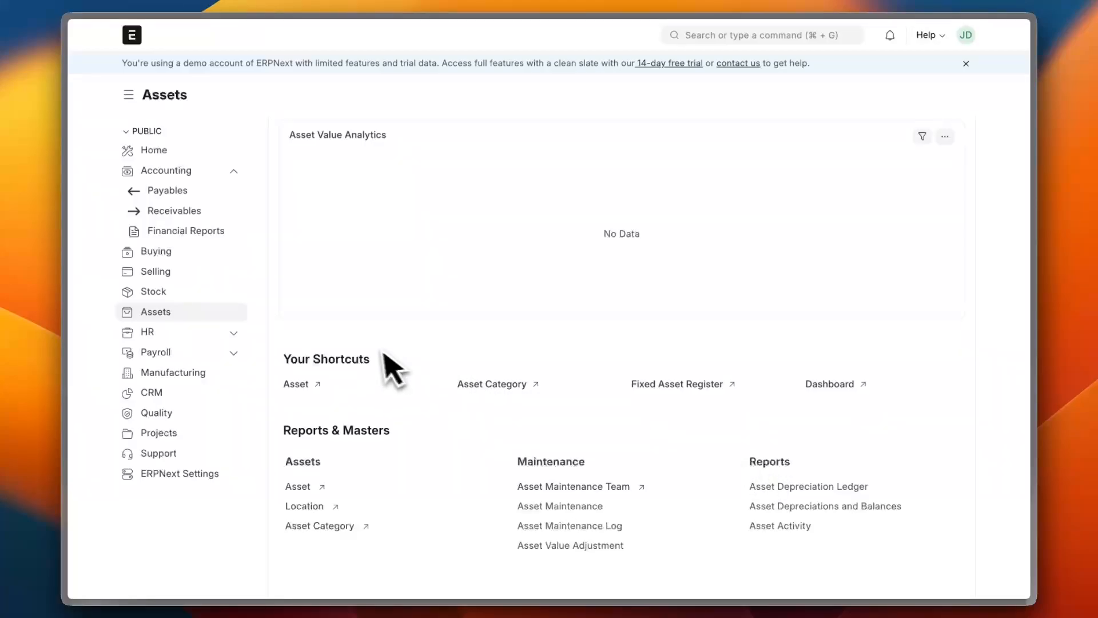
{"action": "left_click", "coordinate": [148, 332]}
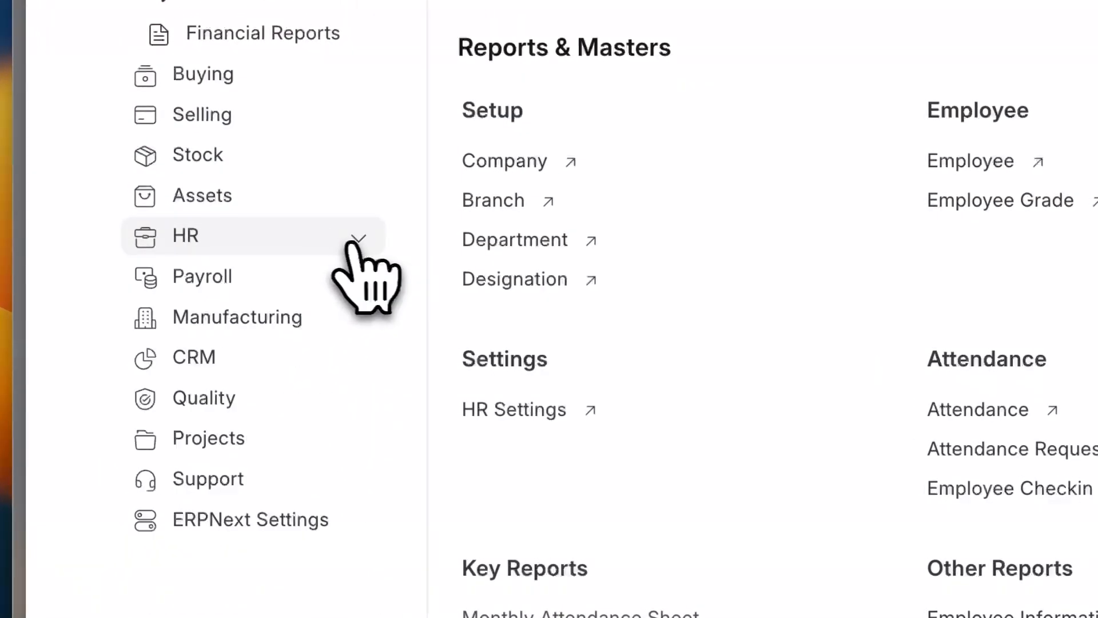
- Expand the HR module in the sidebar to list Recruitment, Performance, Leaves and other sections
{"action": "left_click", "coordinate": [185, 235]}
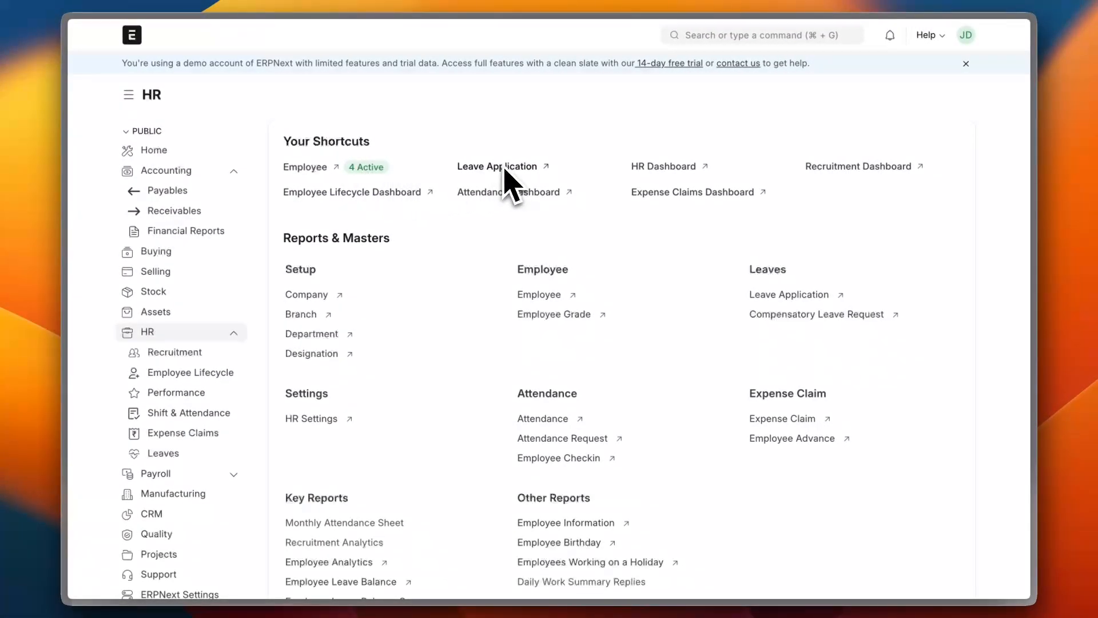
{"action": "mouse_move", "coordinate": [682, 182]}
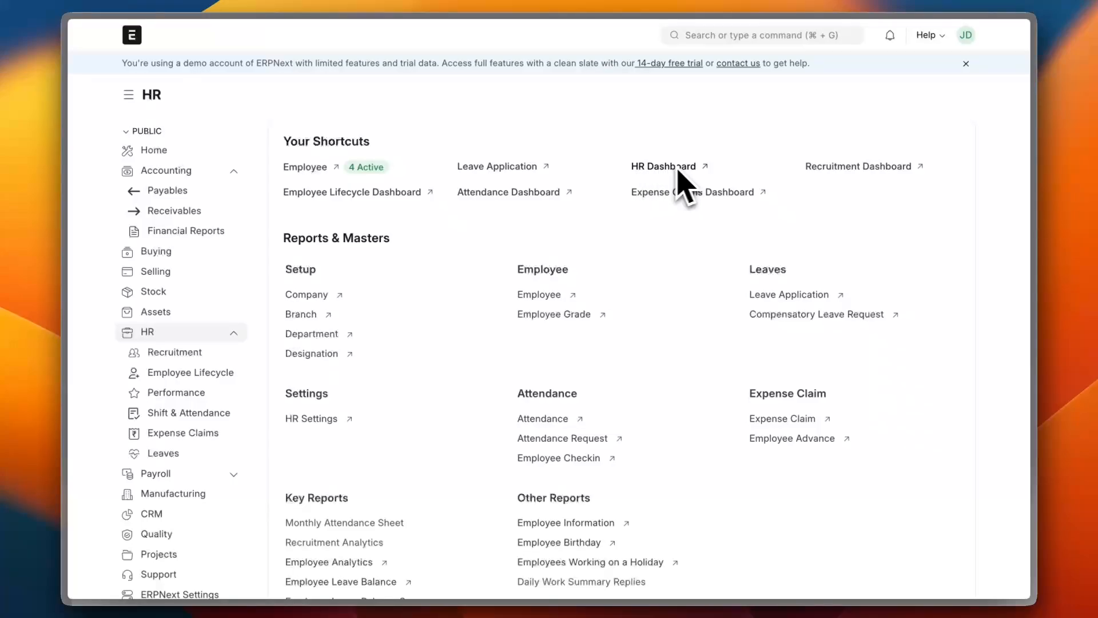
{"action": "mouse_move", "coordinate": [370, 207]}
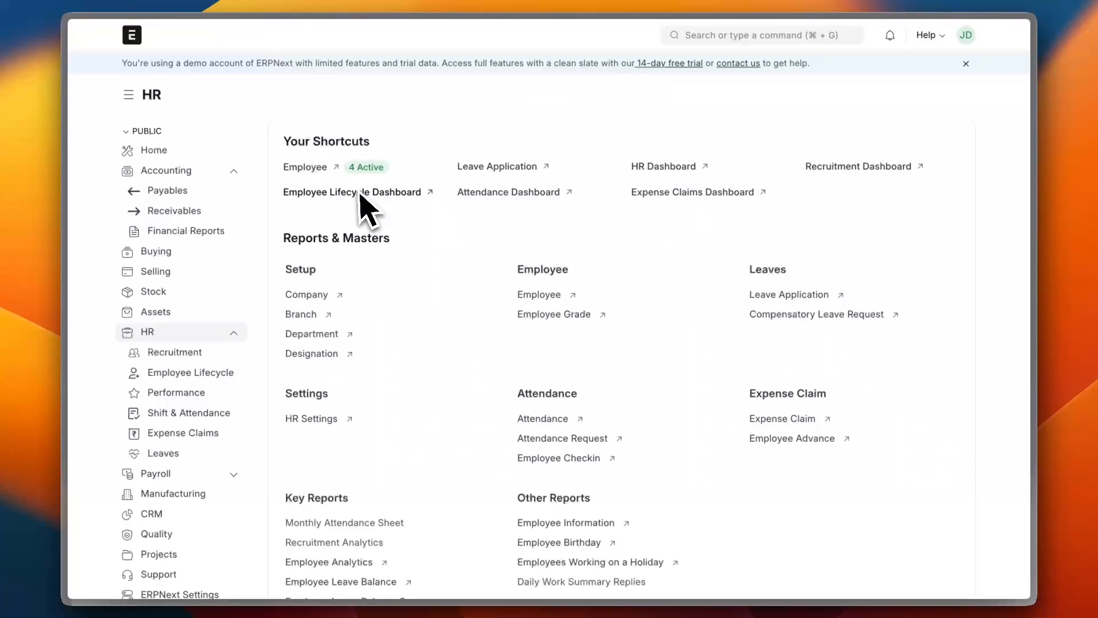
{"action": "mouse_move", "coordinate": [515, 218]}
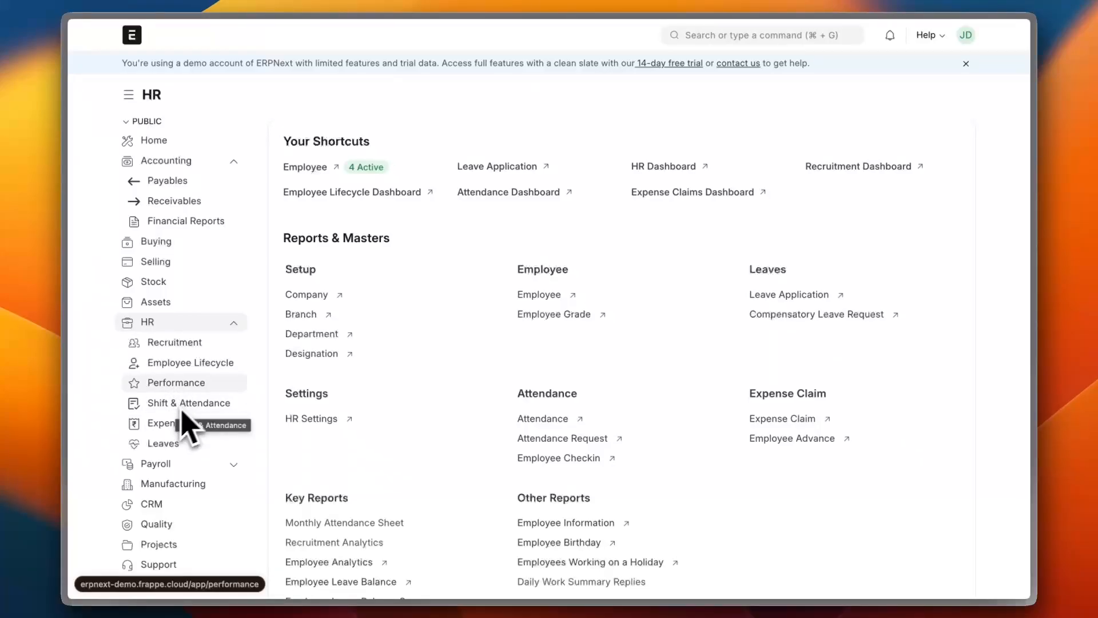
{"action": "mouse_move", "coordinate": [517, 185]}
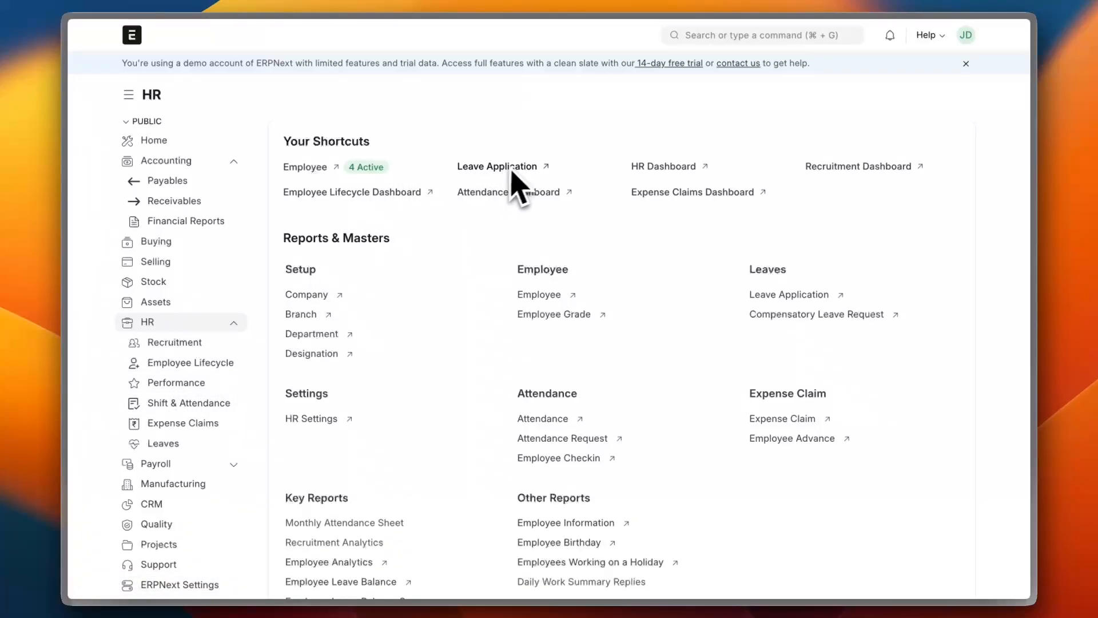
- View the Attendance Dashboard's present, absent and late-entry cards and chart
{"action": "left_click", "coordinate": [509, 192]}
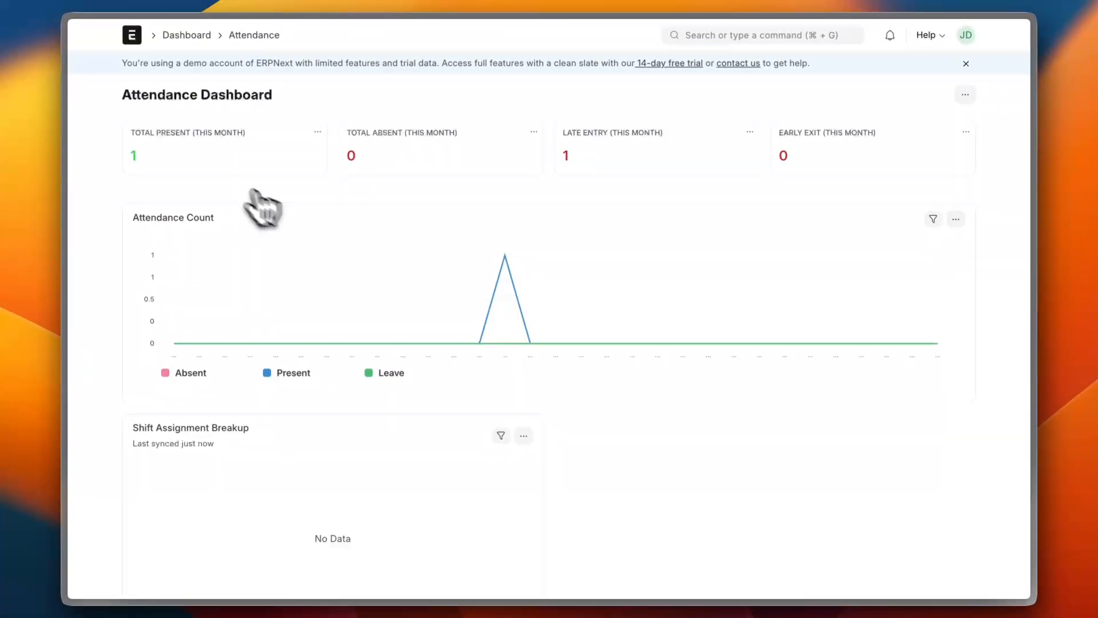
{"action": "mouse_move", "coordinate": [592, 148]}
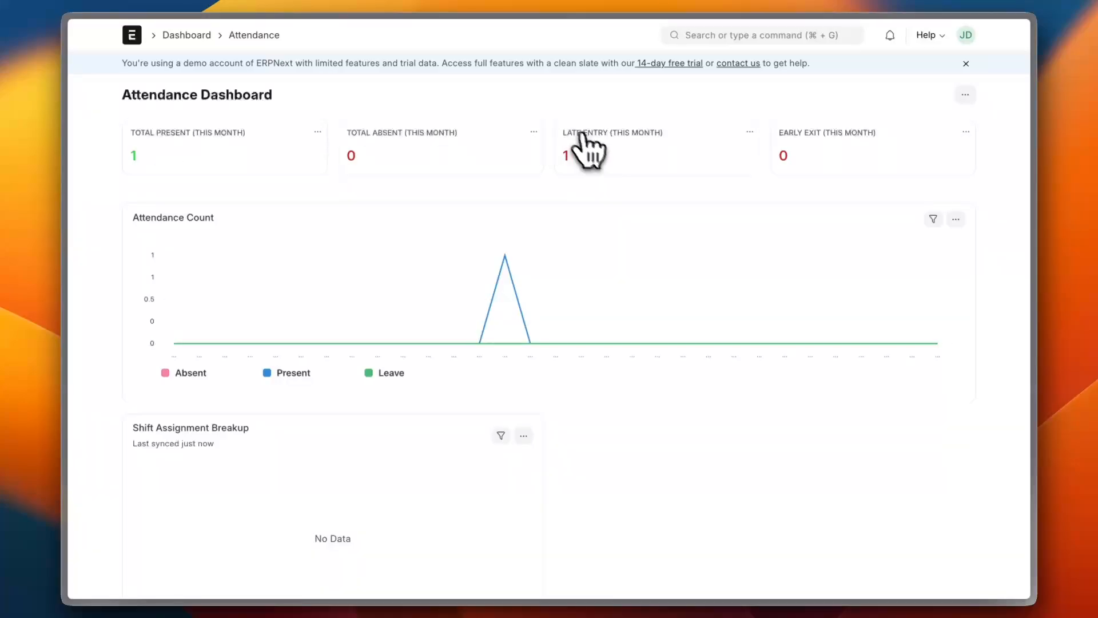
{"action": "scroll", "scroll_direction": "down", "scroll_amount": 3}
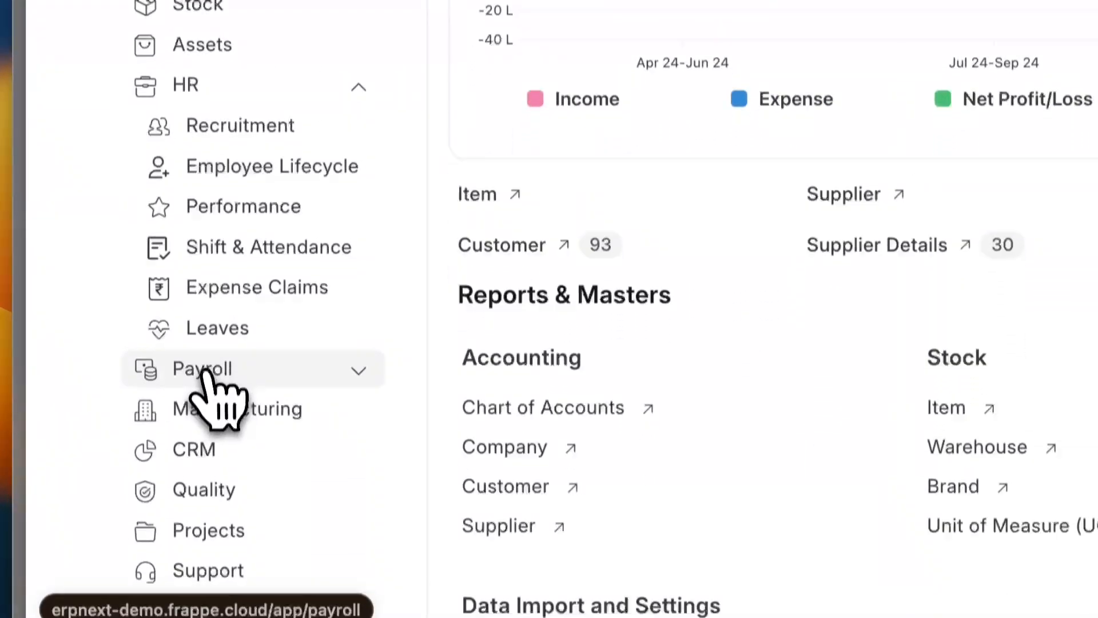
- Browse Payroll, then Salary Payout, and land on the Tax & Benefits workspace
{"action": "left_click", "coordinate": [201, 369]}
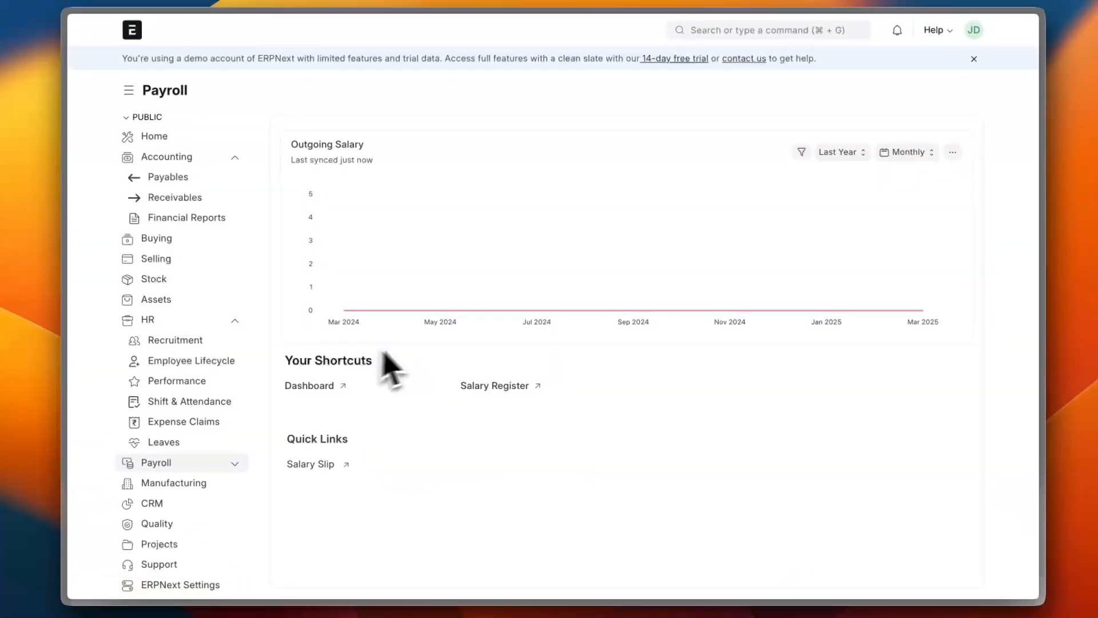
{"action": "scroll", "scroll_direction": "down", "scroll_amount": 3}
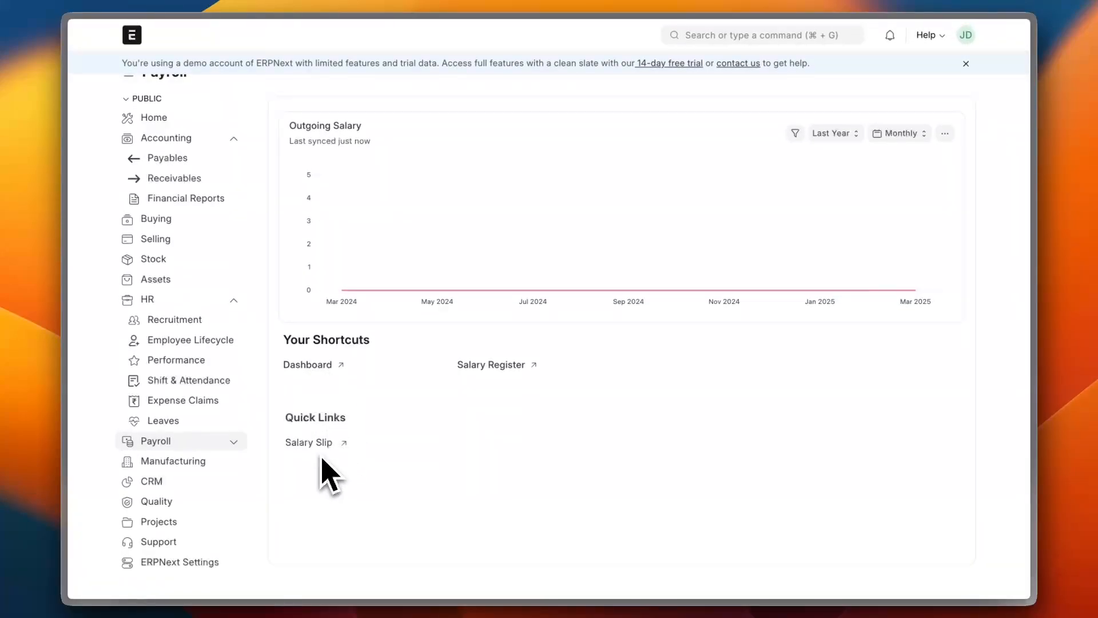
{"action": "mouse_move", "coordinate": [517, 389]}
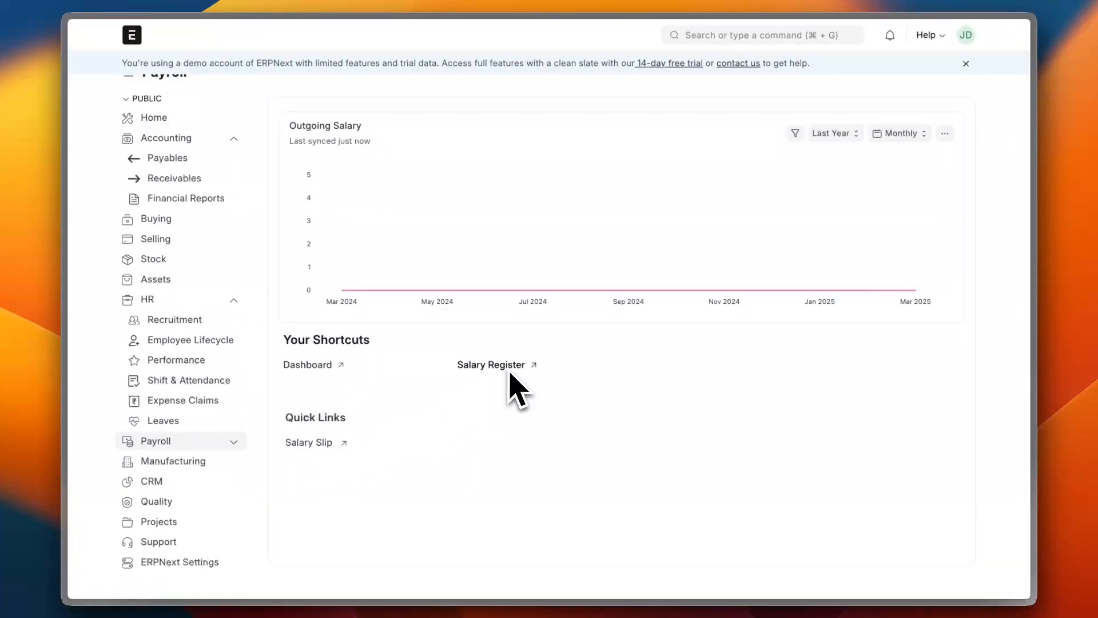
{"action": "left_click", "coordinate": [156, 441]}
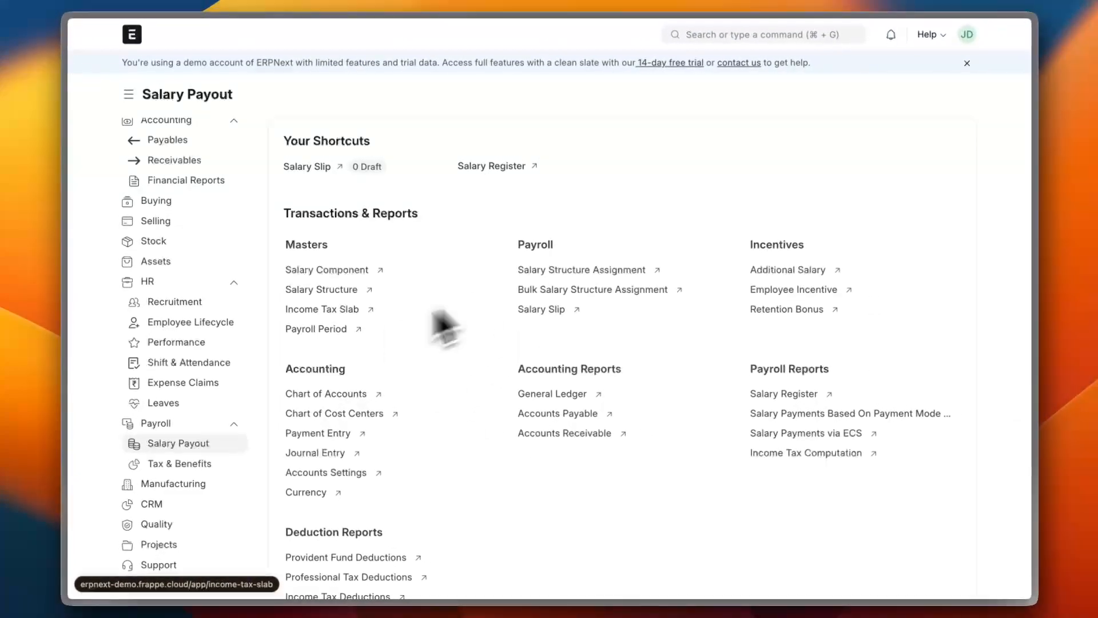
{"action": "left_click", "coordinate": [179, 463]}
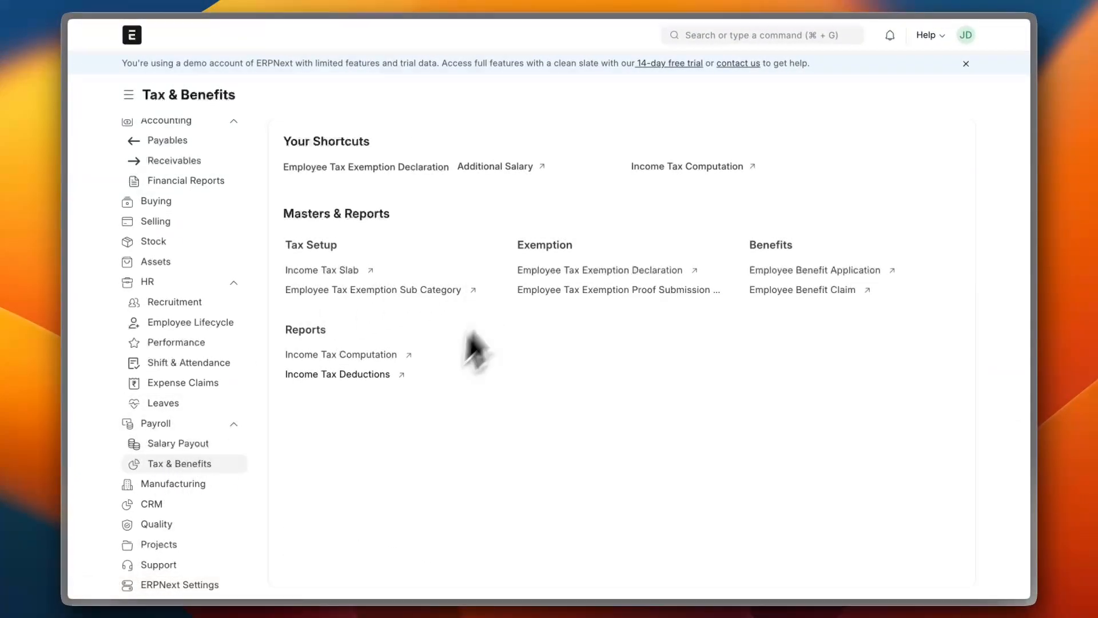
{"action": "mouse_move", "coordinate": [173, 483]}
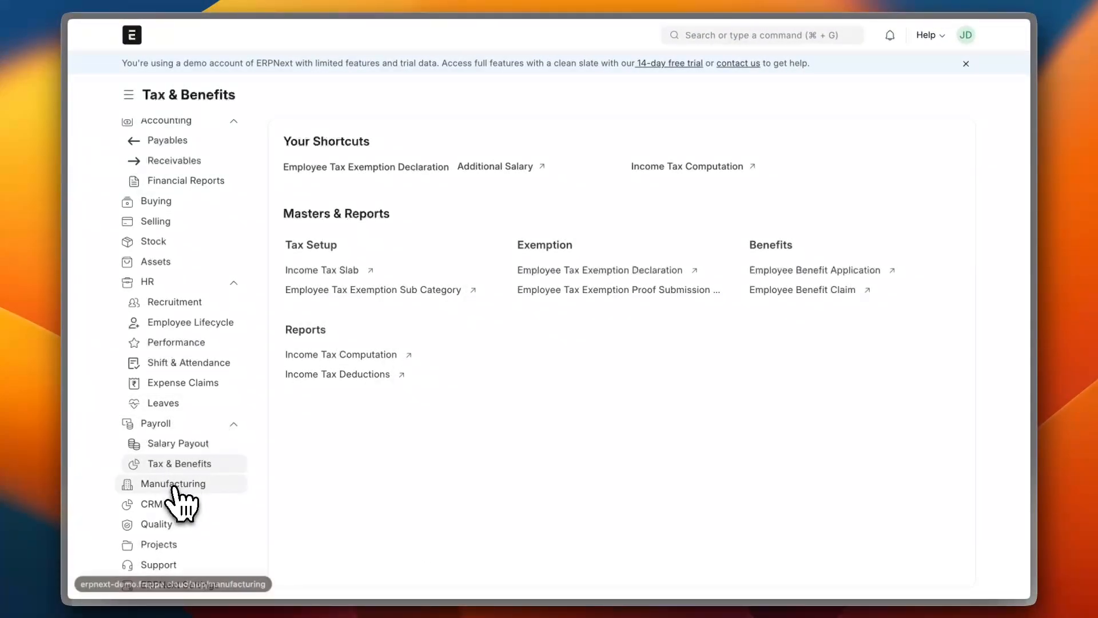
- Switch to the Manufacturing workspace showing BOM, production plan and work order shortcuts
{"action": "left_click", "coordinate": [173, 483]}
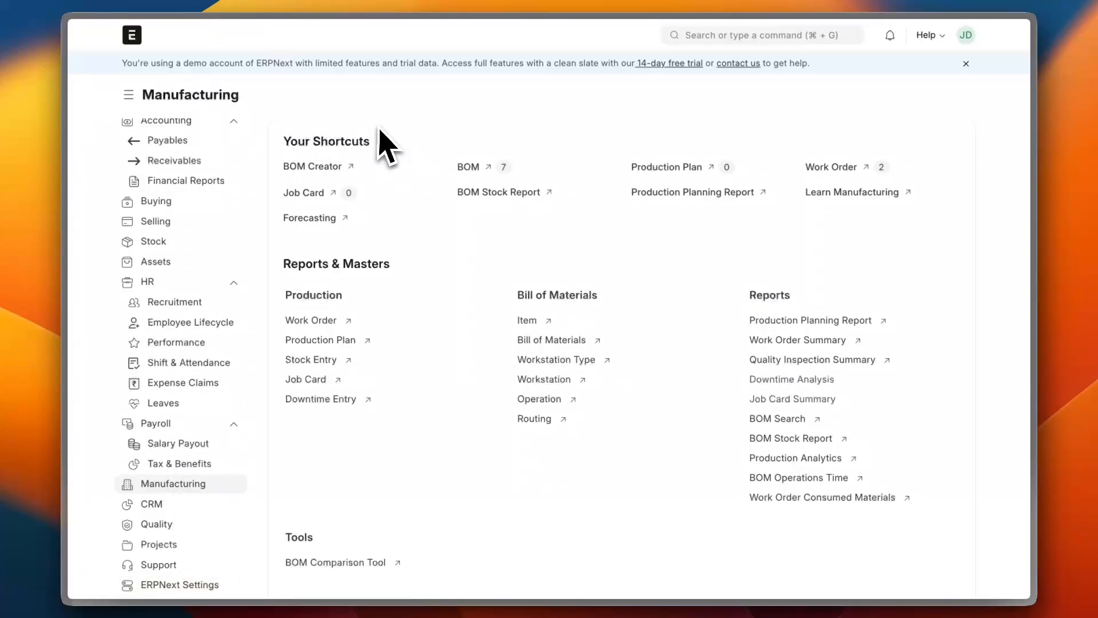
{"action": "mouse_move", "coordinate": [319, 195]}
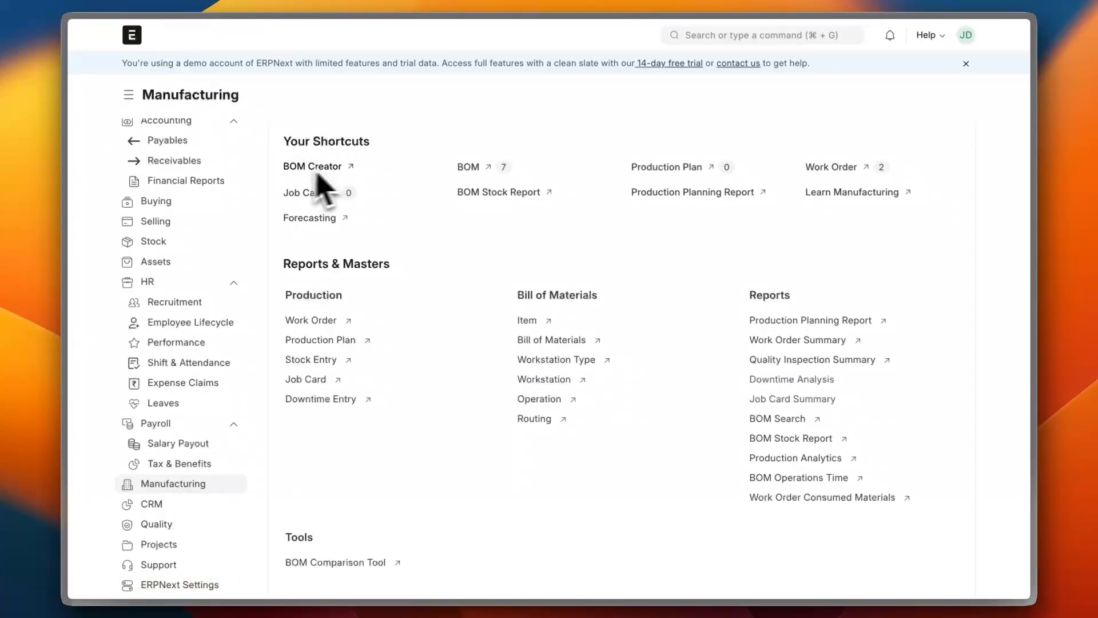
{"action": "mouse_move", "coordinate": [503, 220]}
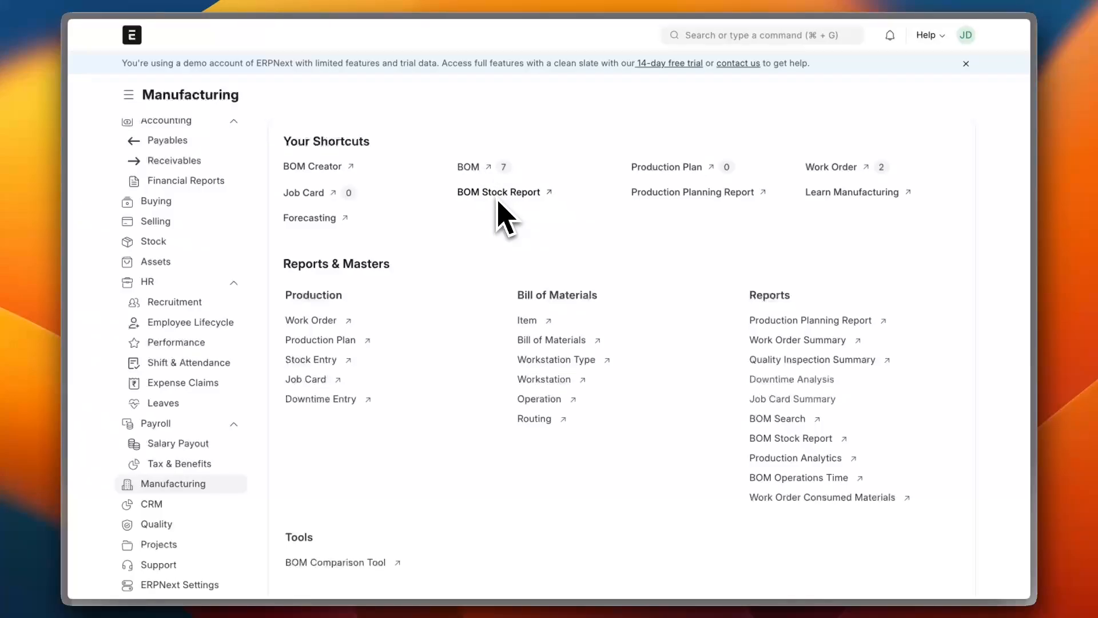
{"action": "mouse_move", "coordinate": [567, 234]}
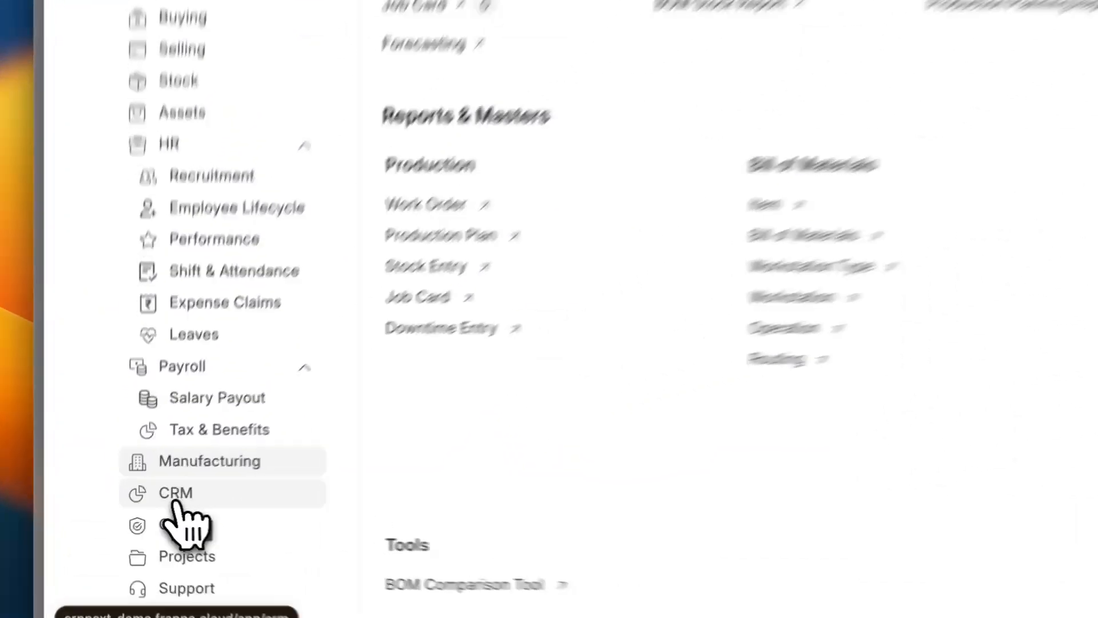
- Switch to the CRM workspace with its lead, opportunity and sales pipeline shortcuts
{"action": "left_click", "coordinate": [175, 492]}
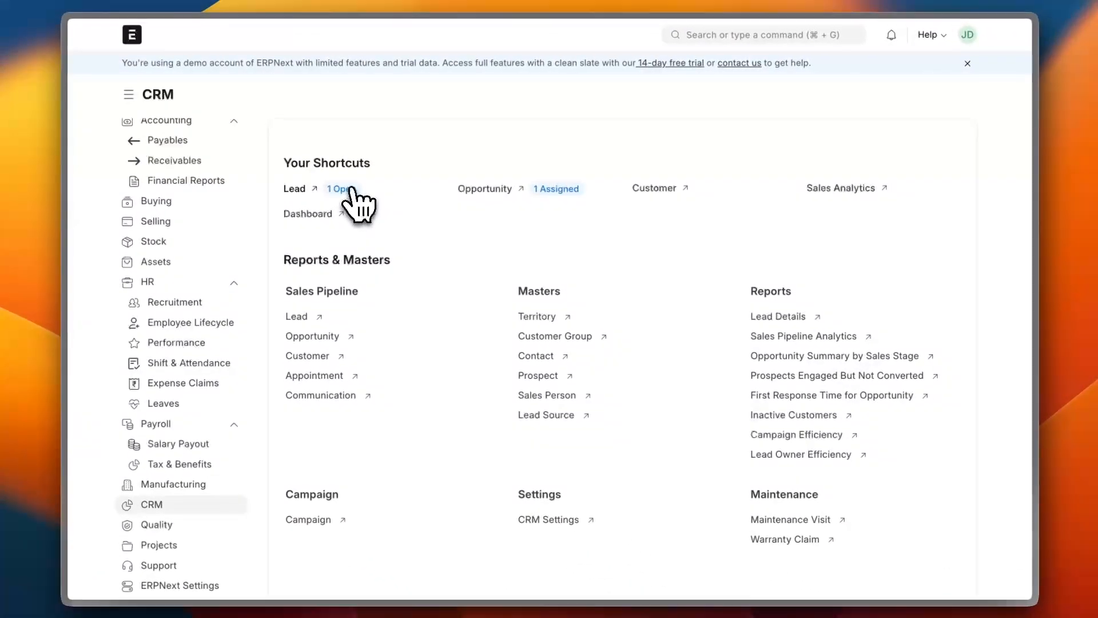
{"action": "mouse_move", "coordinate": [538, 203]}
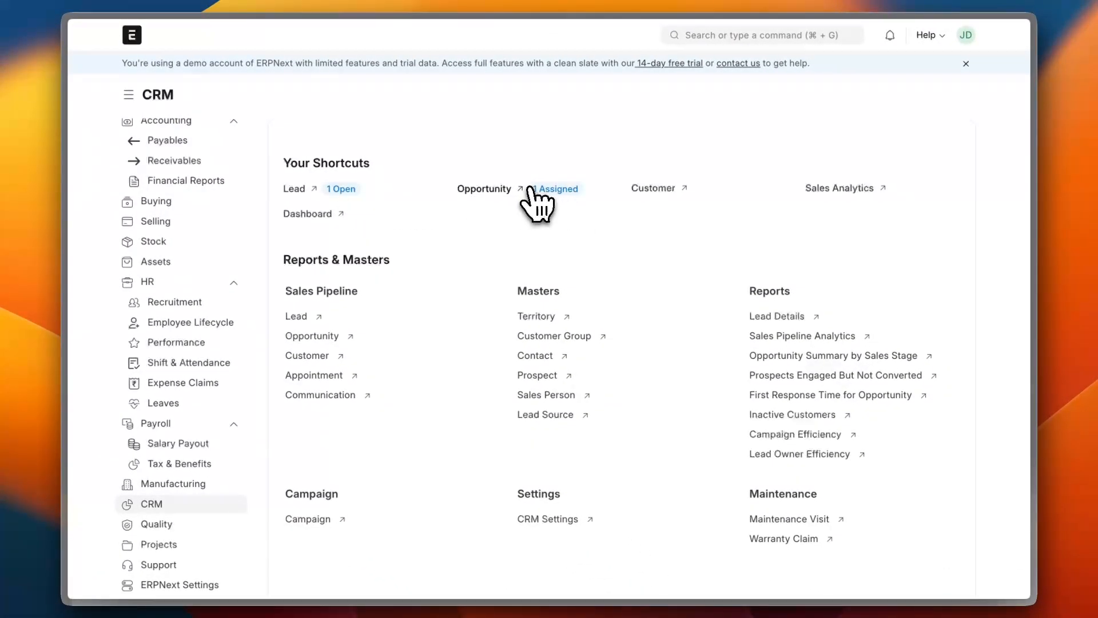
{"action": "mouse_move", "coordinate": [501, 225]}
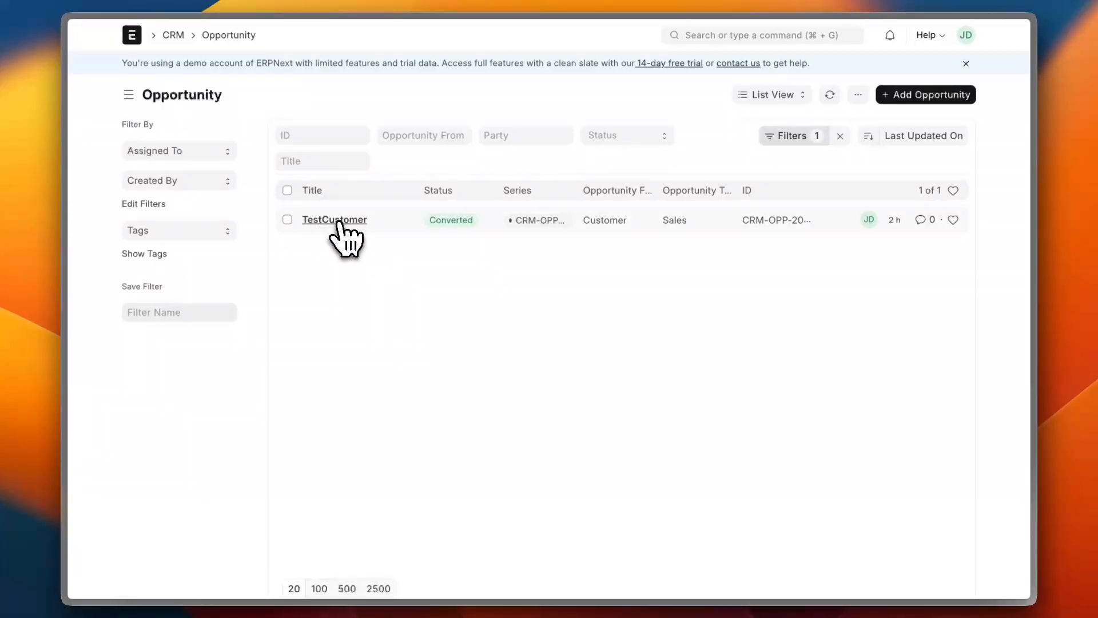
{"action": "mouse_move", "coordinate": [534, 214]}
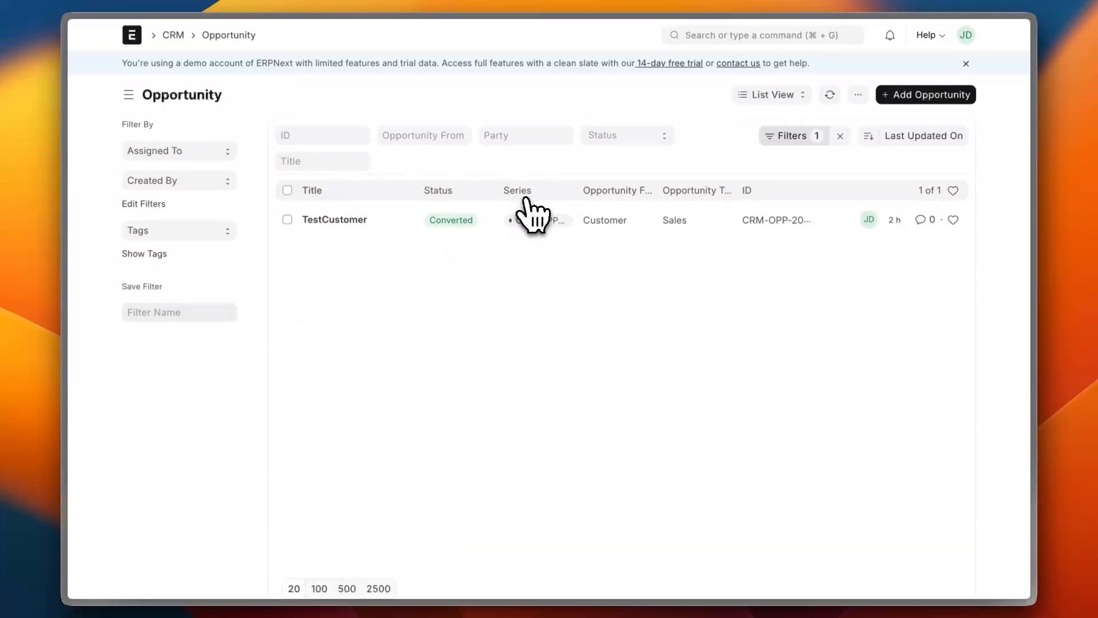
{"action": "mouse_move", "coordinate": [659, 210]}
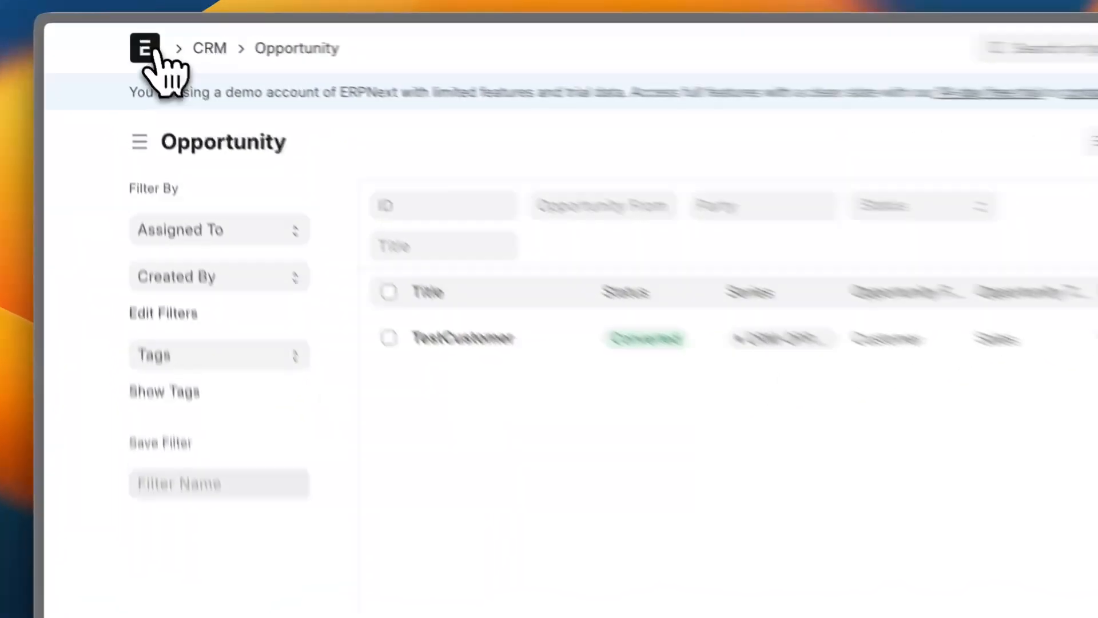
- View the Lead list with the open Data Solutions lead, then return to the Home workspace
{"action": "left_click", "coordinate": [144, 48]}
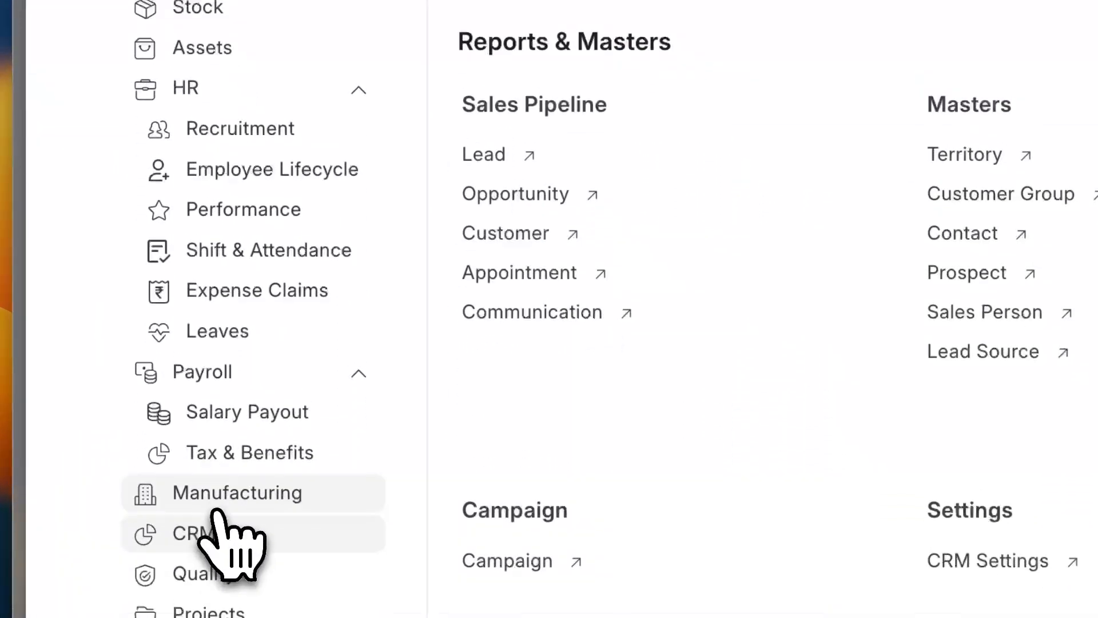
{"action": "left_click", "coordinate": [196, 534]}
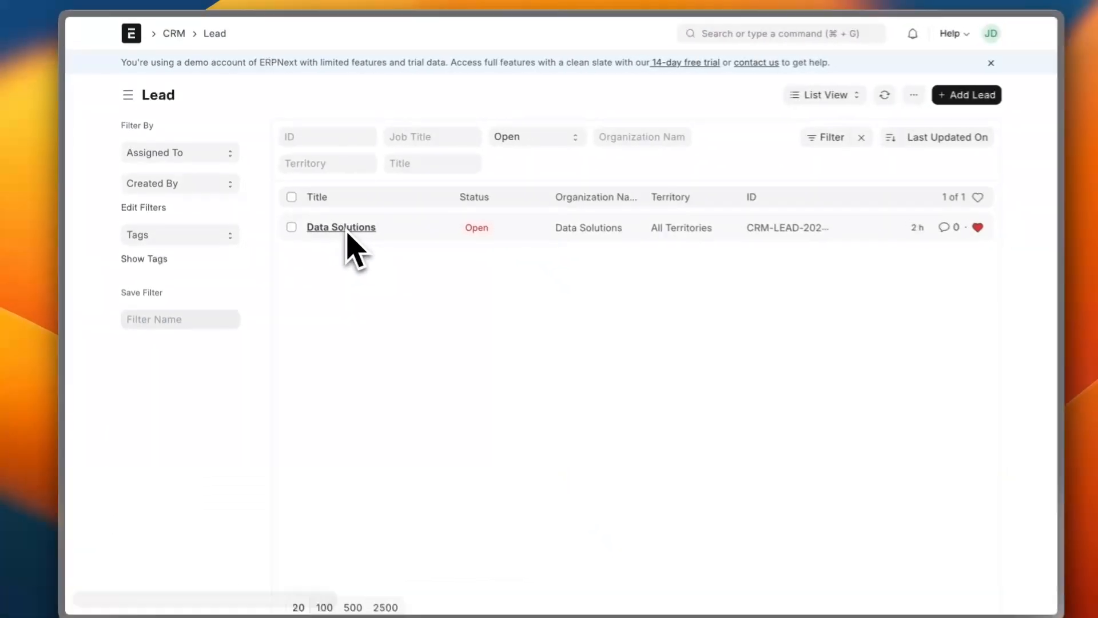
{"action": "mouse_move", "coordinate": [466, 223]}
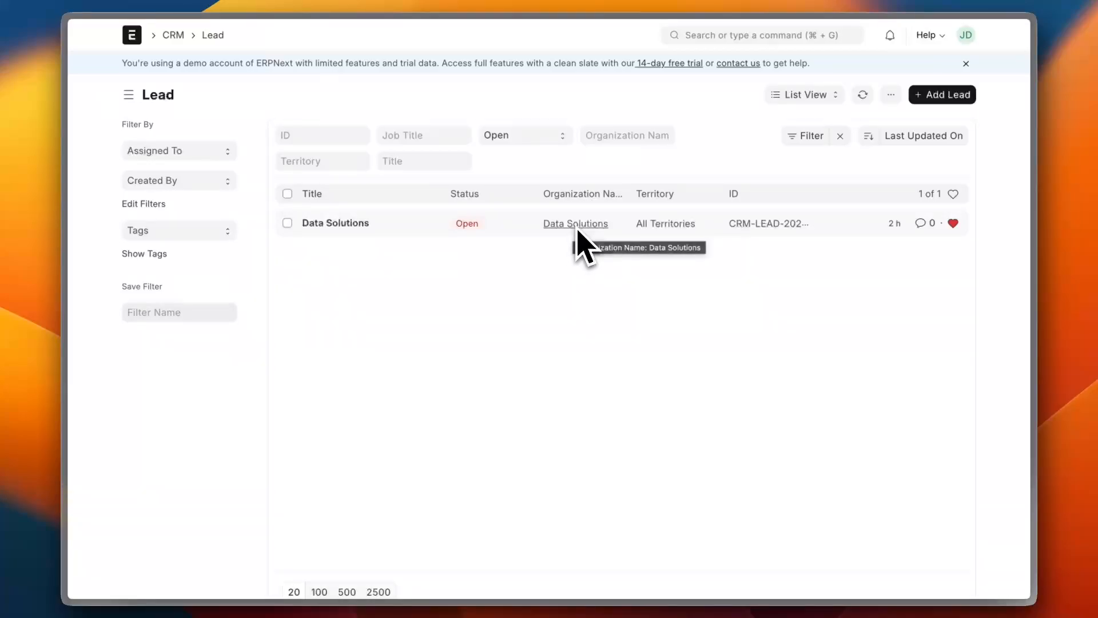
{"action": "mouse_move", "coordinate": [641, 238]}
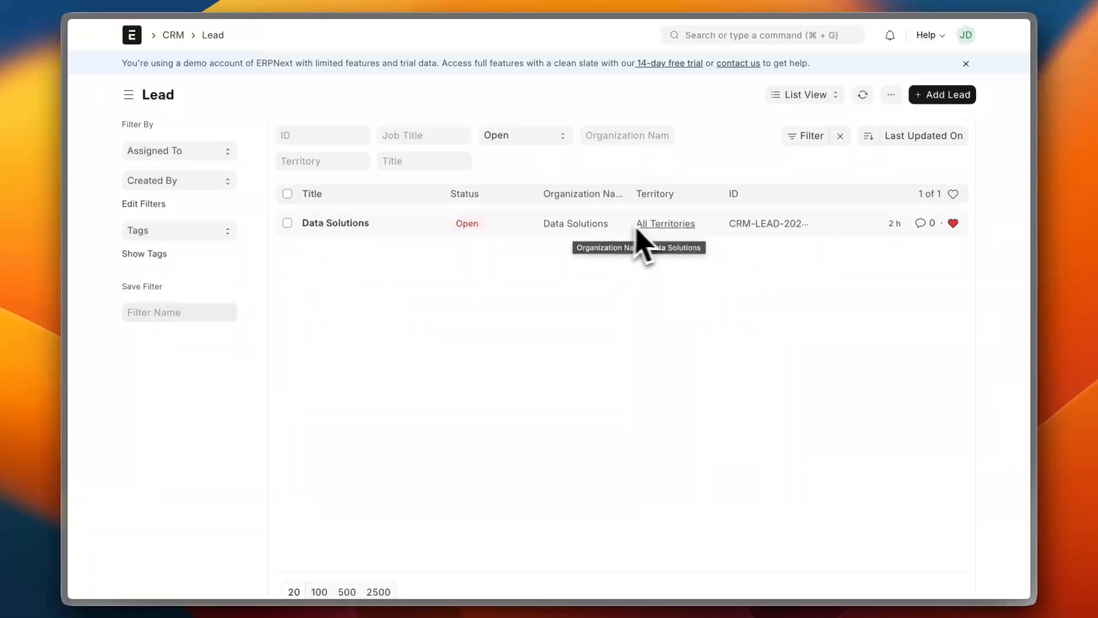
{"action": "mouse_move", "coordinate": [145, 76]}
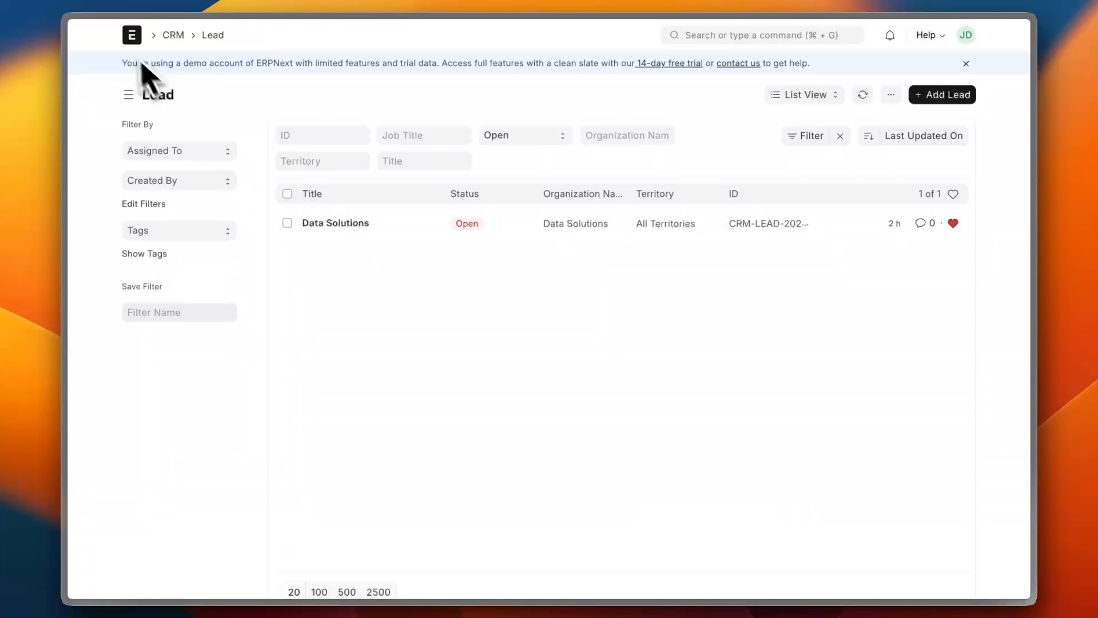
{"action": "left_click", "coordinate": [128, 95]}
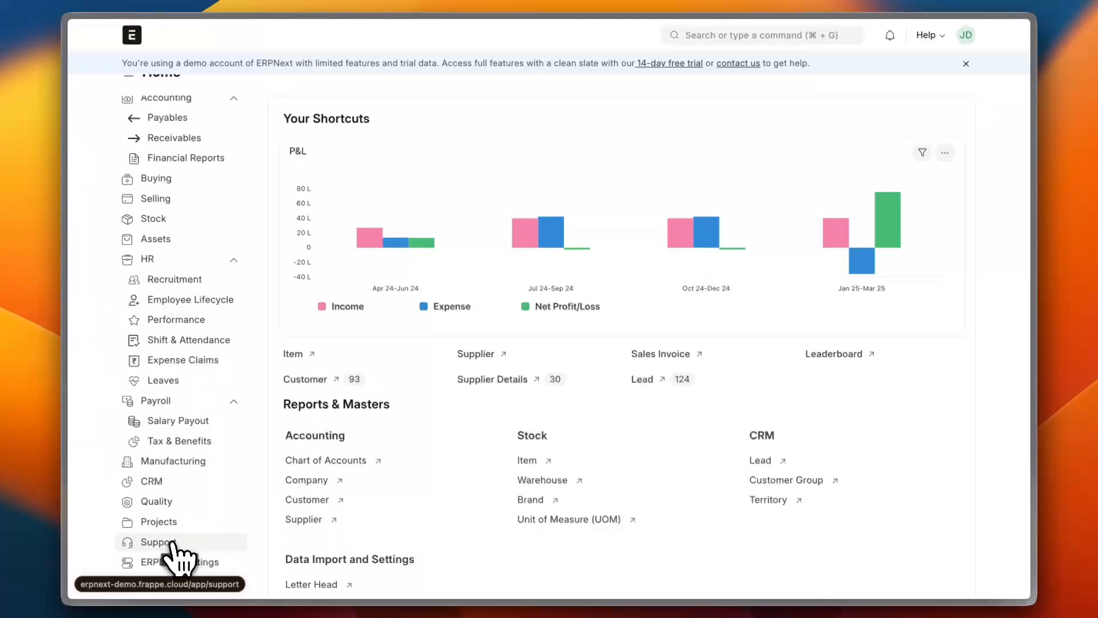
{"action": "mouse_move", "coordinate": [185, 562]}
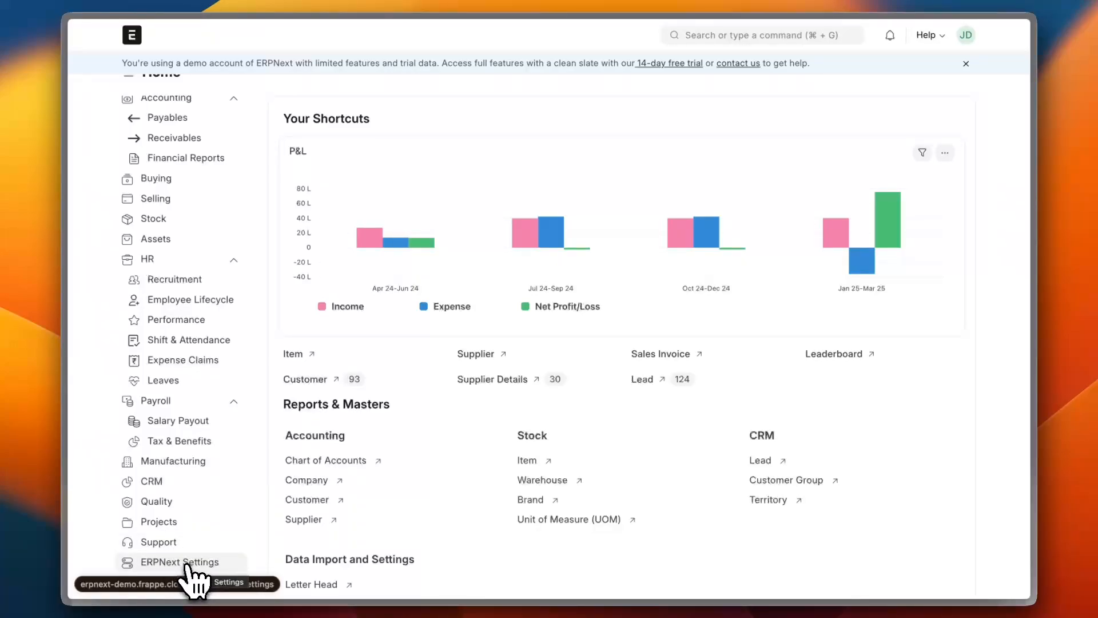
{"action": "mouse_move", "coordinate": [147, 76]}
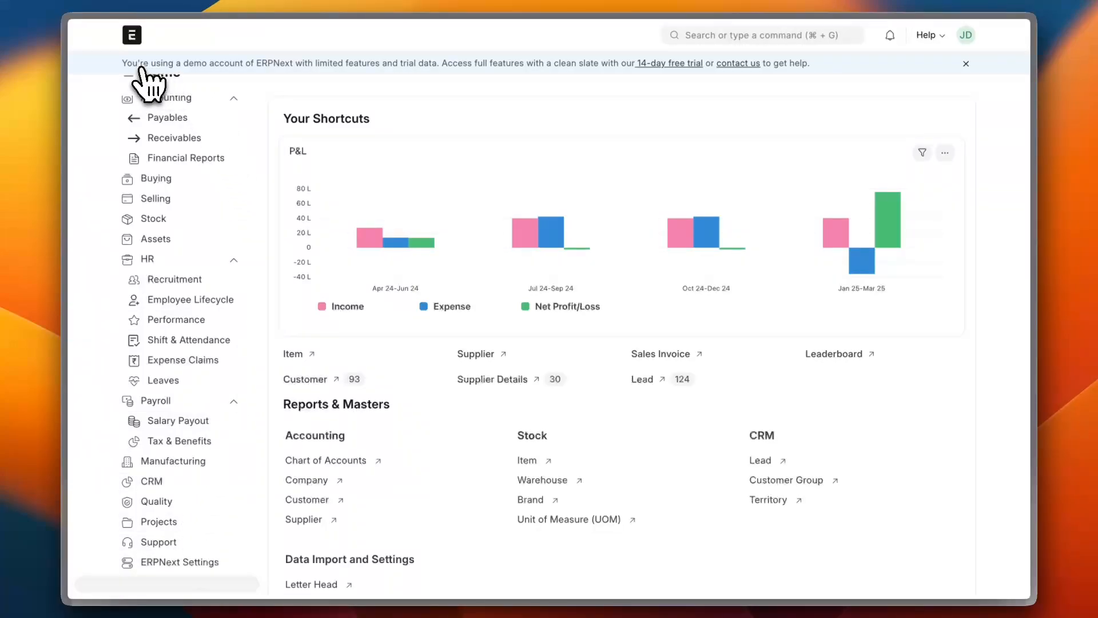
{"action": "mouse_move", "coordinate": [462, 70]}
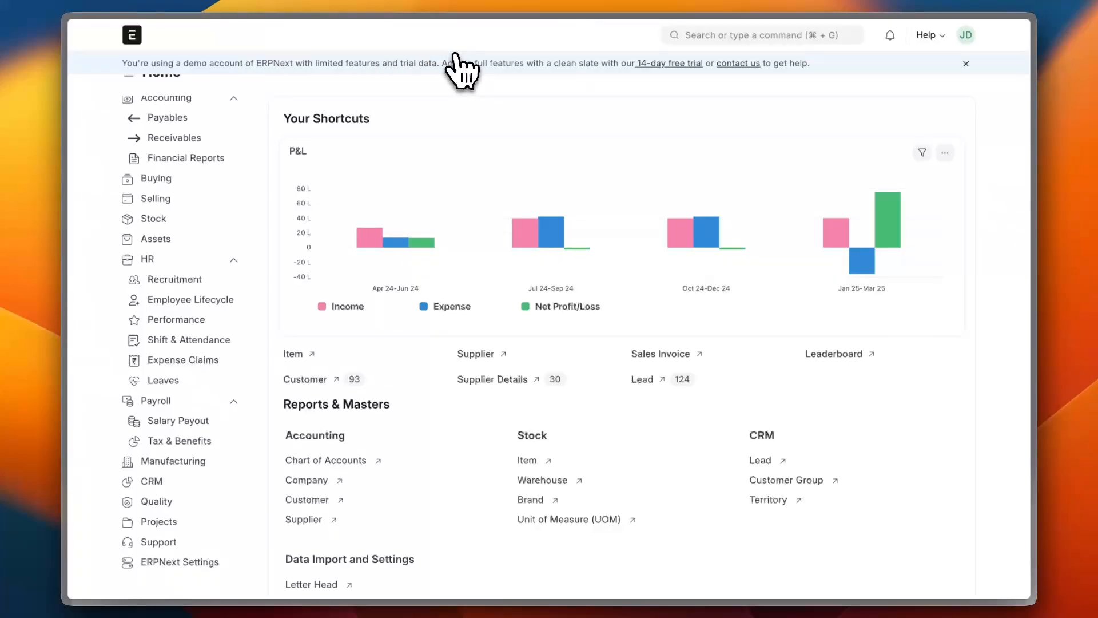
{"action": "mouse_move", "coordinate": [528, 84]}
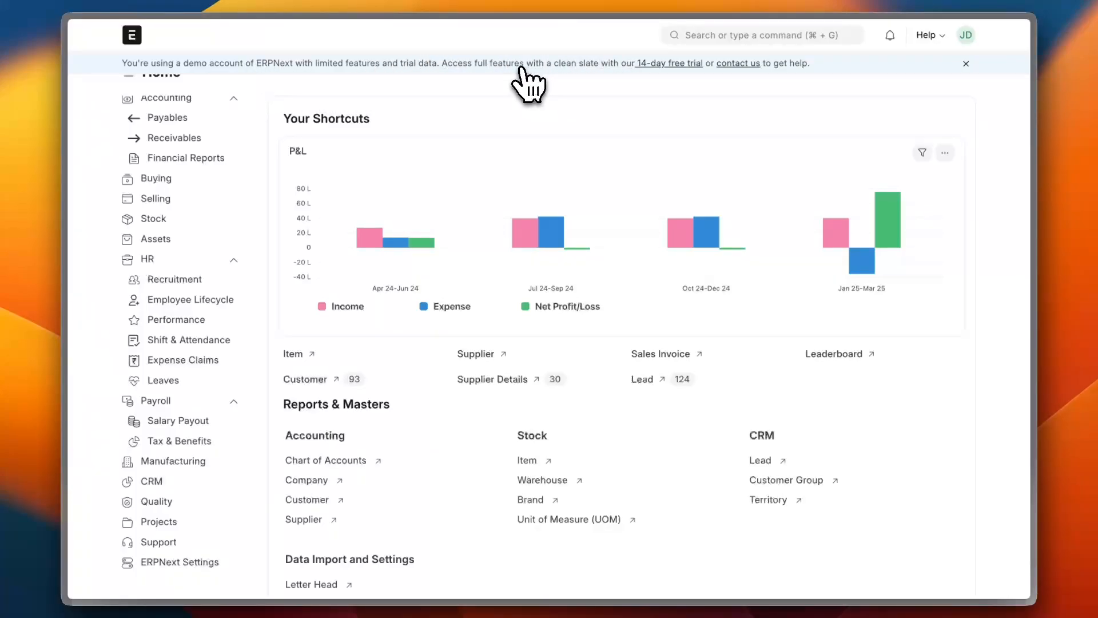
{"action": "mouse_move", "coordinate": [669, 66]}
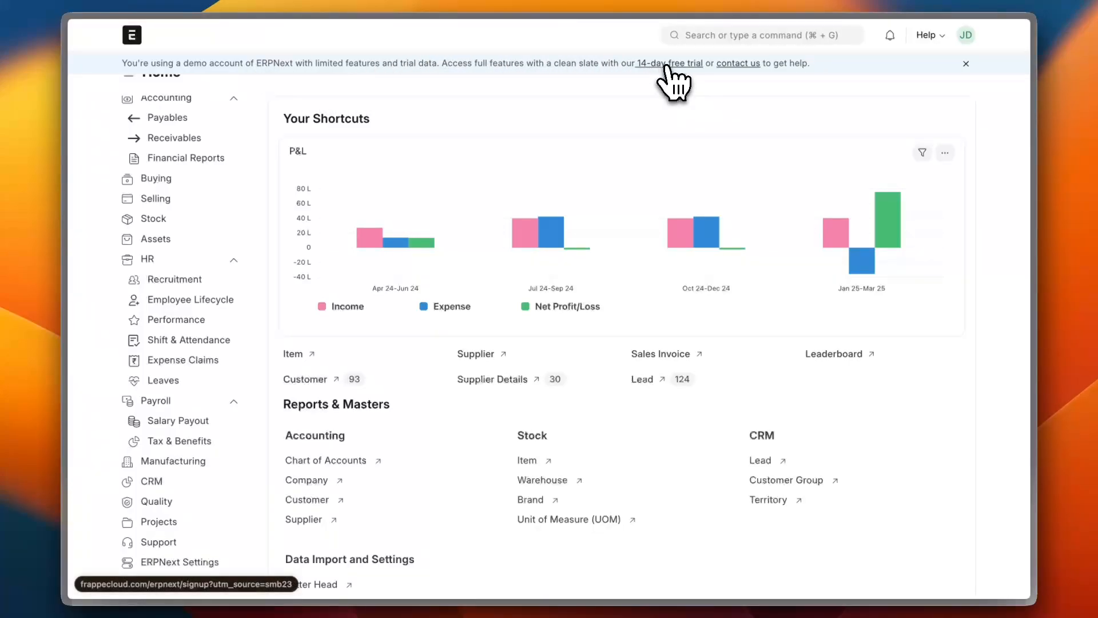
{"action": "mouse_move", "coordinate": [737, 62]}
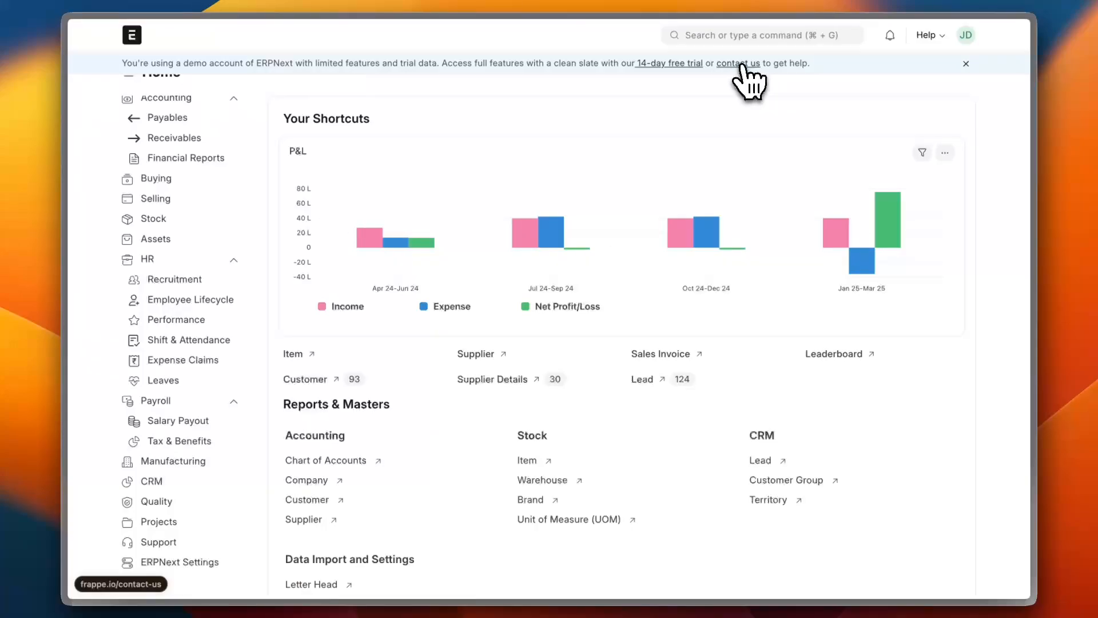
{"action": "mouse_move", "coordinate": [630, 221]}
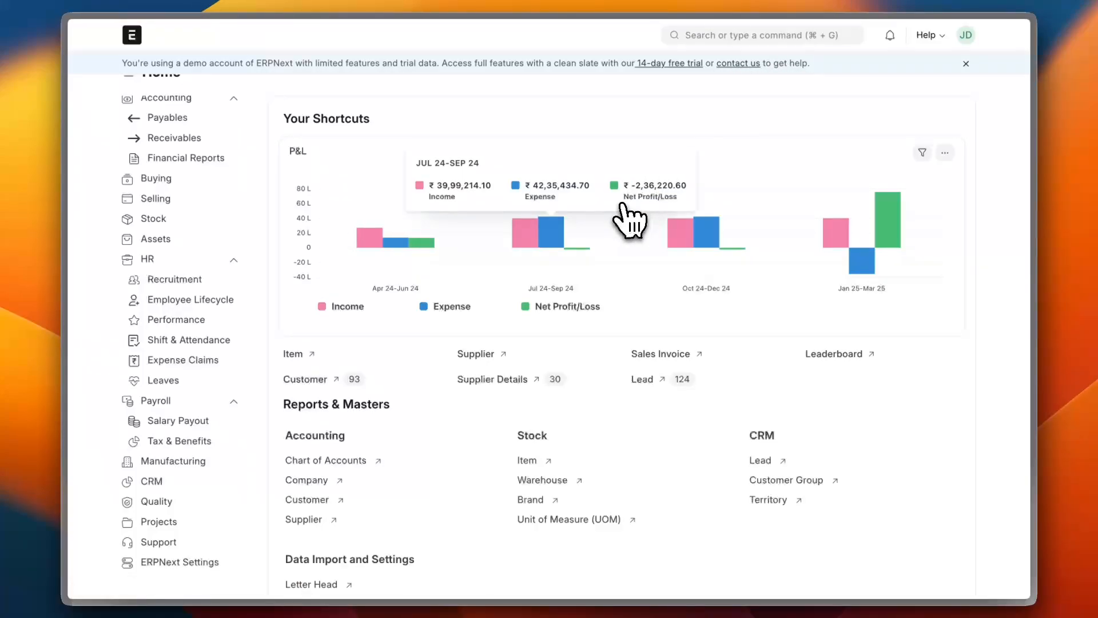
{"action": "mouse_move", "coordinate": [560, 199]}
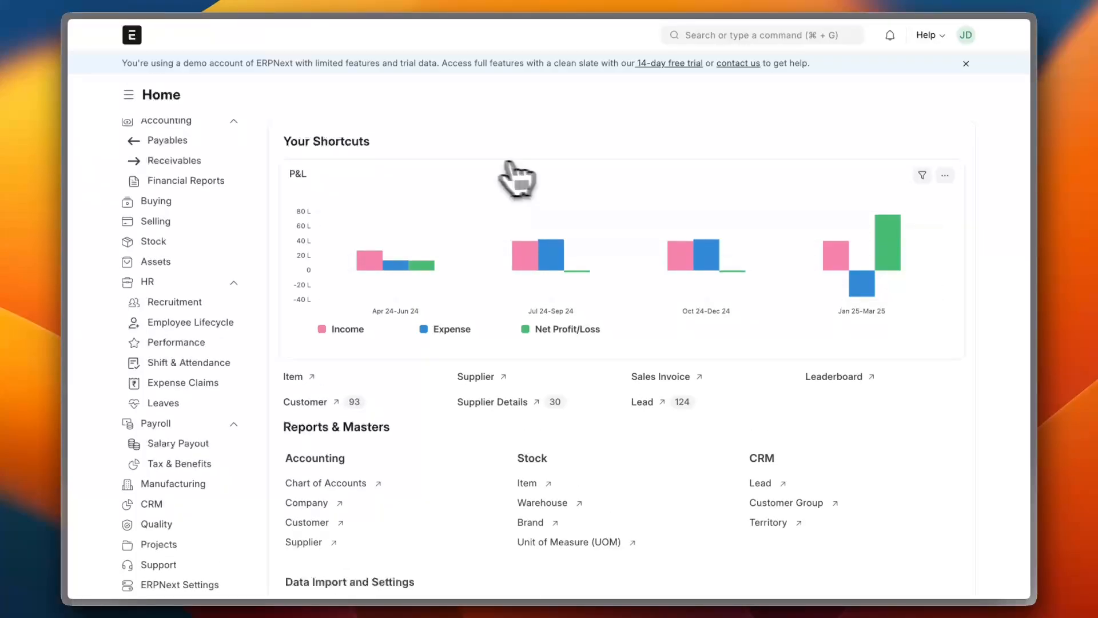
{"action": "mouse_move", "coordinate": [185, 401]}
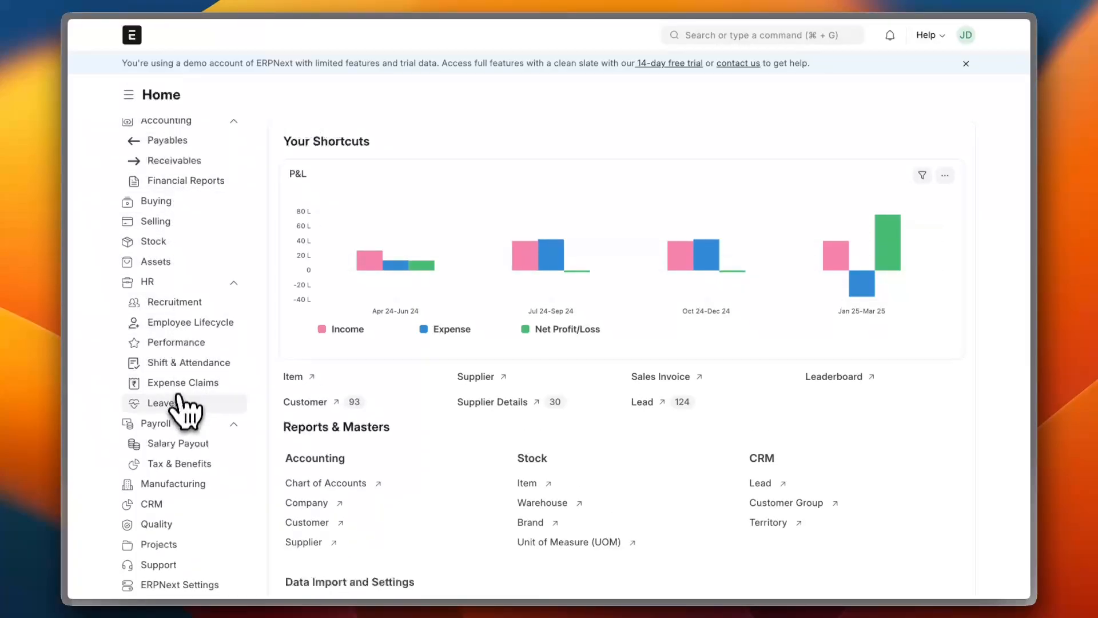
{"action": "mouse_move", "coordinate": [554, 152]}
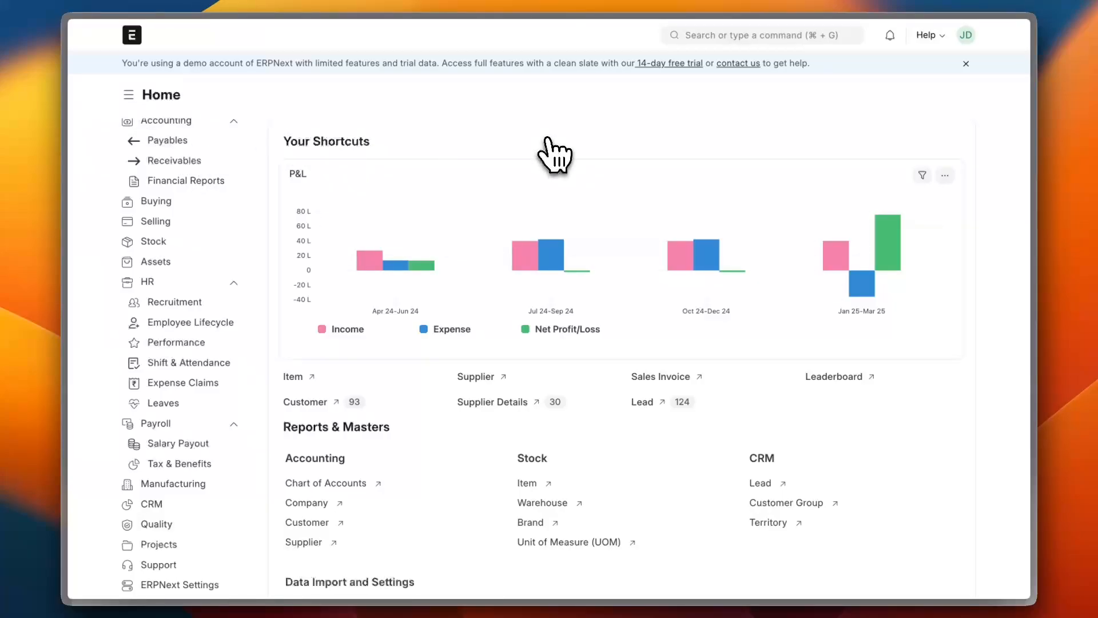
{"action": "mouse_move", "coordinate": [622, 152]}
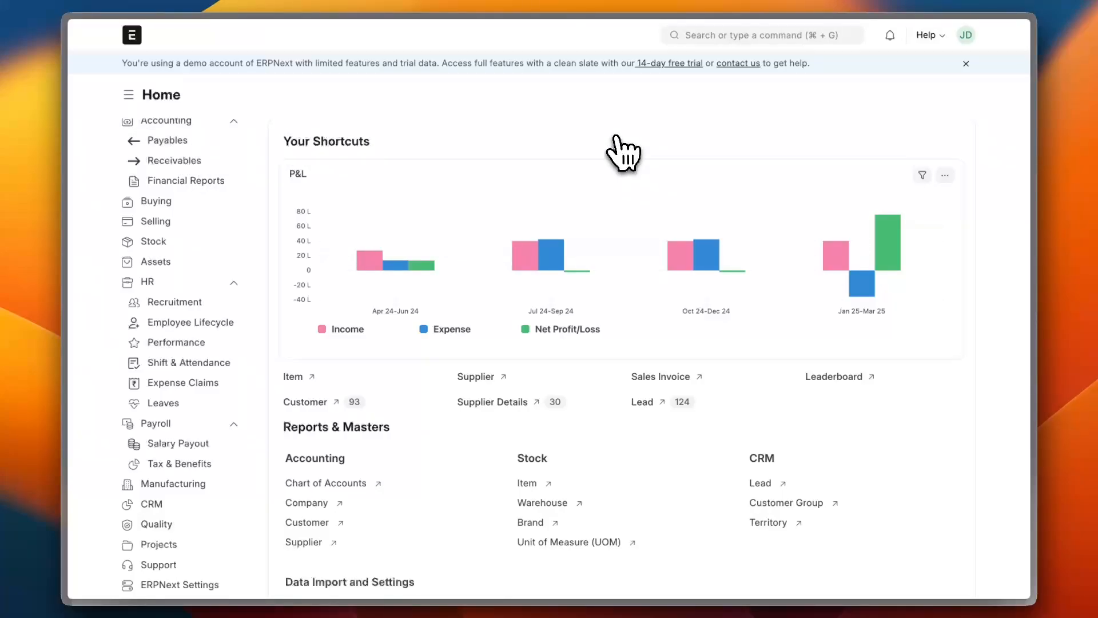